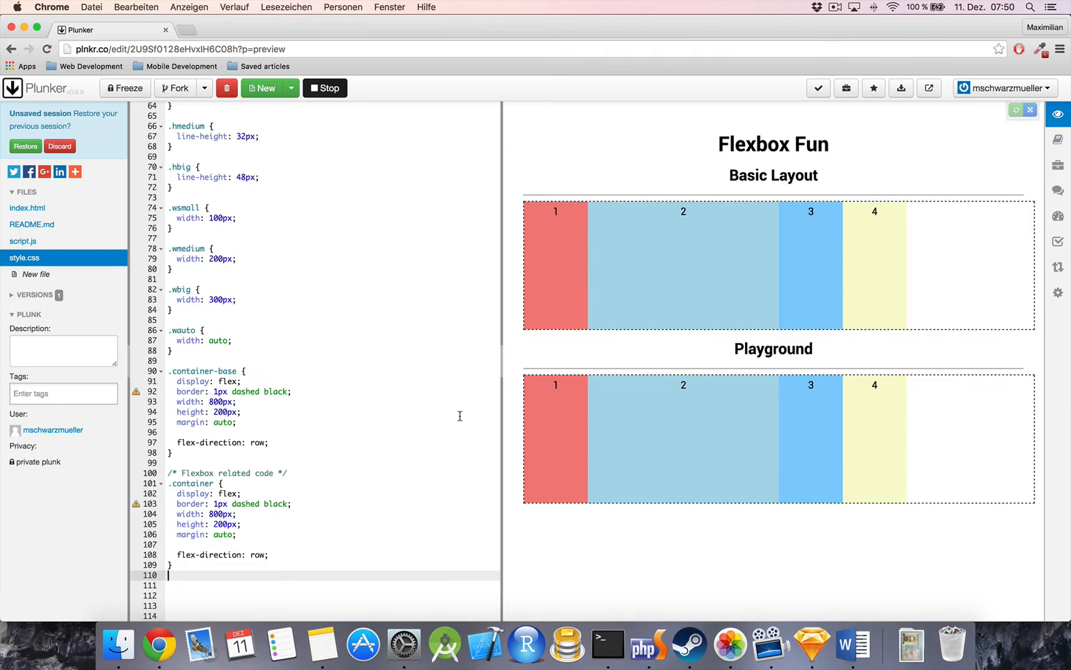
- Add a .box rule with flex-shrink: 1 below the .container rule
{"action": "key", "text": "enter"}
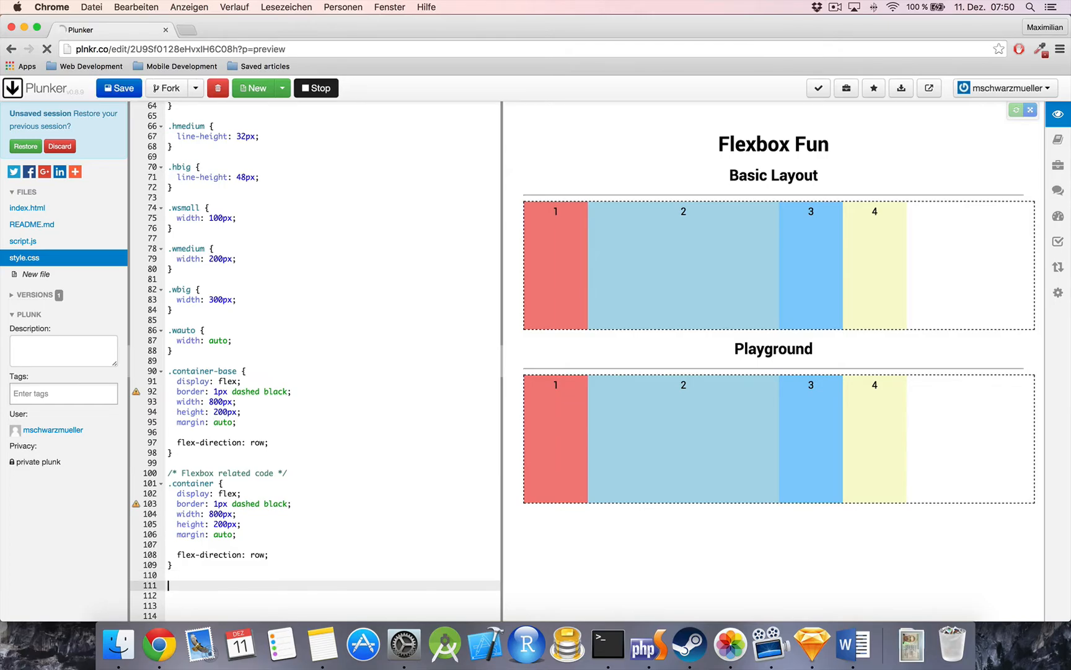
{"action": "type", "text": ".box {"}
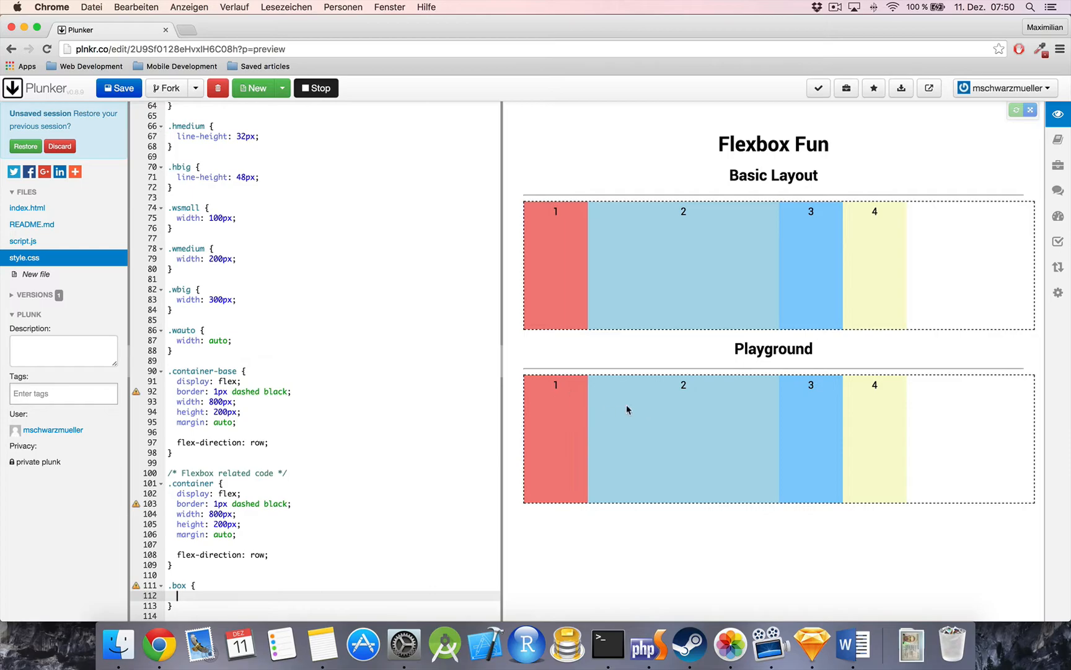
{"action": "mouse_move", "coordinate": [795, 411]}
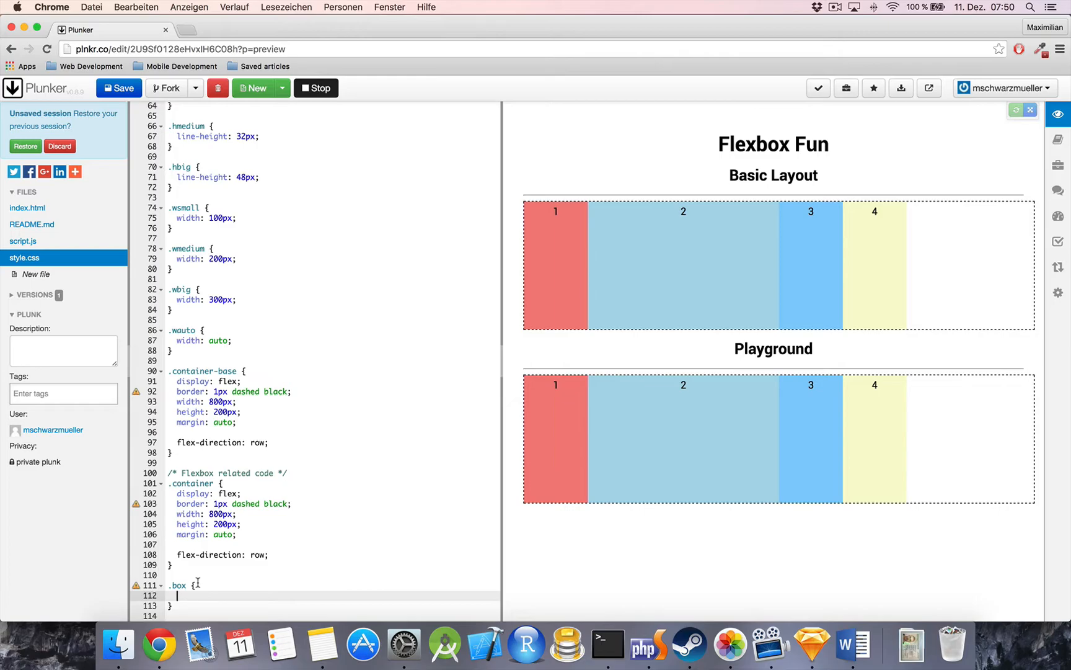
{"action": "type", "text": "flex-shr"}
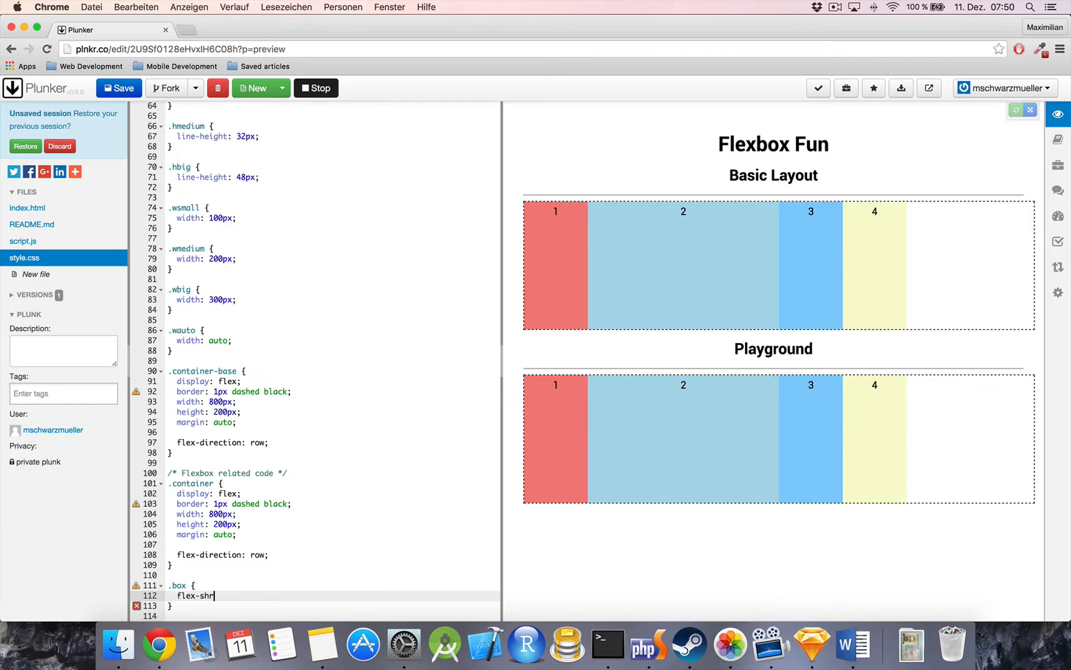
{"action": "type", "text": "ink:"}
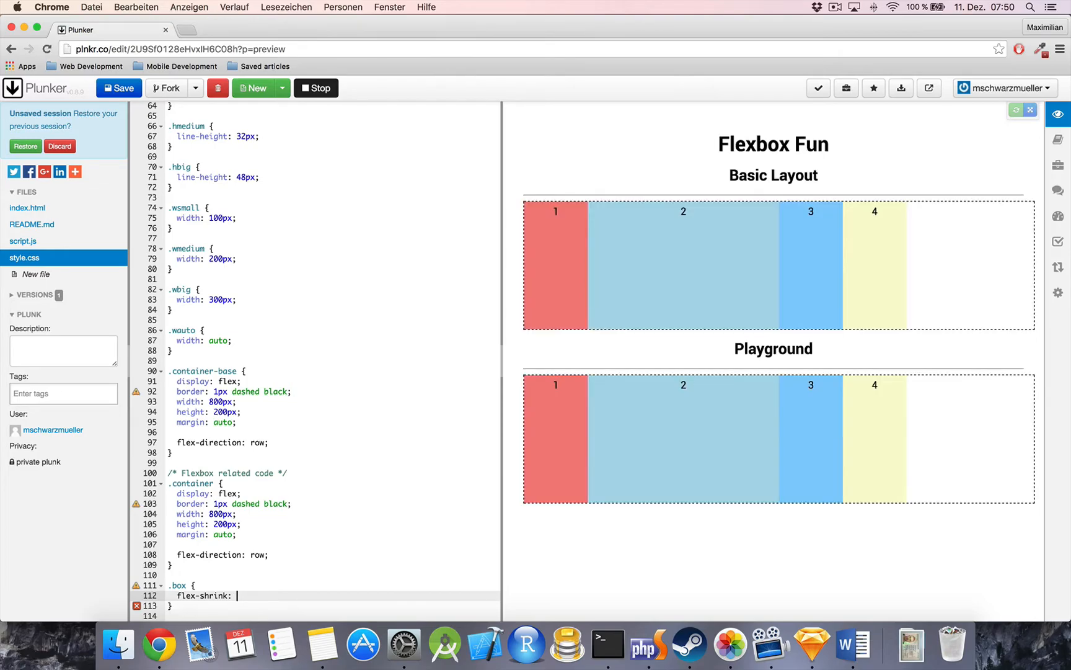
{"action": "type", "text": "1;"}
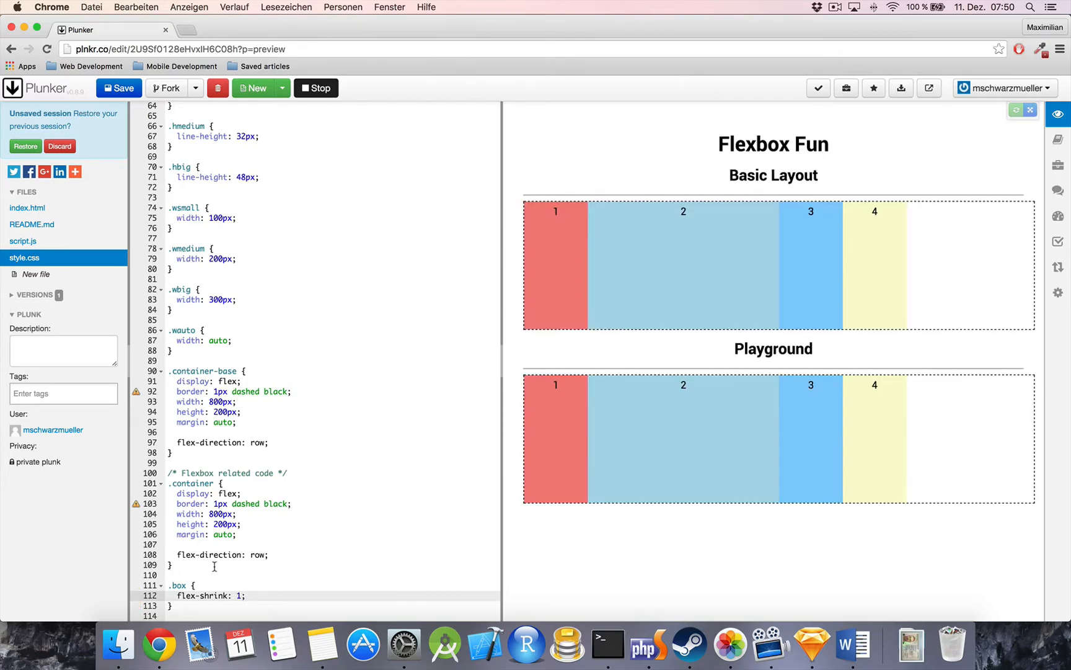
{"action": "mouse_move", "coordinate": [734, 410]}
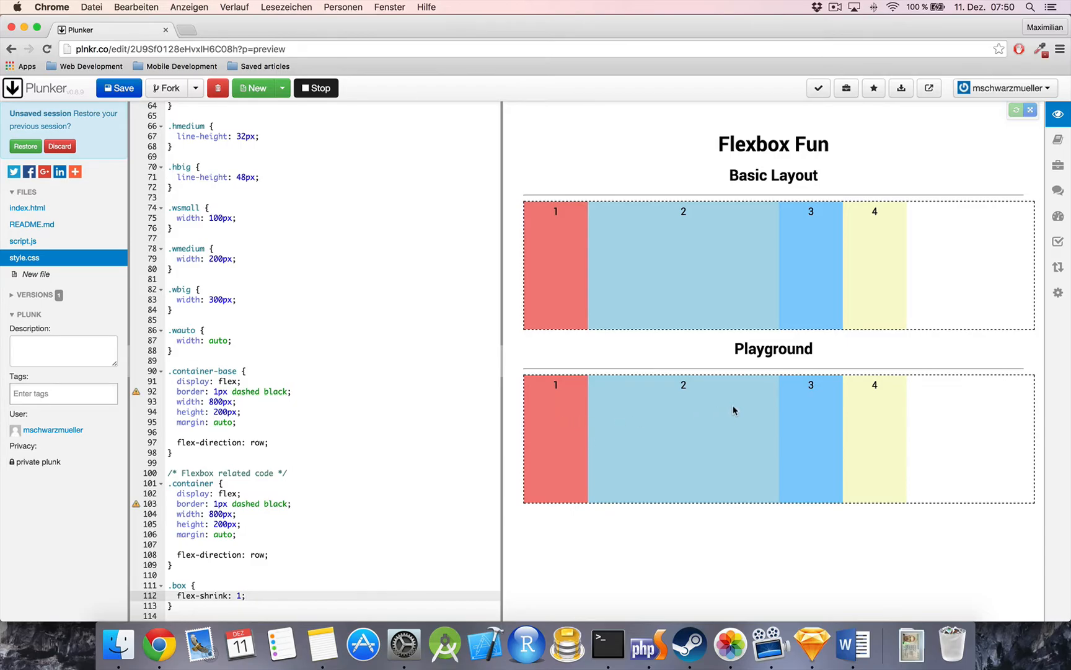
{"action": "mouse_move", "coordinate": [1029, 400]}
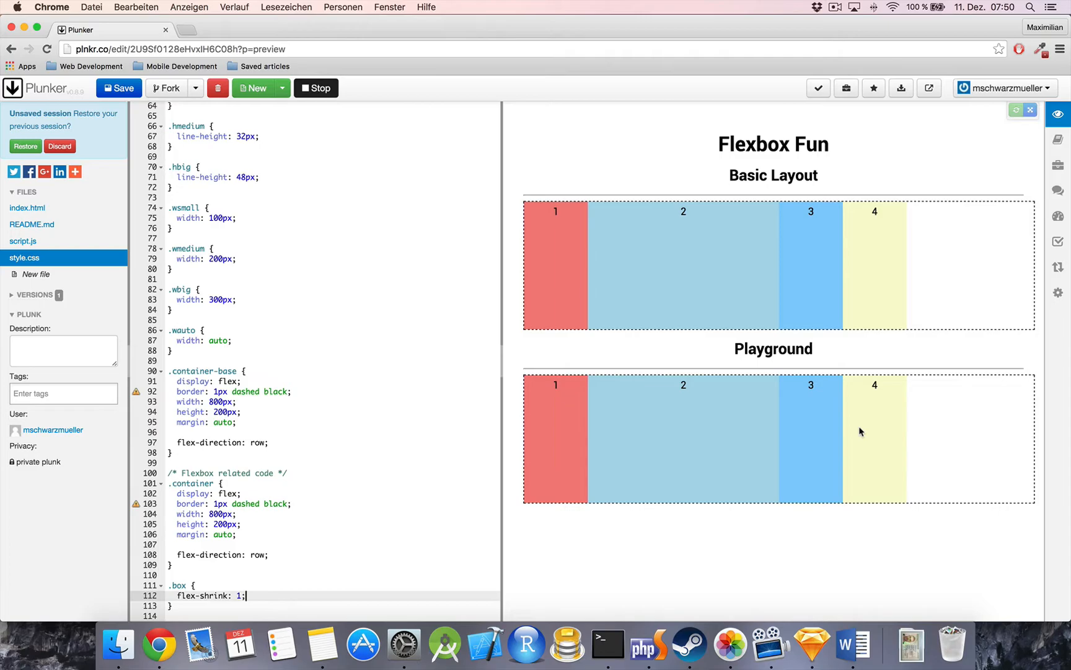
{"action": "mouse_move", "coordinate": [676, 533]}
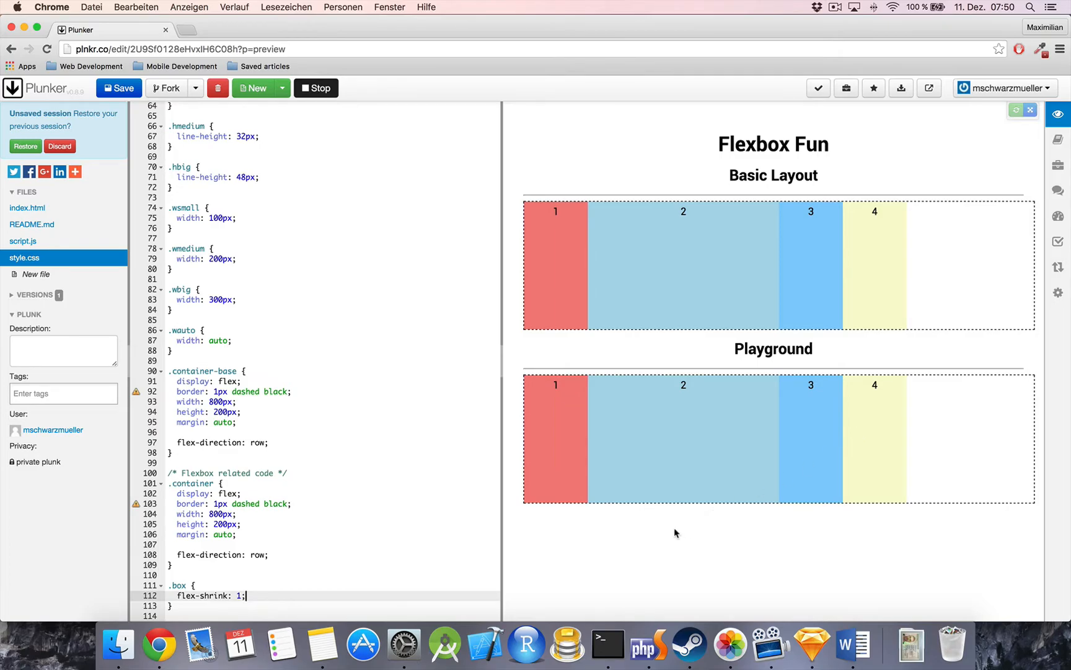
{"action": "mouse_move", "coordinate": [934, 443]}
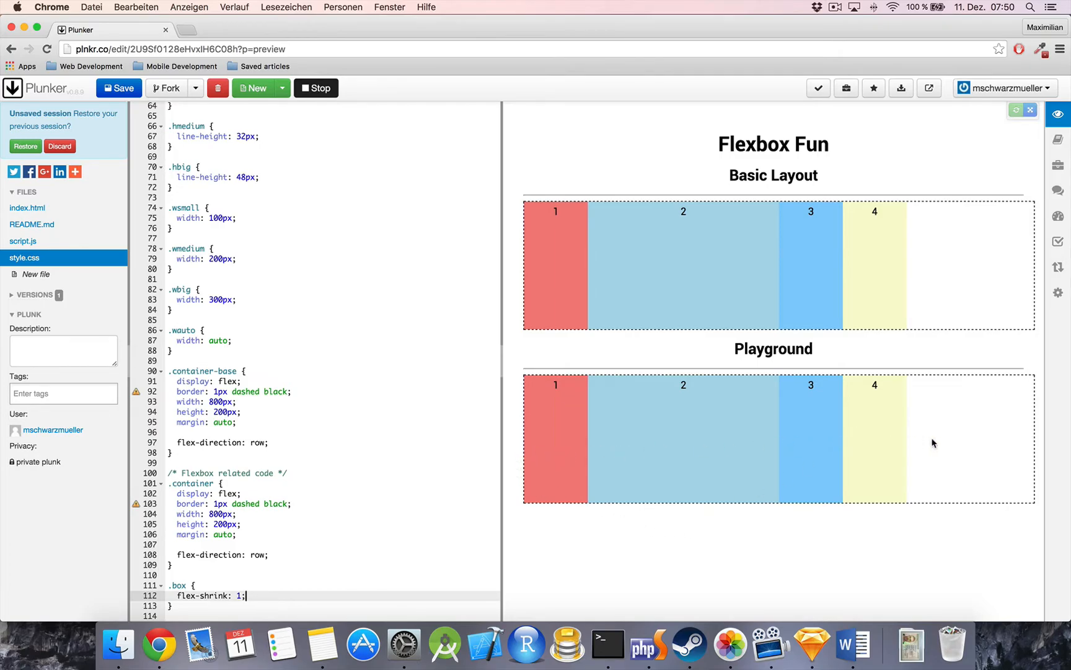
{"action": "mouse_move", "coordinate": [212, 414]}
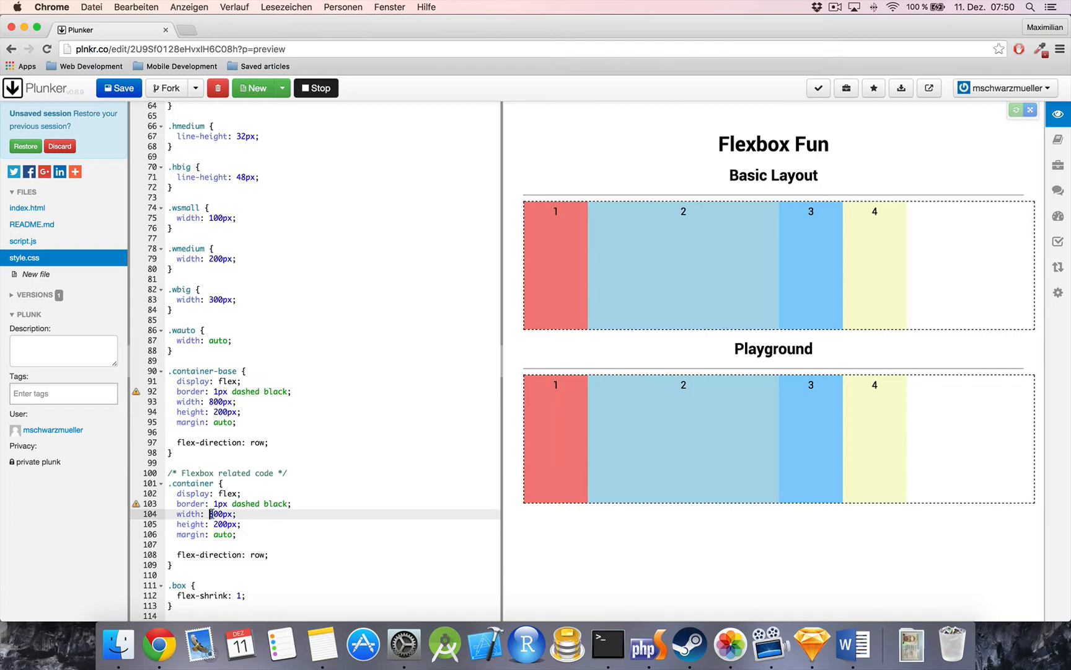
- Change the .container width from 800px to 400px so the boxes squeeze to fit
{"action": "type", "text": "4"}
{"action": "key", "text": "Return"}
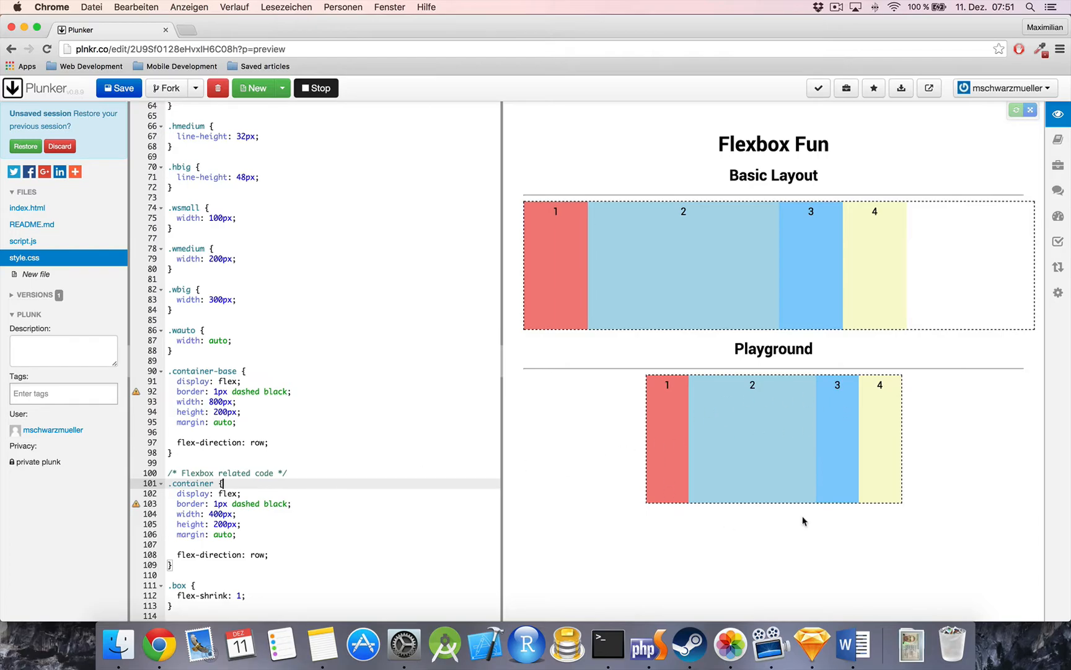
{"action": "mouse_move", "coordinate": [913, 433]}
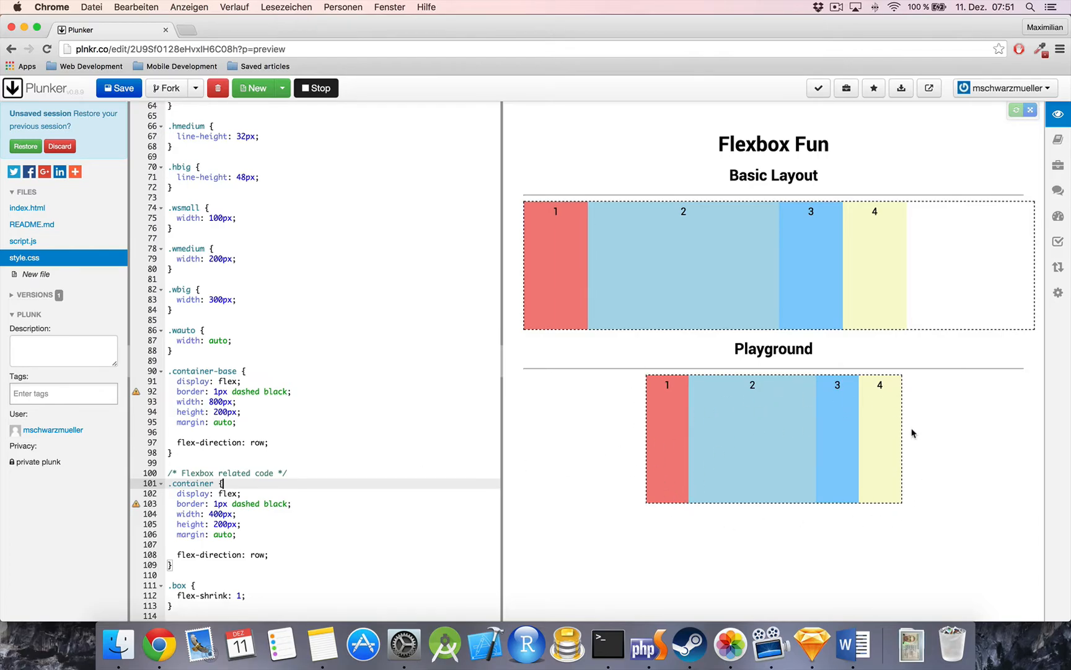
{"action": "mouse_move", "coordinate": [882, 421]}
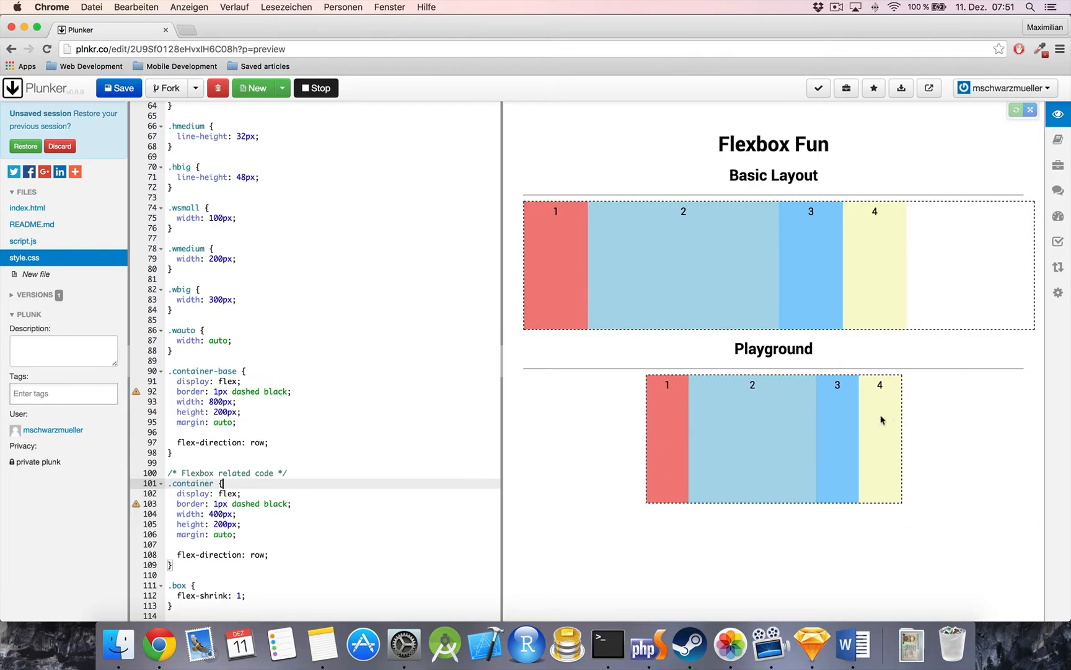
{"action": "mouse_move", "coordinate": [551, 334]}
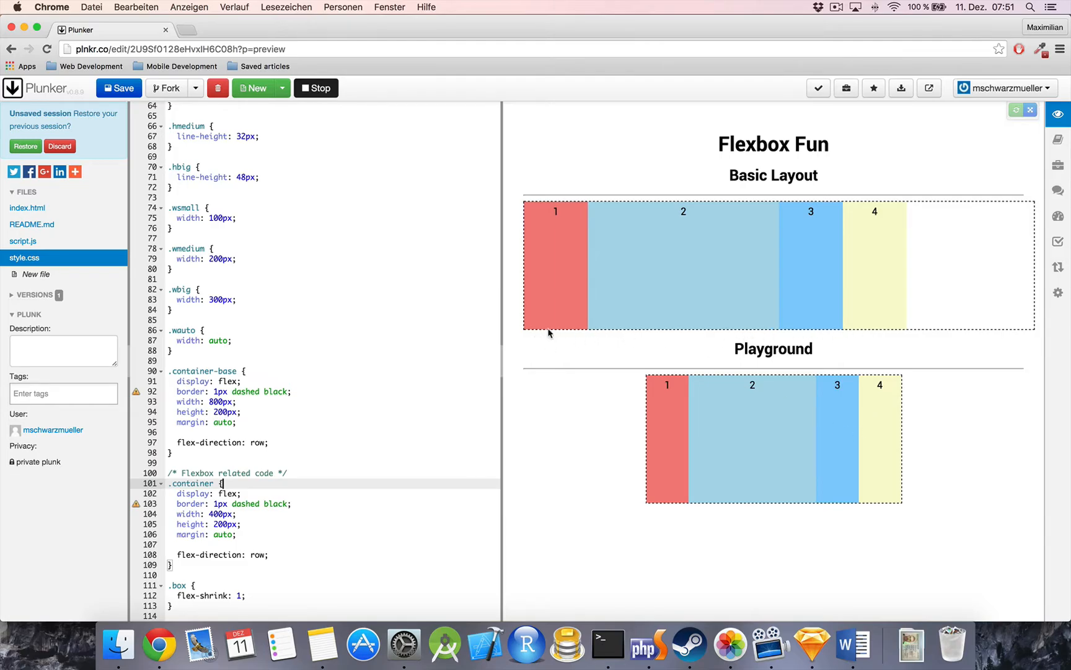
{"action": "mouse_move", "coordinate": [502, 356]}
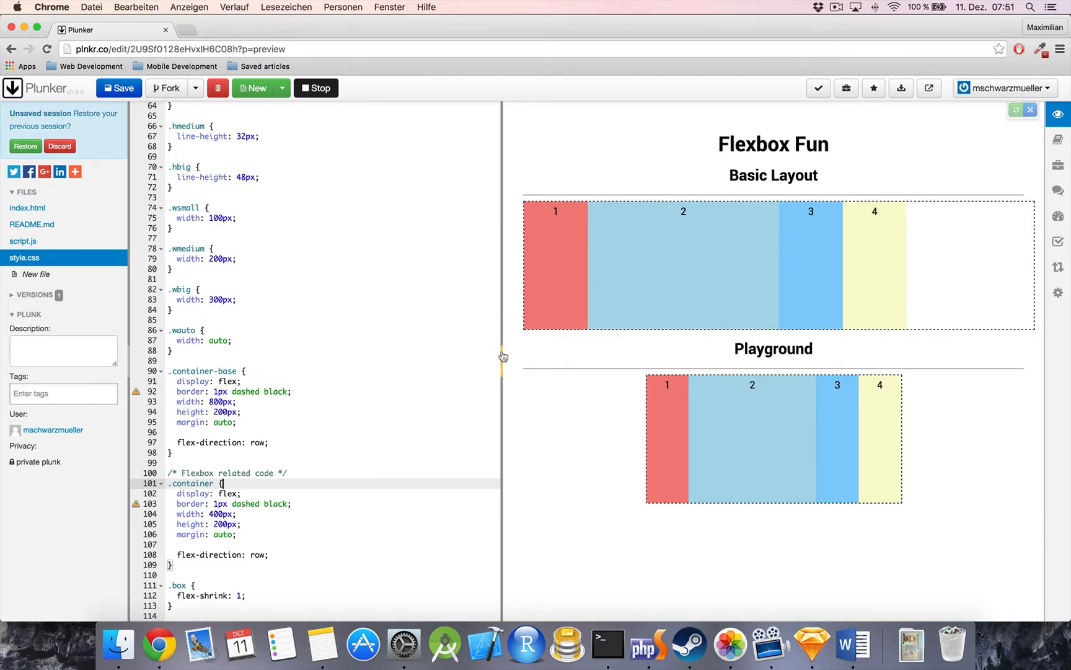
{"action": "mouse_move", "coordinate": [623, 260]}
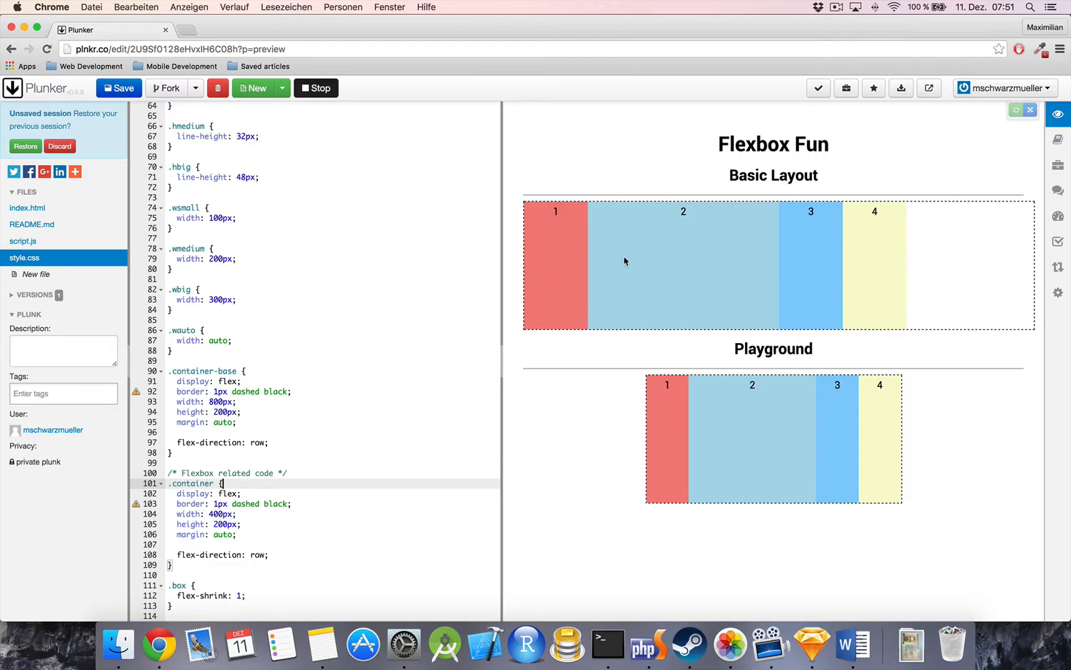
{"action": "mouse_move", "coordinate": [940, 417]}
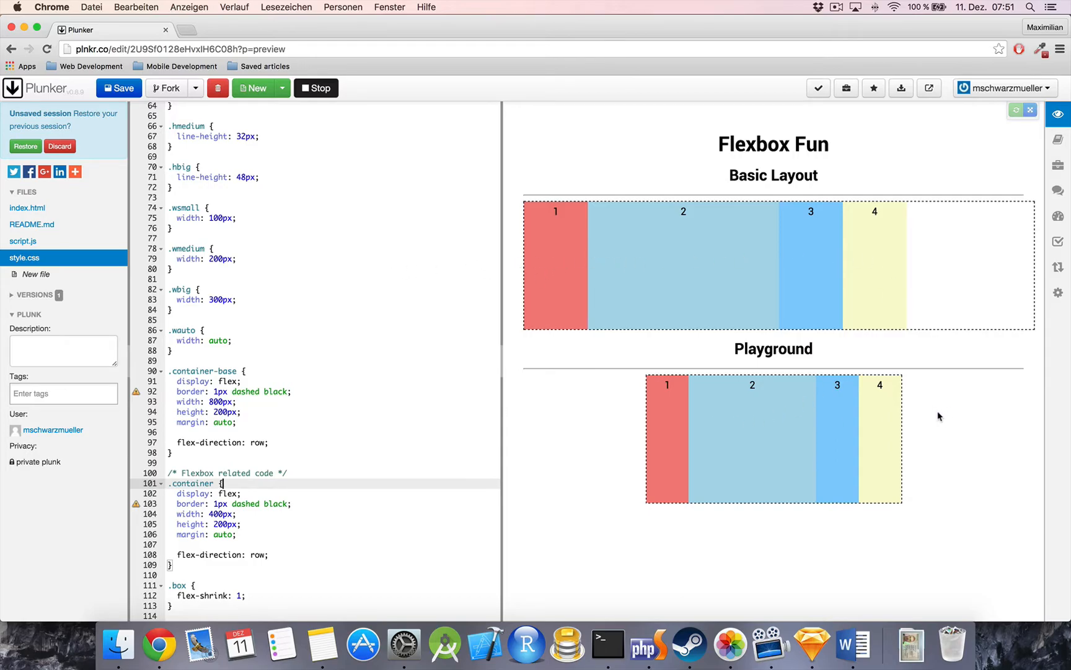
{"action": "mouse_move", "coordinate": [580, 469]}
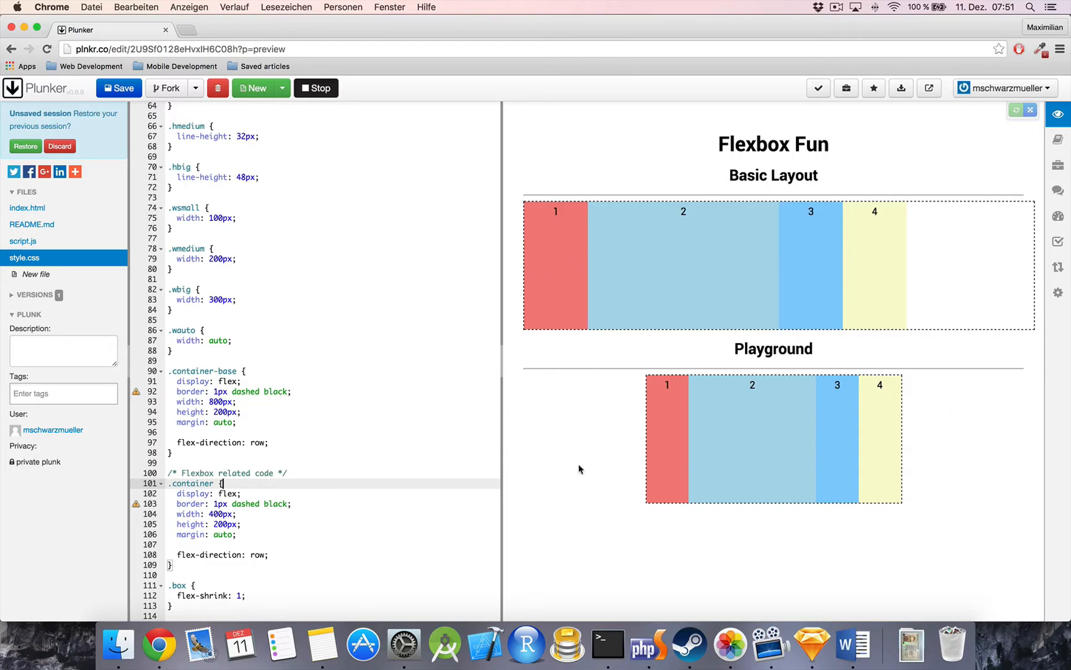
- Set the .box flex-shrink to 0 so boxes 3 and 4 overflow the 400px container
{"action": "scroll", "scroll_direction": "down", "scroll_amount": 3}
{"action": "type", "text": "0"}
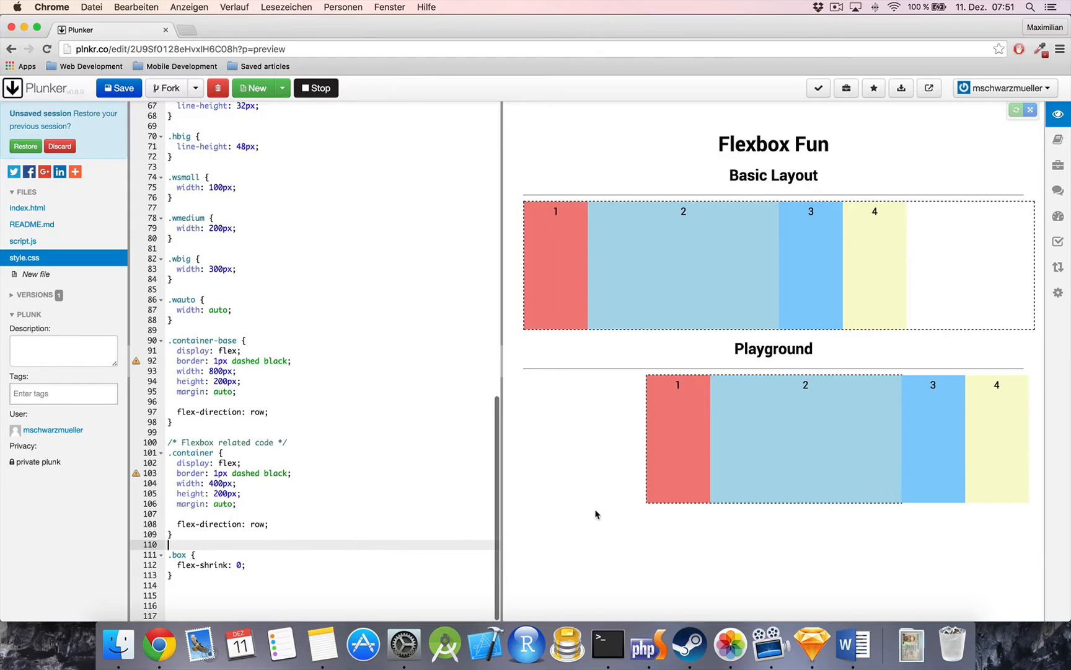
{"action": "mouse_move", "coordinate": [975, 413]}
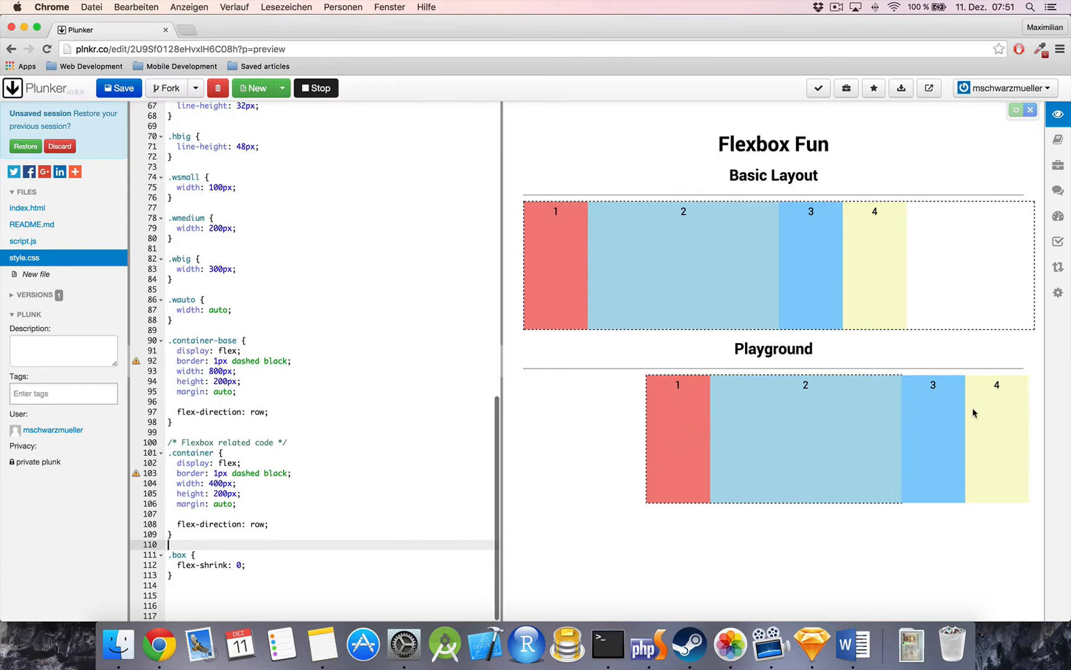
{"action": "mouse_move", "coordinate": [567, 249]}
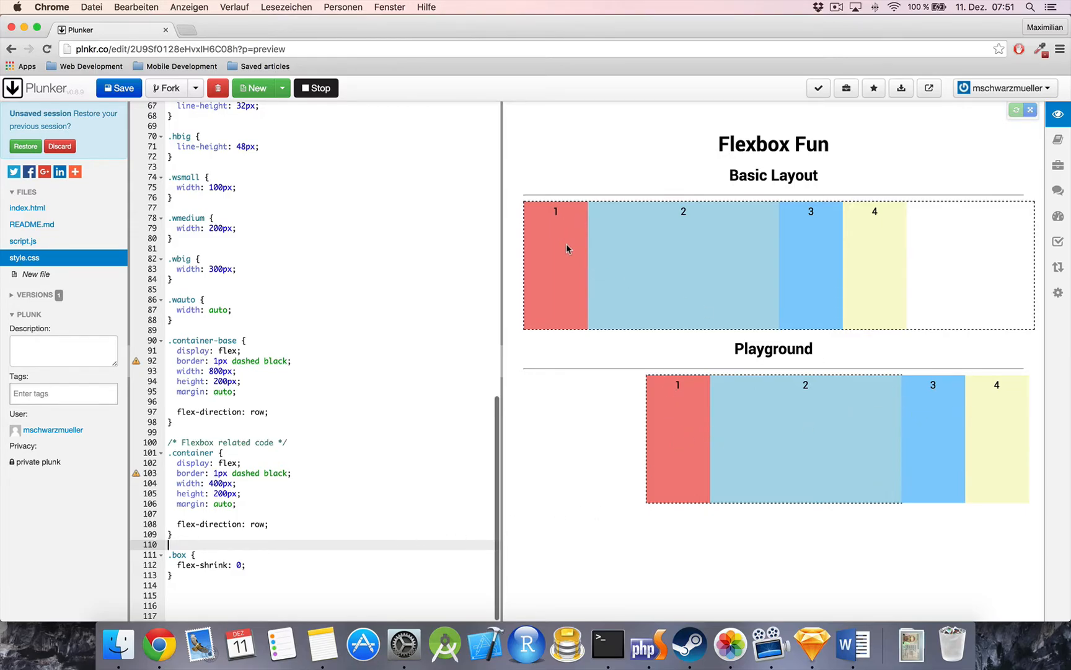
{"action": "mouse_move", "coordinate": [860, 378]}
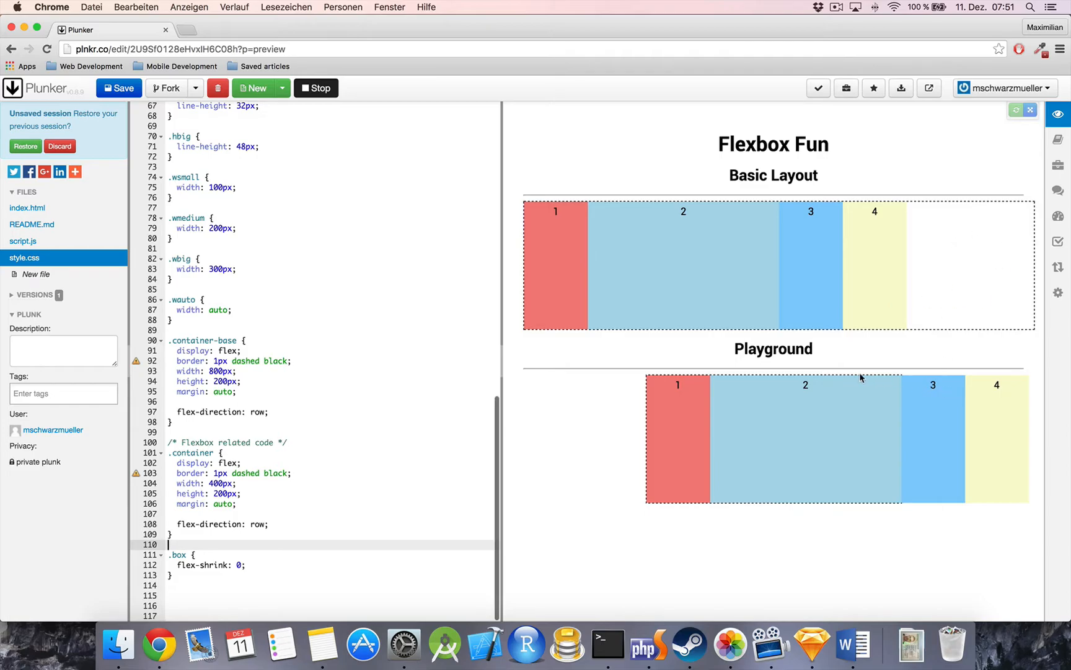
{"action": "mouse_move", "coordinate": [902, 383]}
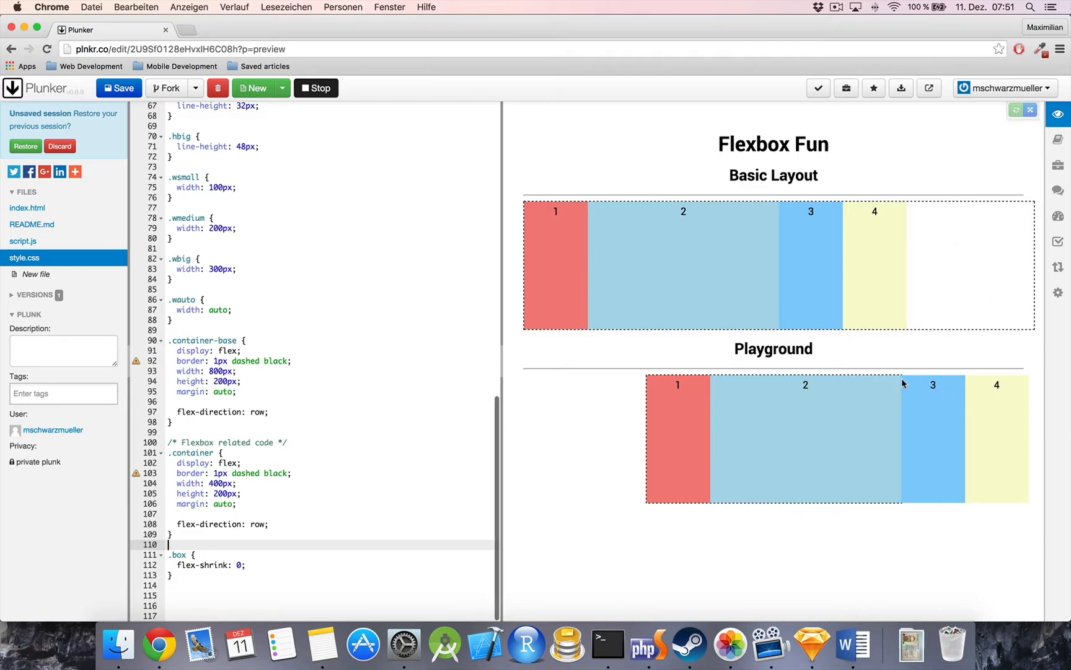
{"action": "mouse_move", "coordinate": [897, 450]}
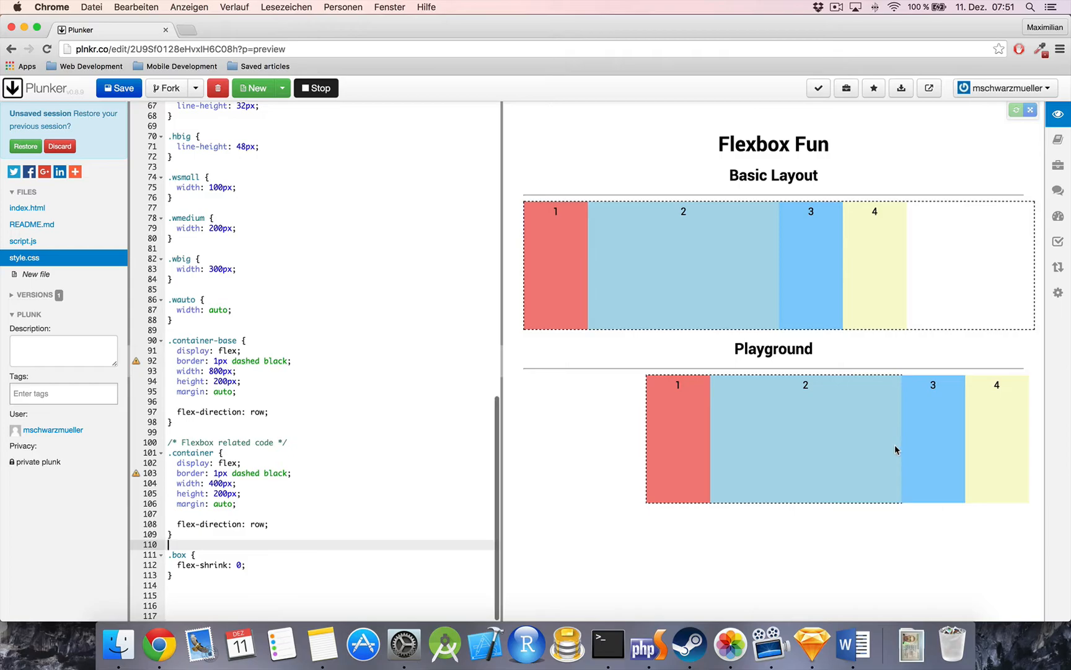
{"action": "mouse_move", "coordinate": [878, 450]}
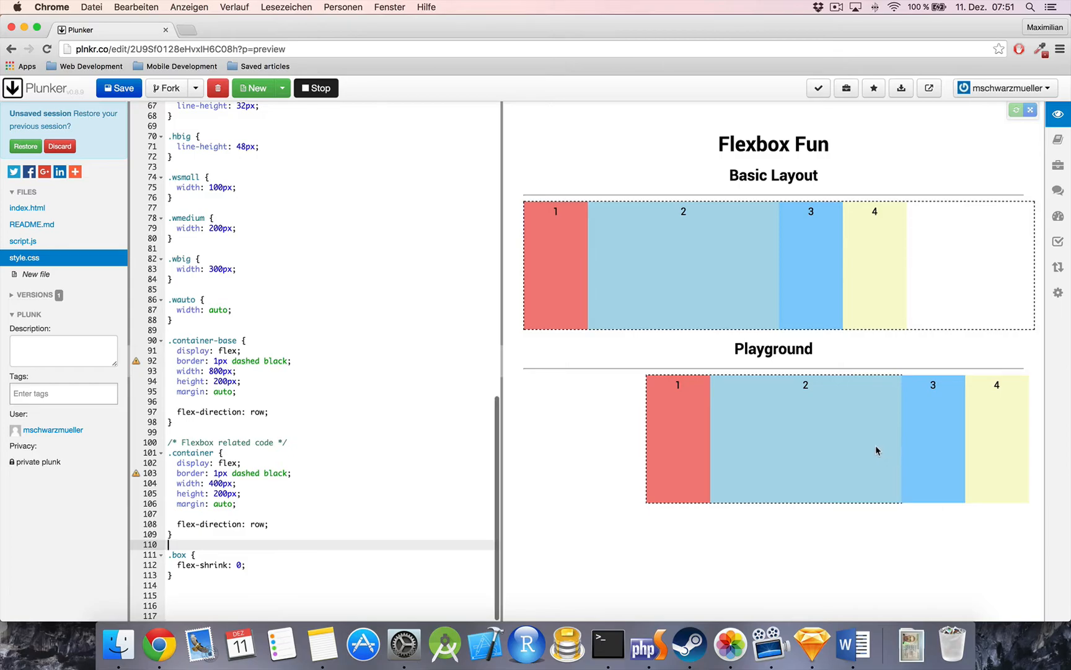
{"action": "mouse_move", "coordinate": [893, 439]}
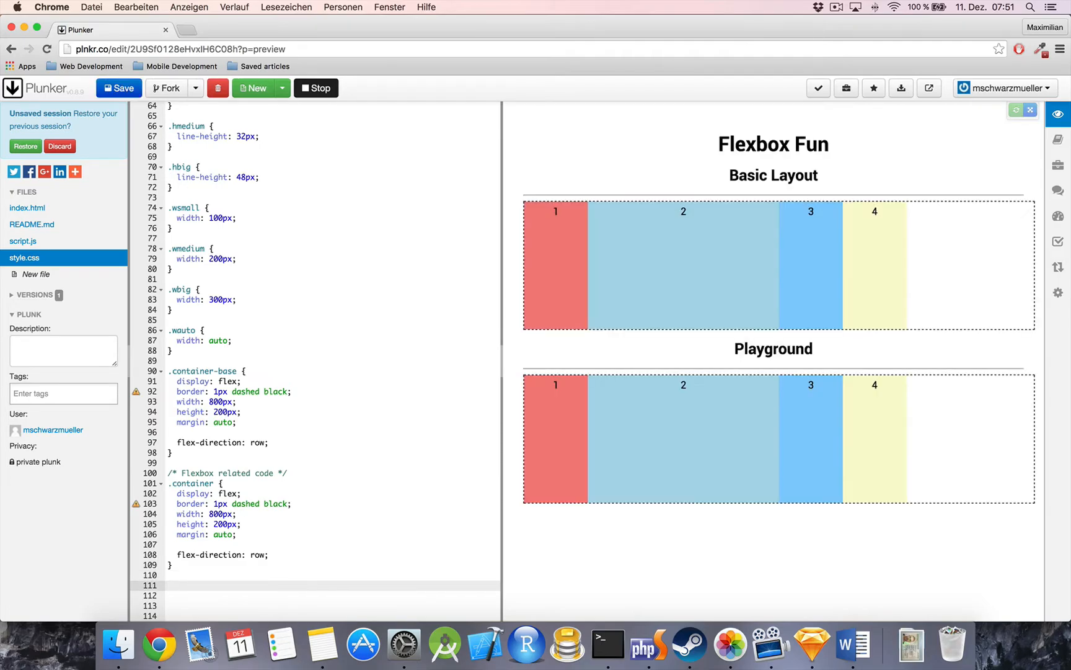
- Add a .box rule with flex-grow: 1, checking index.html and returning to style.css
{"action": "type", "text": ".box {"}
{"action": "left_click", "coordinate": [333, 595]}
{"action": "type", "text": "flex-grow: 1;"}
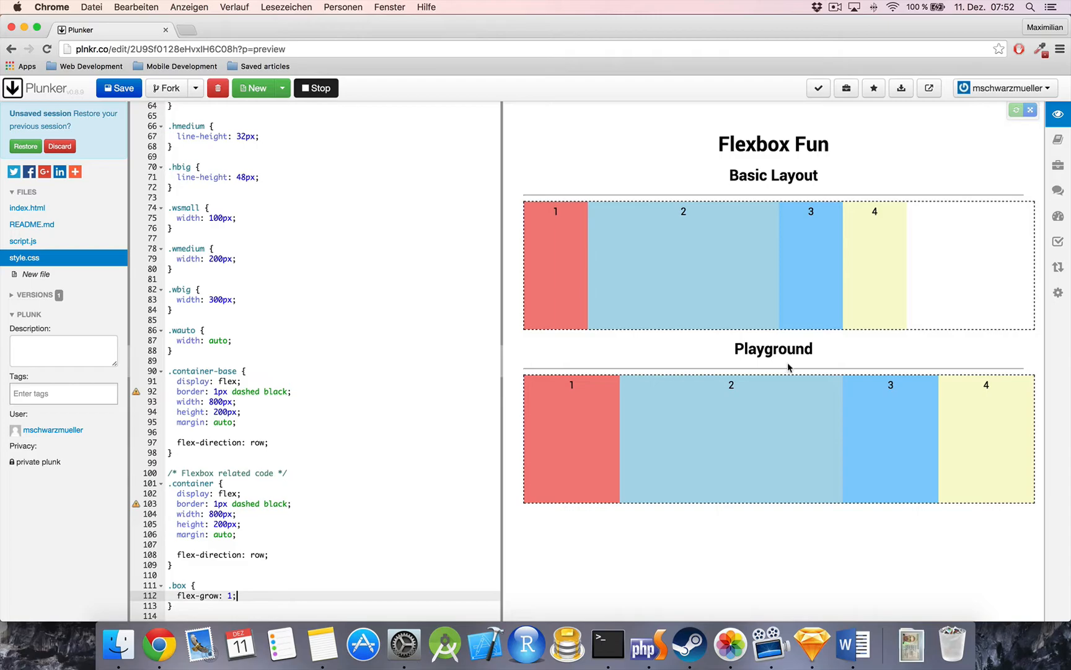
{"action": "mouse_move", "coordinate": [576, 322]}
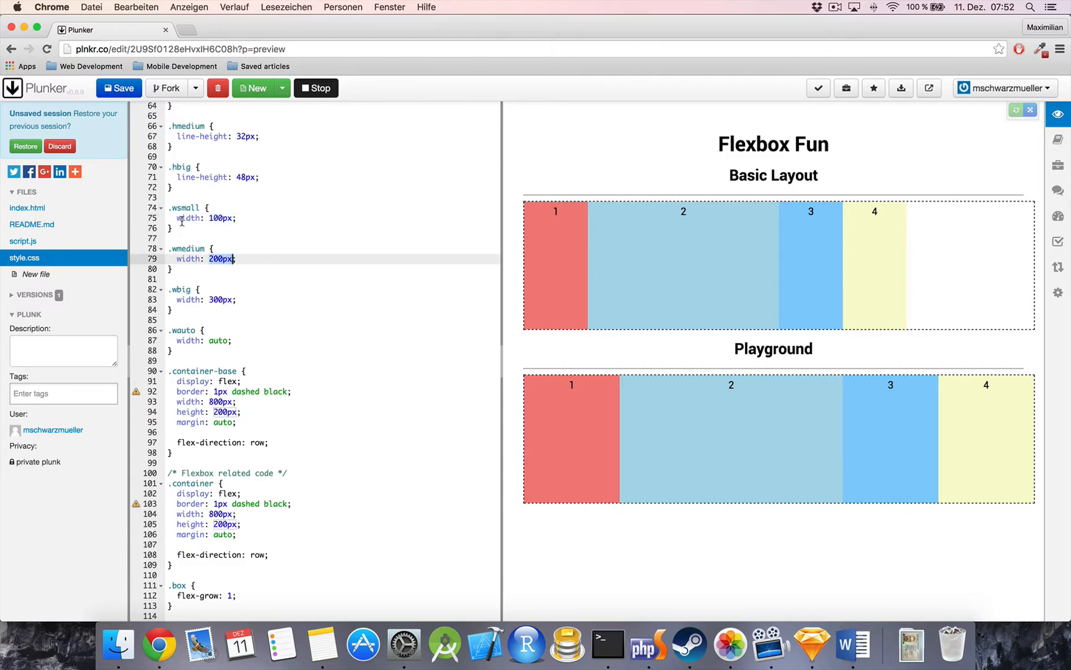
{"action": "left_click", "coordinate": [23, 209]}
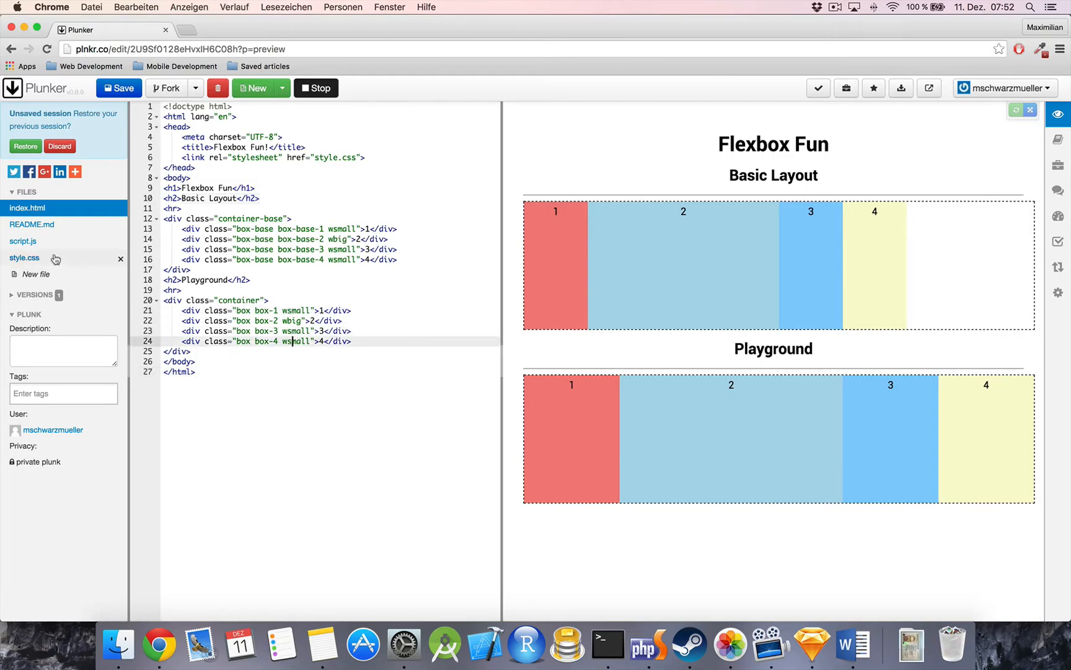
{"action": "left_click", "coordinate": [23, 258]}
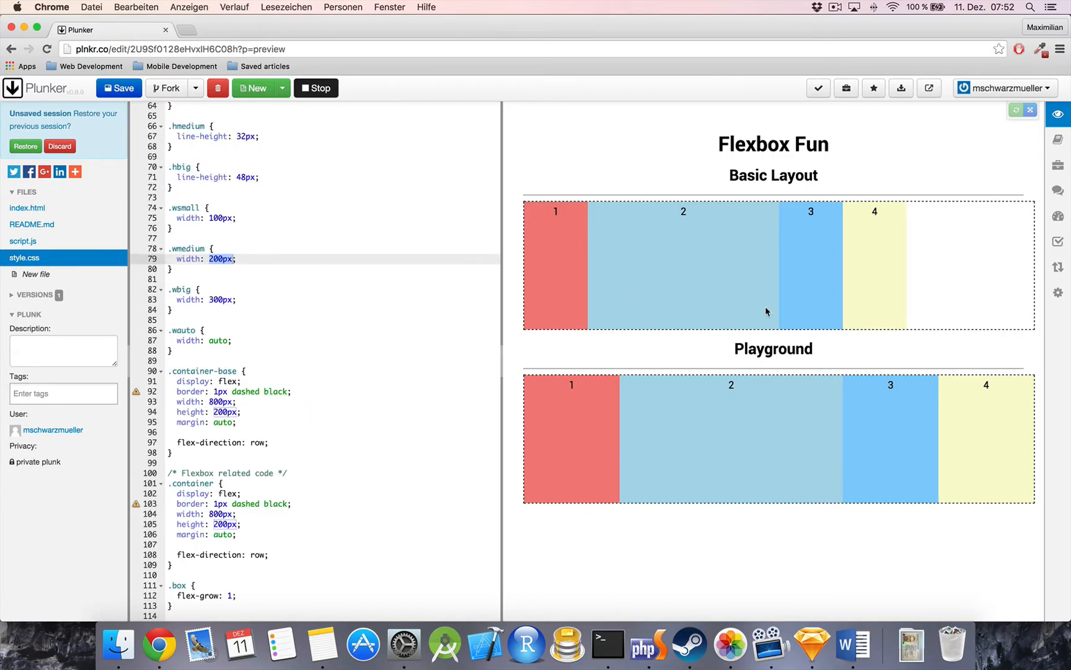
{"action": "mouse_move", "coordinate": [592, 376]}
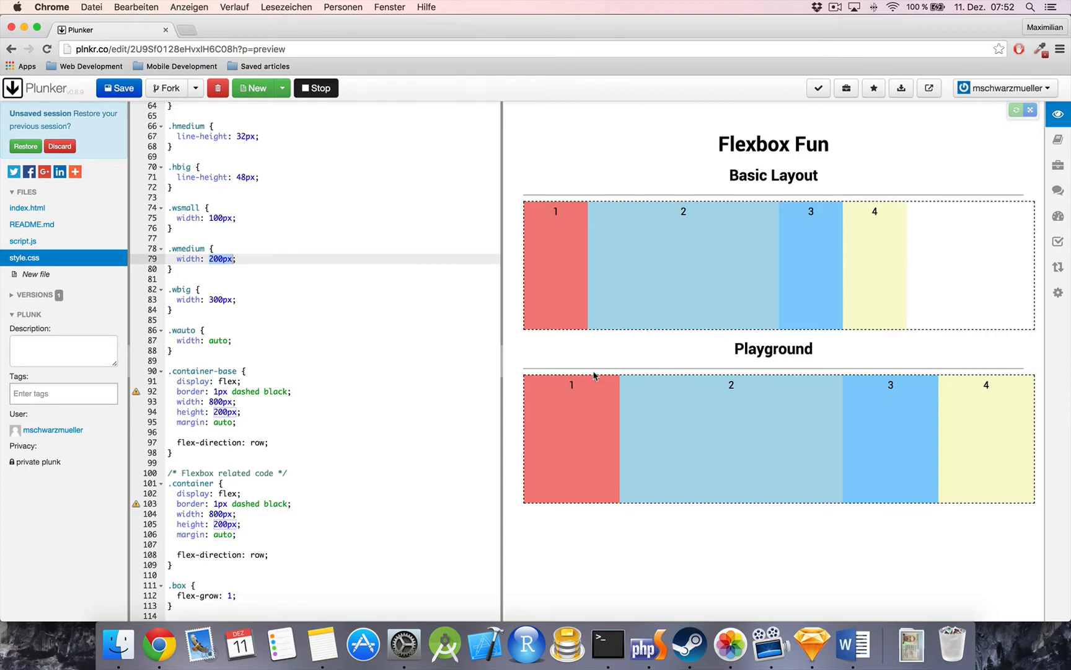
{"action": "mouse_move", "coordinate": [1002, 443]}
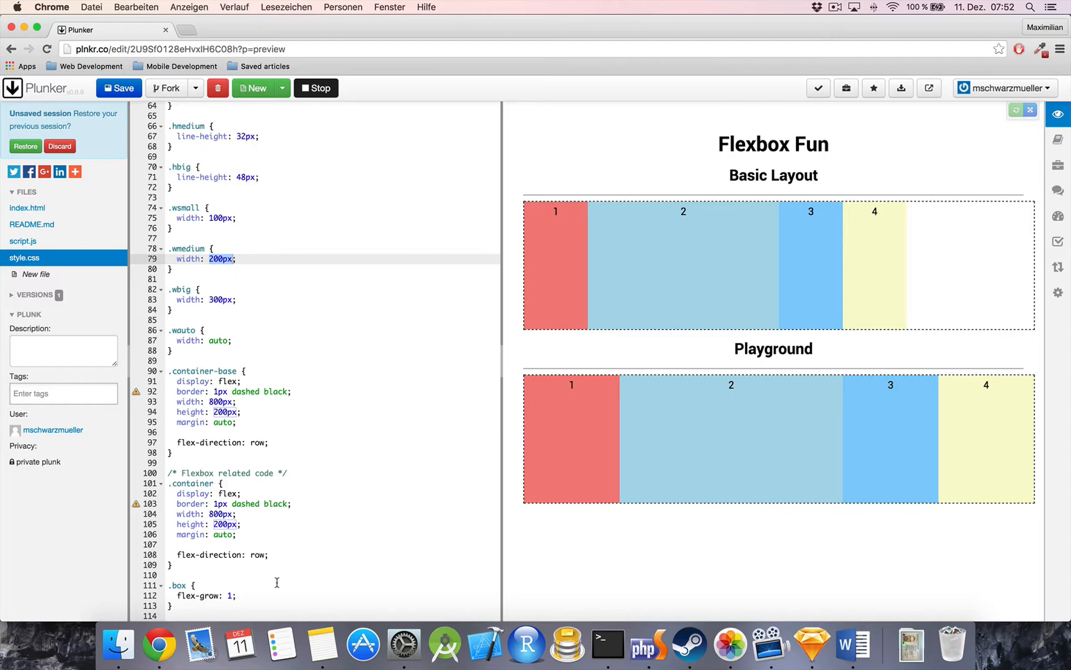
{"action": "mouse_move", "coordinate": [296, 514]}
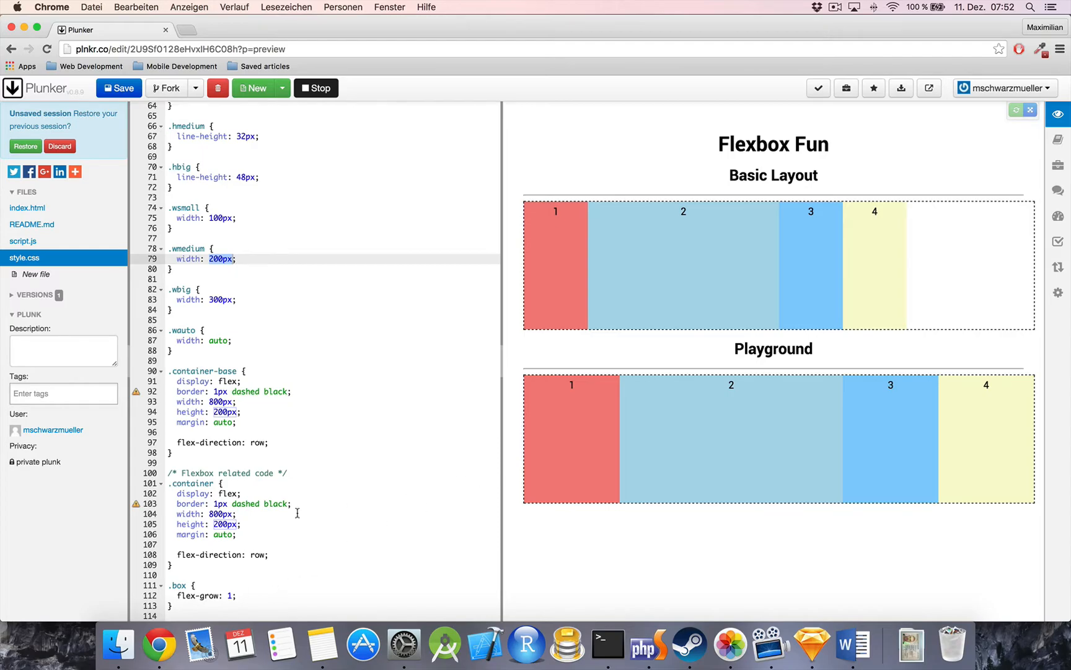
{"action": "mouse_move", "coordinate": [494, 455]}
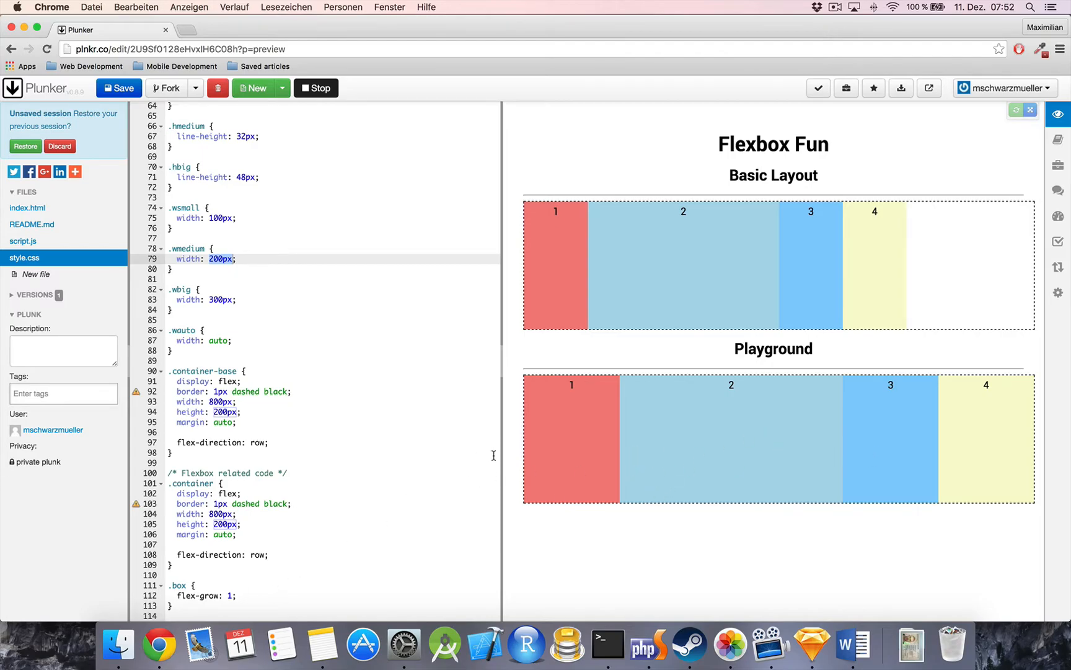
{"action": "mouse_move", "coordinate": [577, 463]}
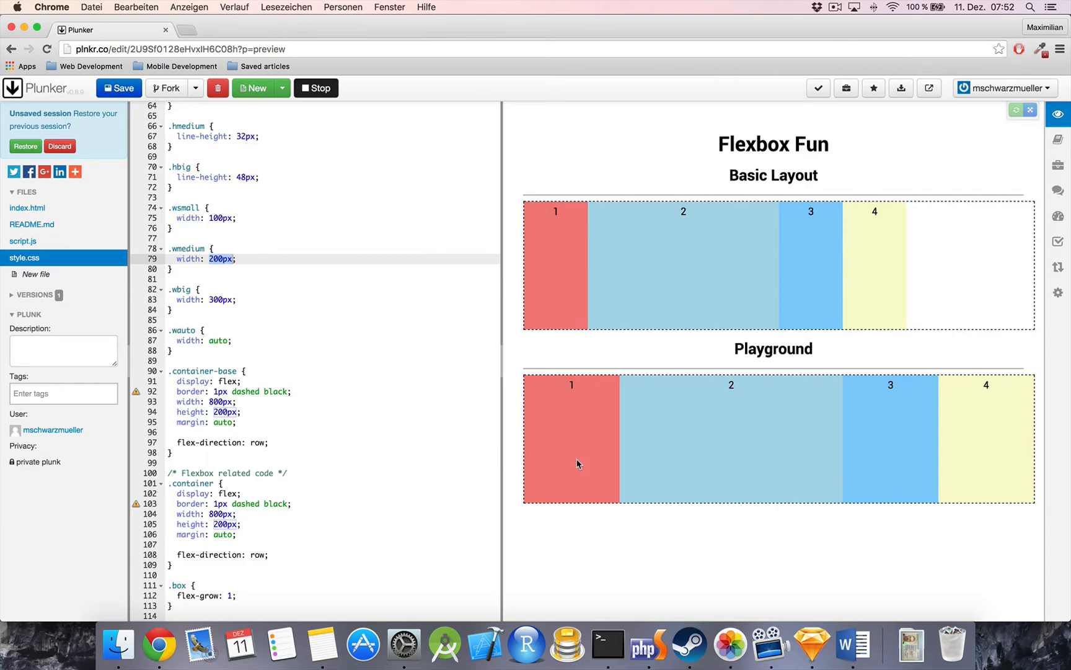
{"action": "mouse_move", "coordinate": [189, 576]}
{"action": "type", "text": "-1"}
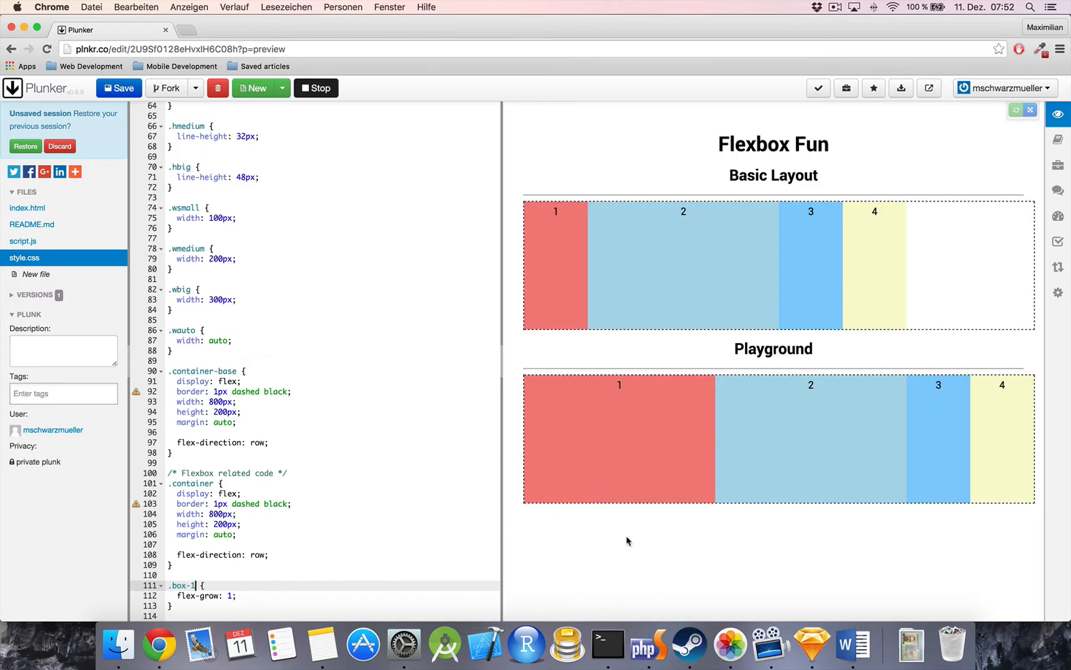
{"action": "mouse_move", "coordinate": [737, 519]}
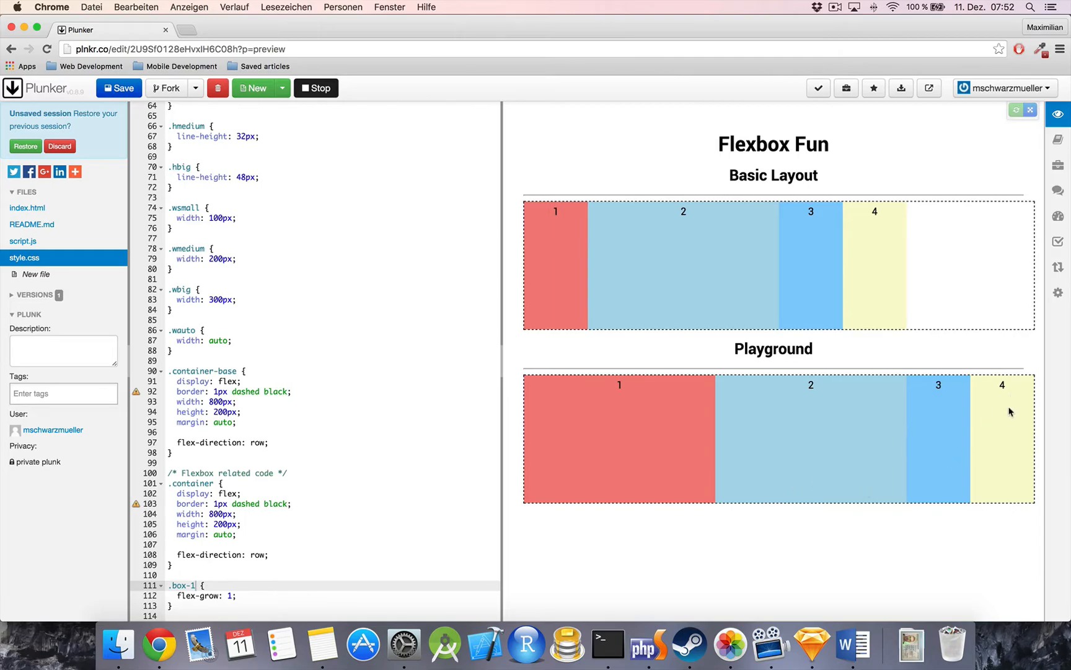
{"action": "mouse_move", "coordinate": [999, 509]}
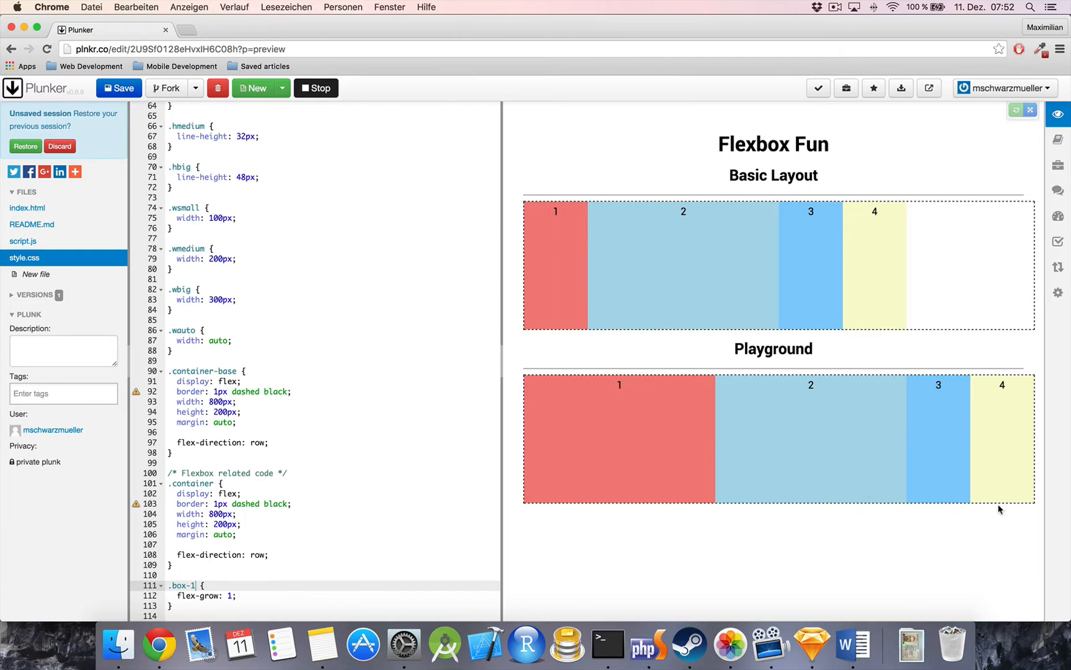
{"action": "mouse_move", "coordinate": [214, 312]}
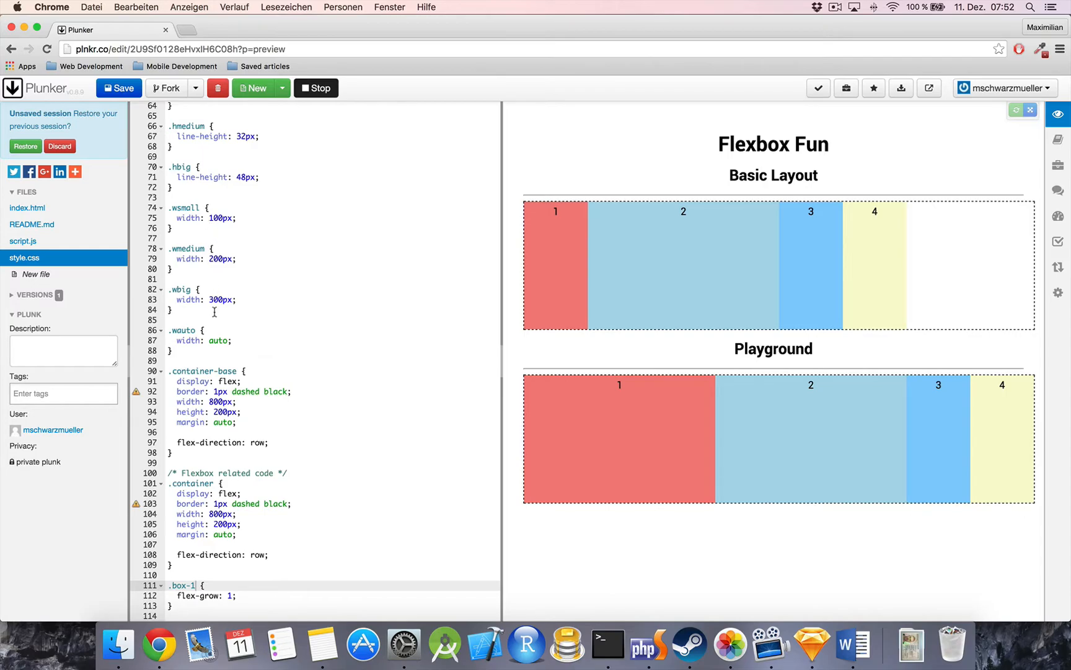
{"action": "mouse_move", "coordinate": [611, 470]}
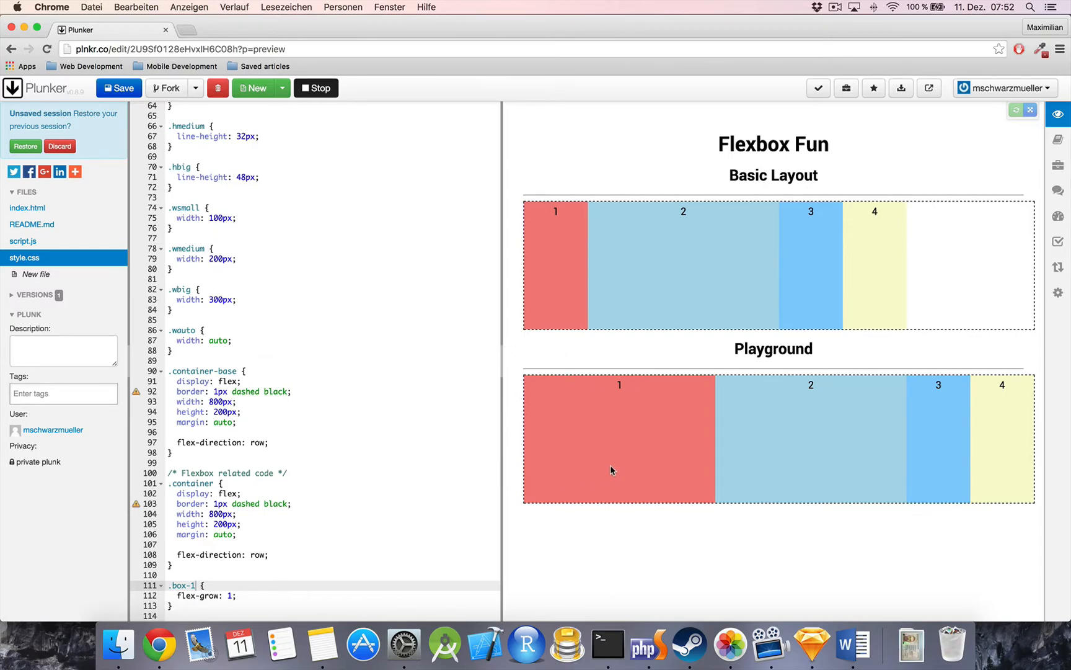
- Rename .box to .box-1, then check index.html and the .wsmall 100px width
{"action": "left_click", "coordinate": [27, 209]}
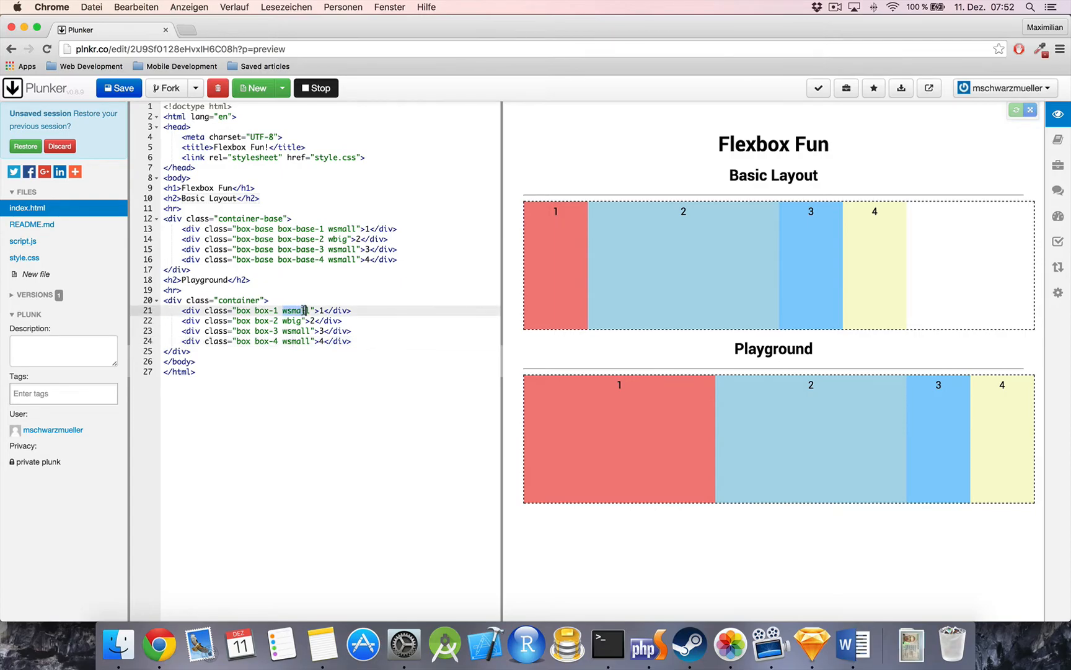
{"action": "left_click", "coordinate": [23, 258]}
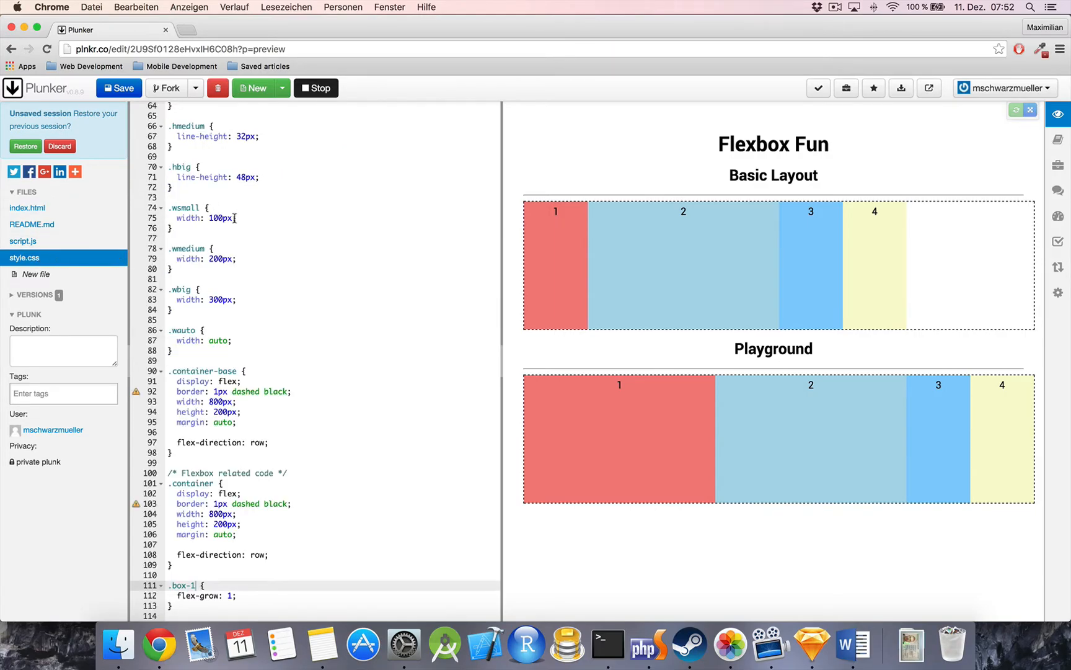
{"action": "double_click", "coordinate": [220, 217]}
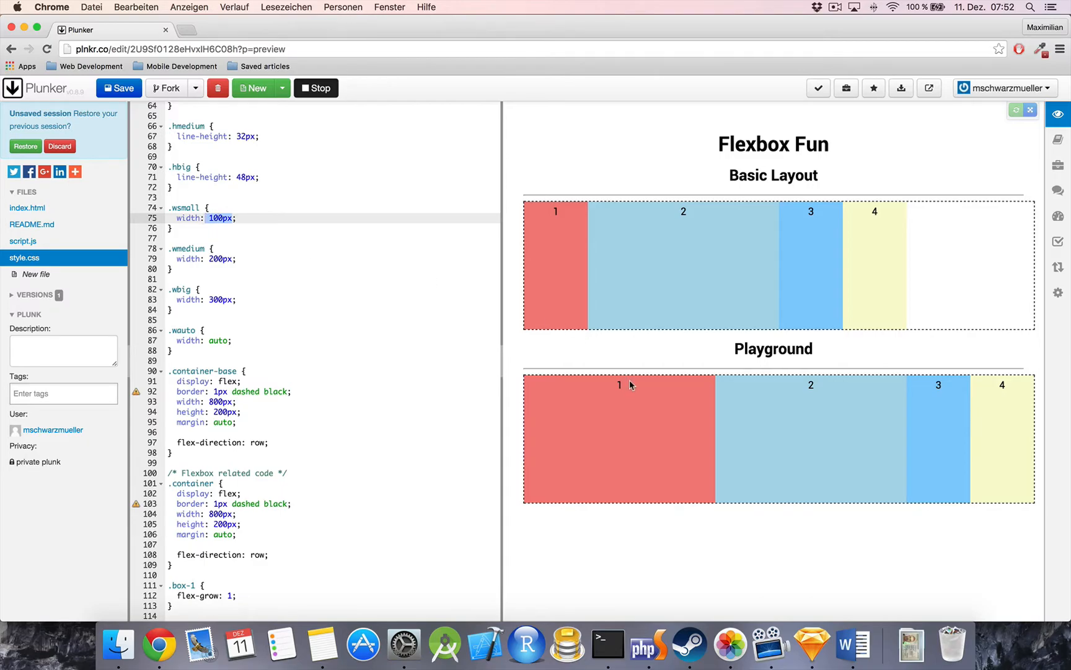
{"action": "mouse_move", "coordinate": [653, 401]}
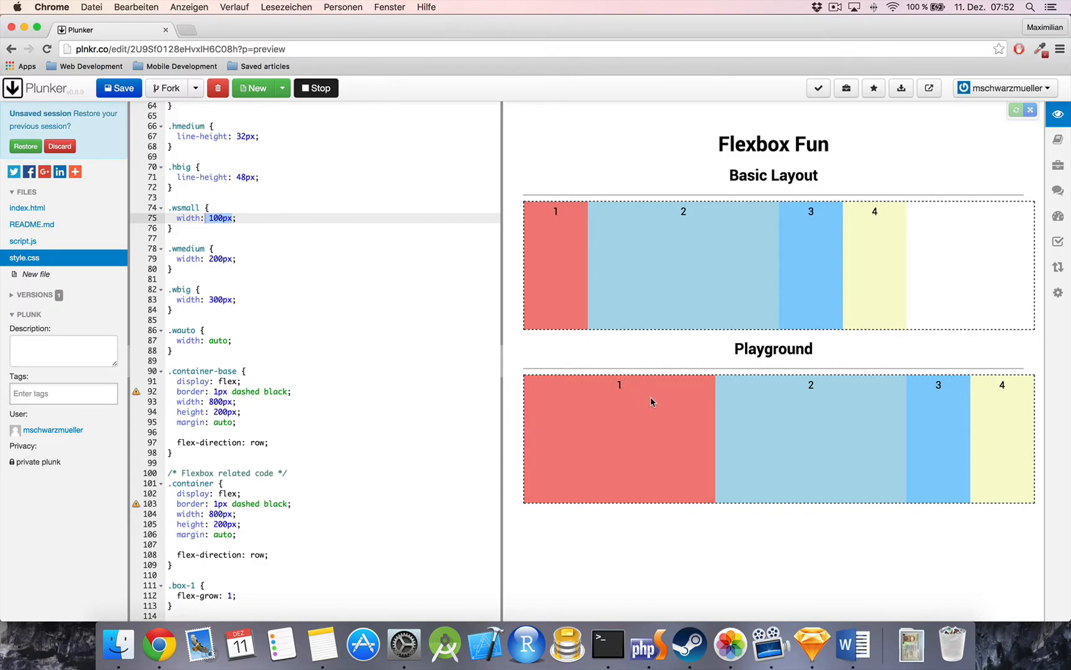
{"action": "mouse_move", "coordinate": [666, 414]}
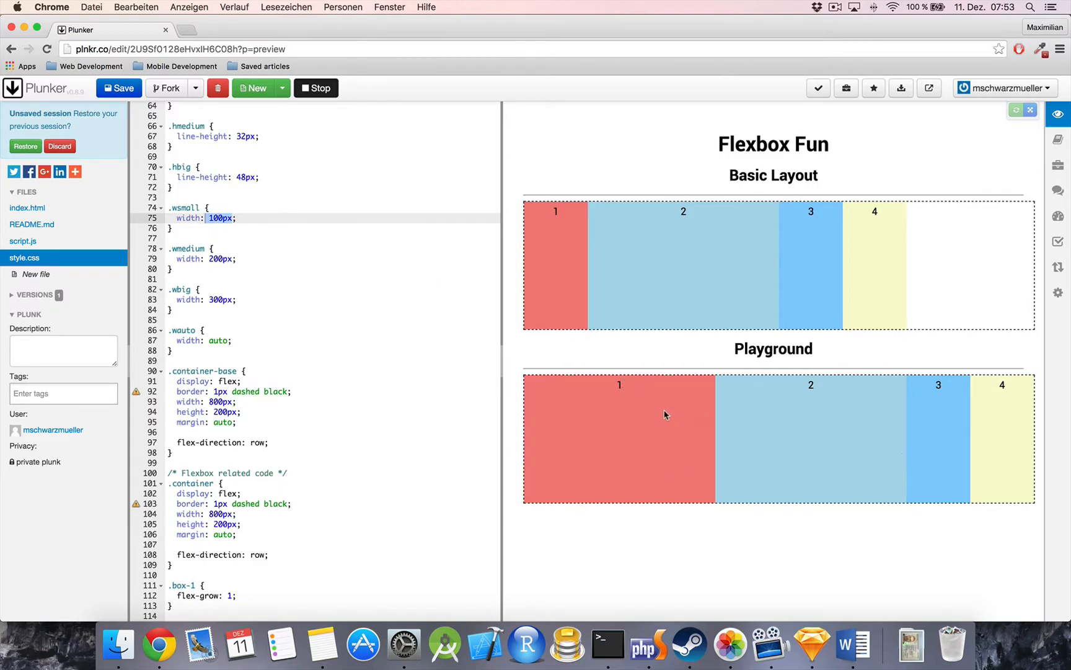
{"action": "mouse_move", "coordinate": [302, 513]}
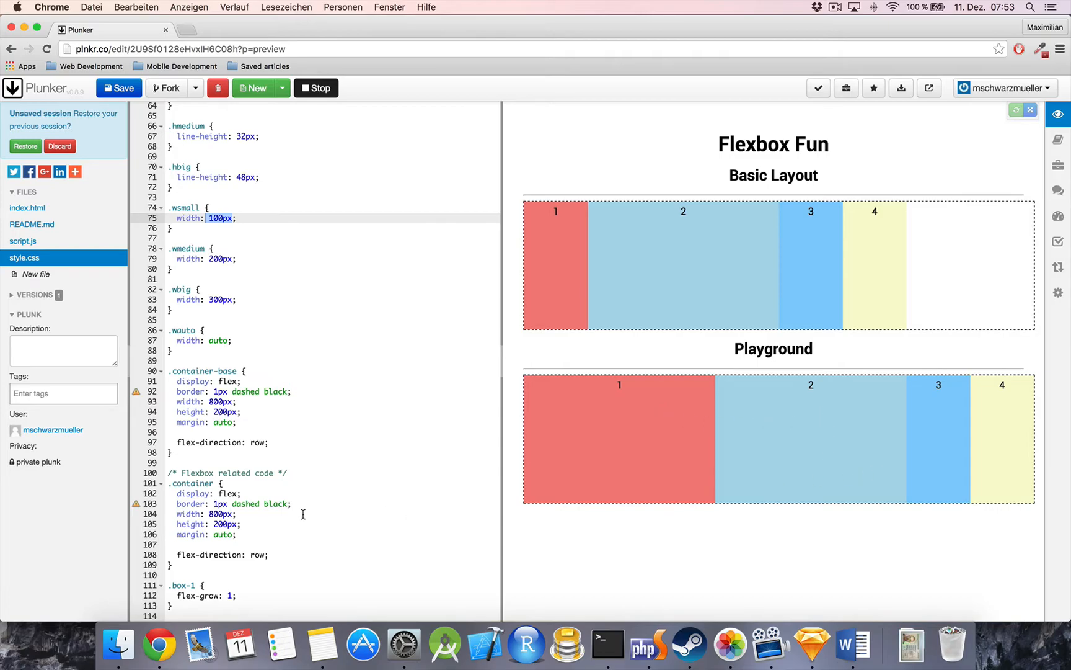
- Add a .box-2 rule with flex-grow: 2 at the end of style.css
{"action": "left_click", "coordinate": [190, 608]}
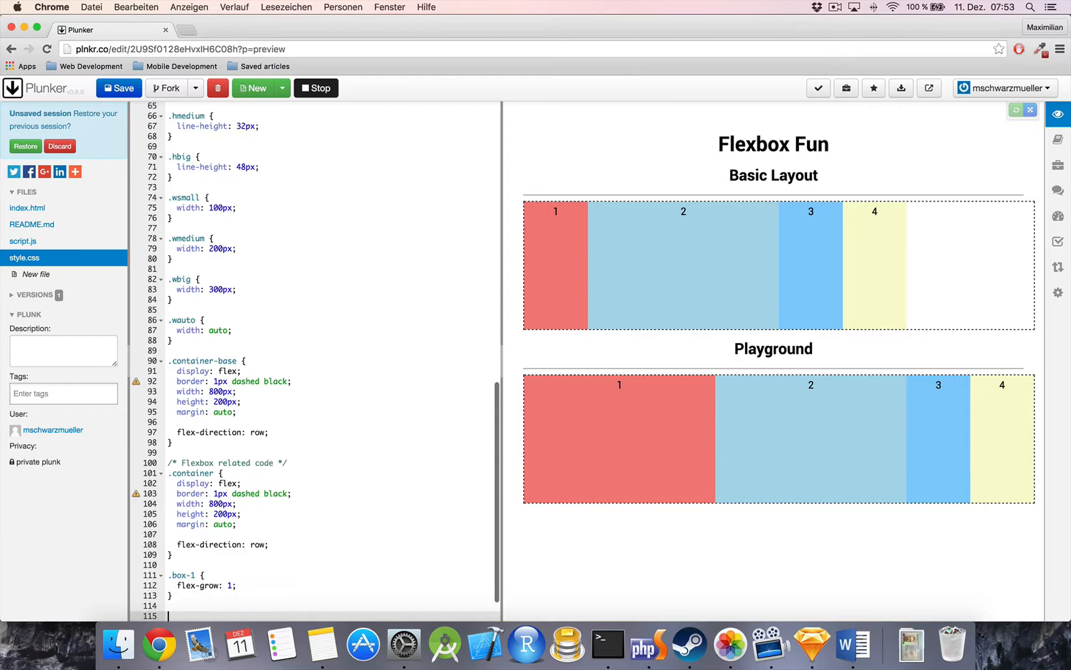
{"action": "type", "text": ".box-2 {"}
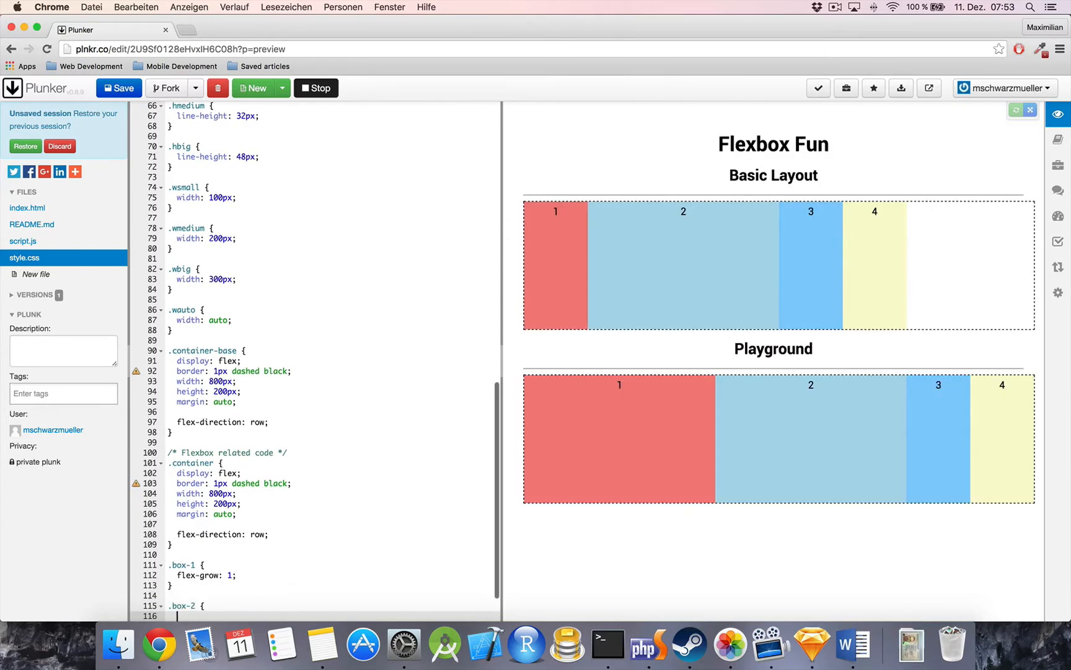
{"action": "type", "text": "flex-grow: 2;"}
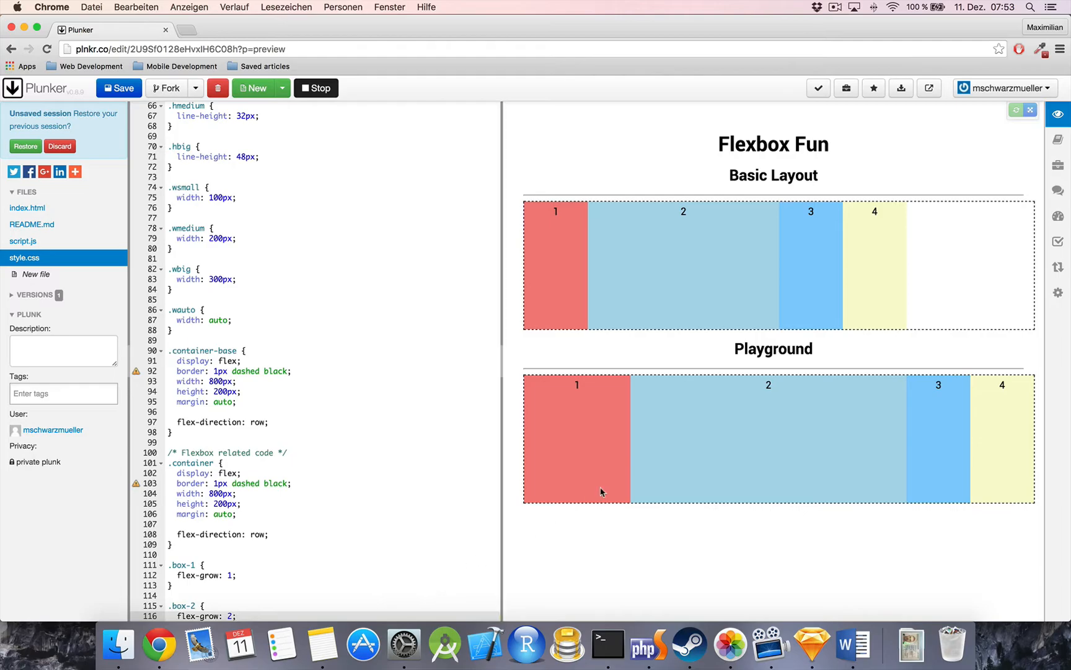
{"action": "mouse_move", "coordinate": [594, 377]}
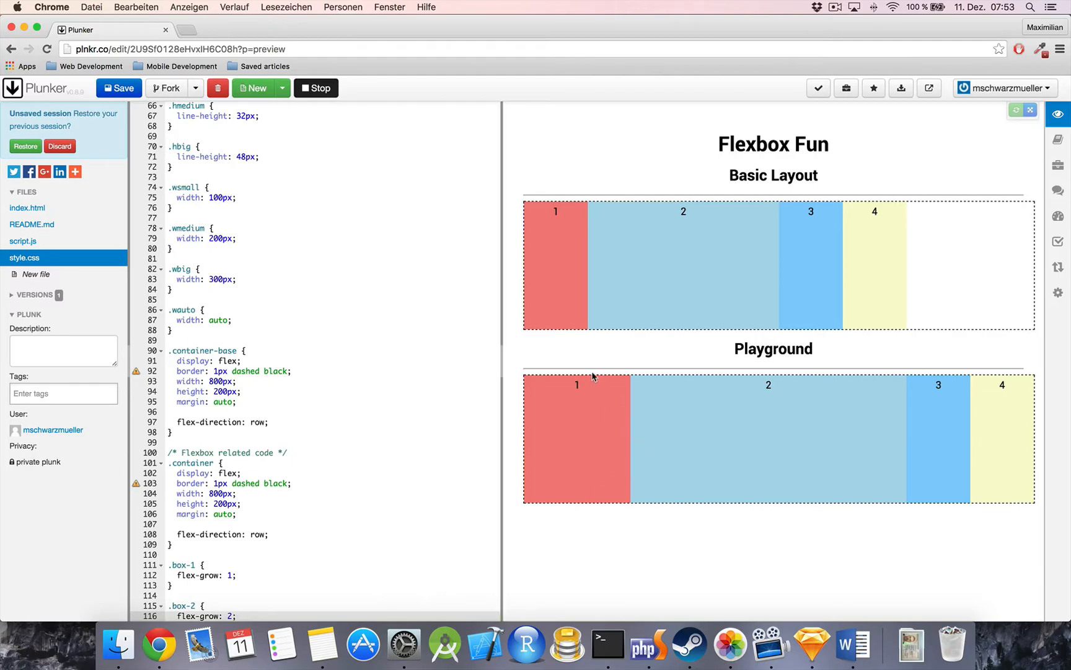
{"action": "mouse_move", "coordinate": [580, 427]}
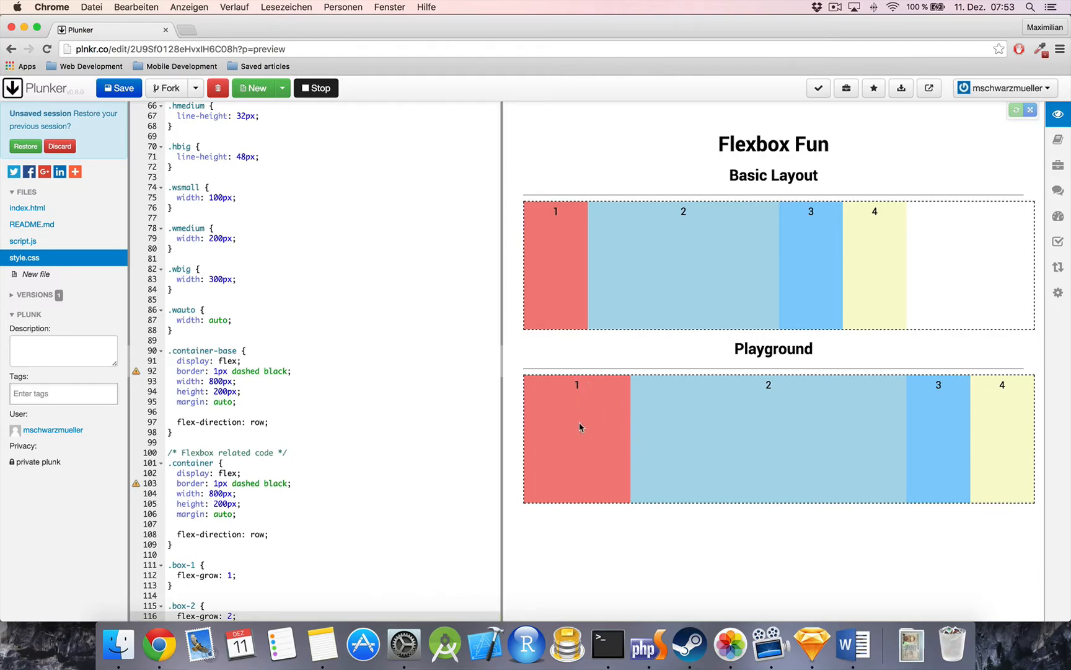
{"action": "right_click", "coordinate": [580, 427]}
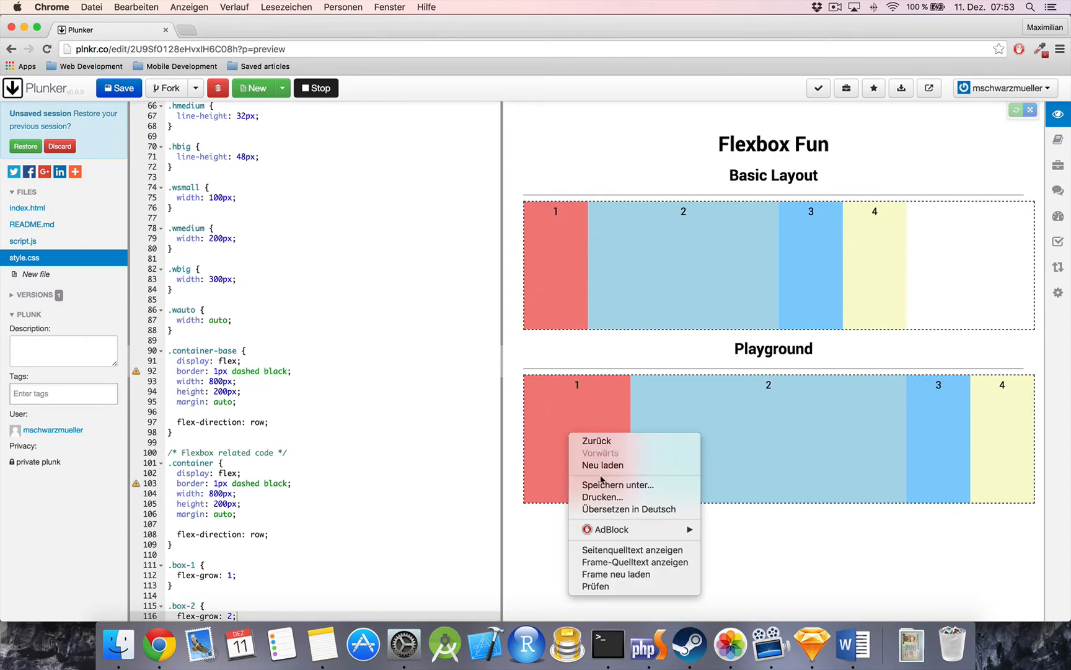
{"action": "left_click", "coordinate": [596, 587]}
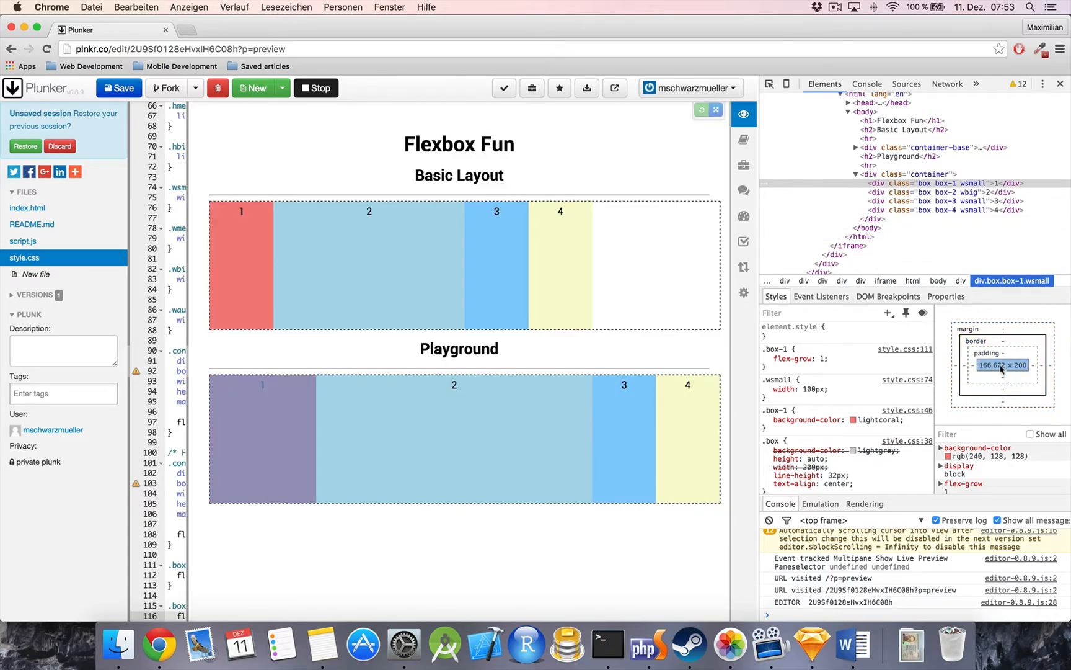
{"action": "mouse_move", "coordinate": [989, 371]}
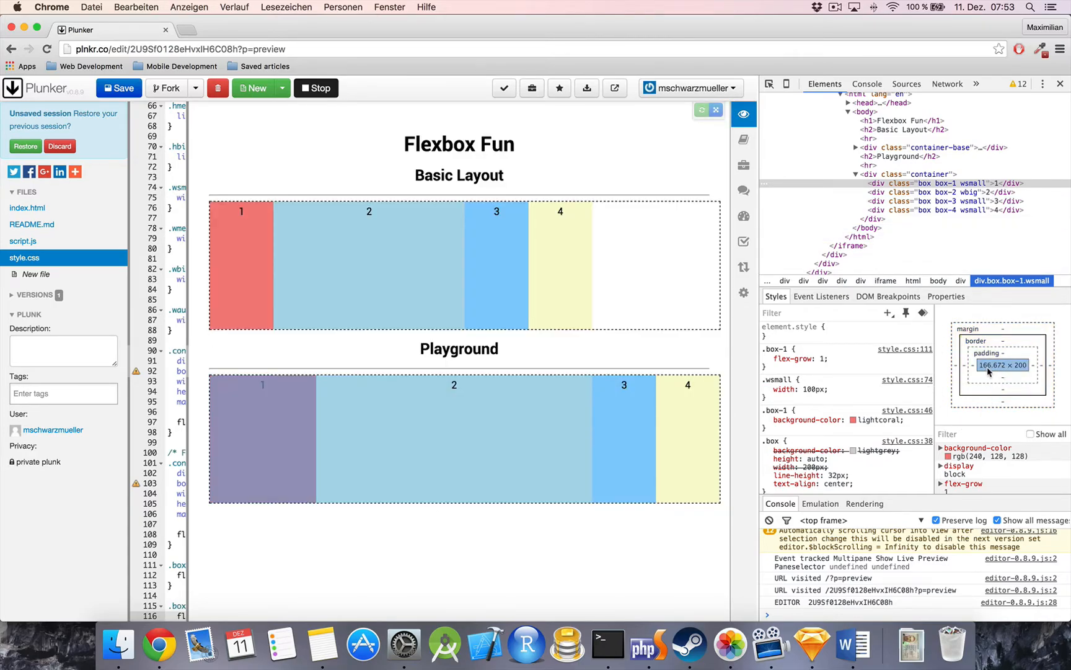
{"action": "left_click", "coordinate": [1061, 83]}
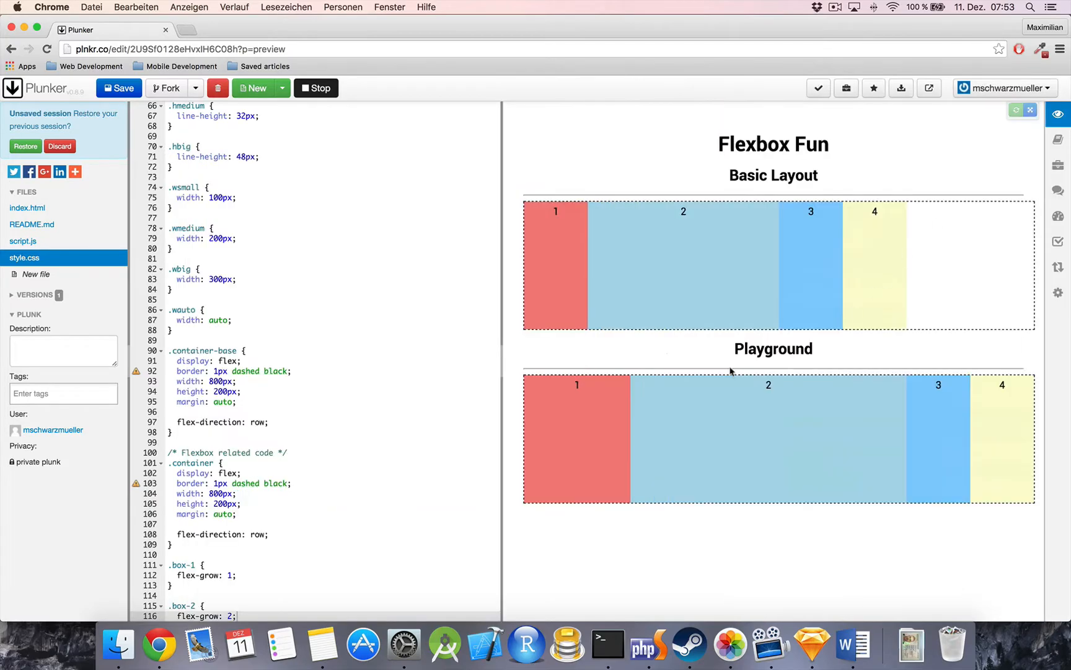
{"action": "mouse_move", "coordinate": [812, 372]}
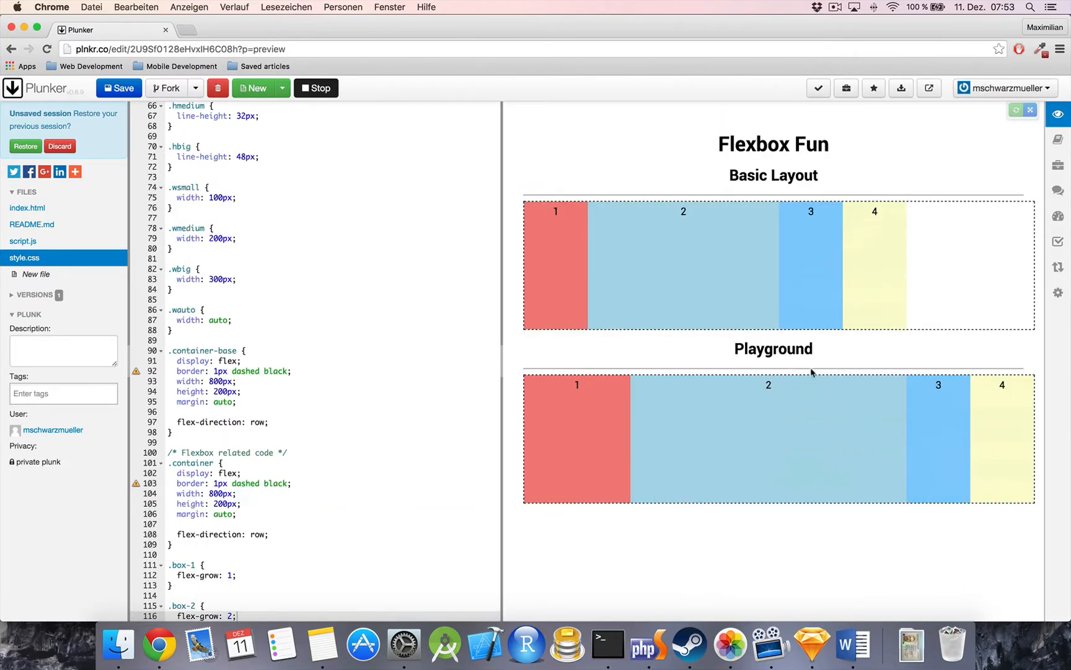
{"action": "mouse_move", "coordinate": [767, 404]}
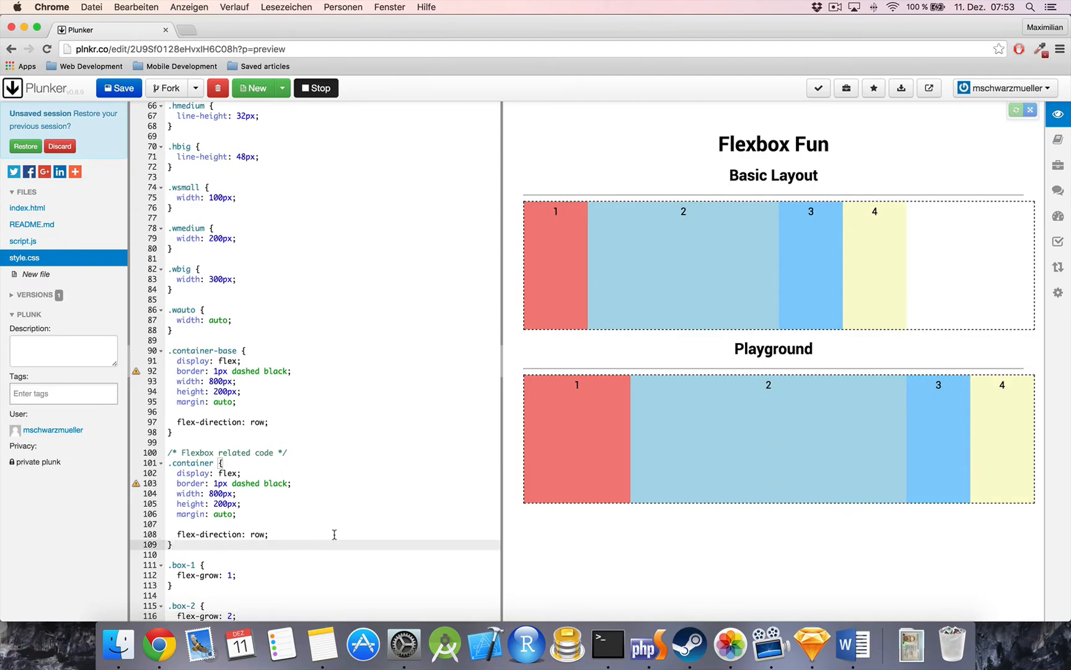
{"action": "mouse_move", "coordinate": [553, 438]}
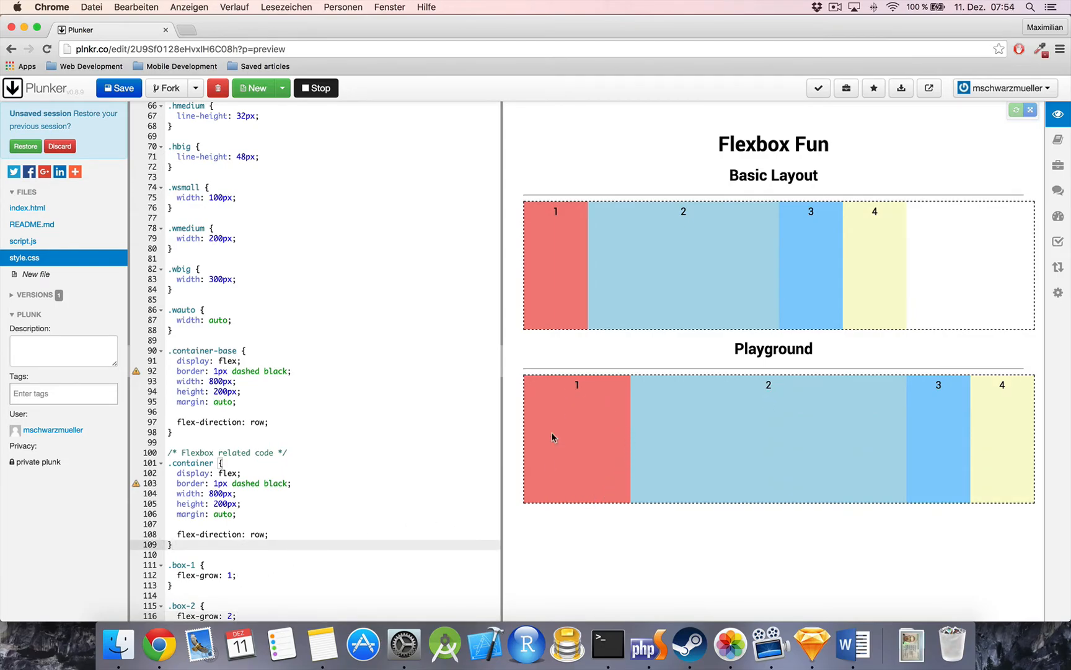
{"action": "mouse_move", "coordinate": [824, 552]}
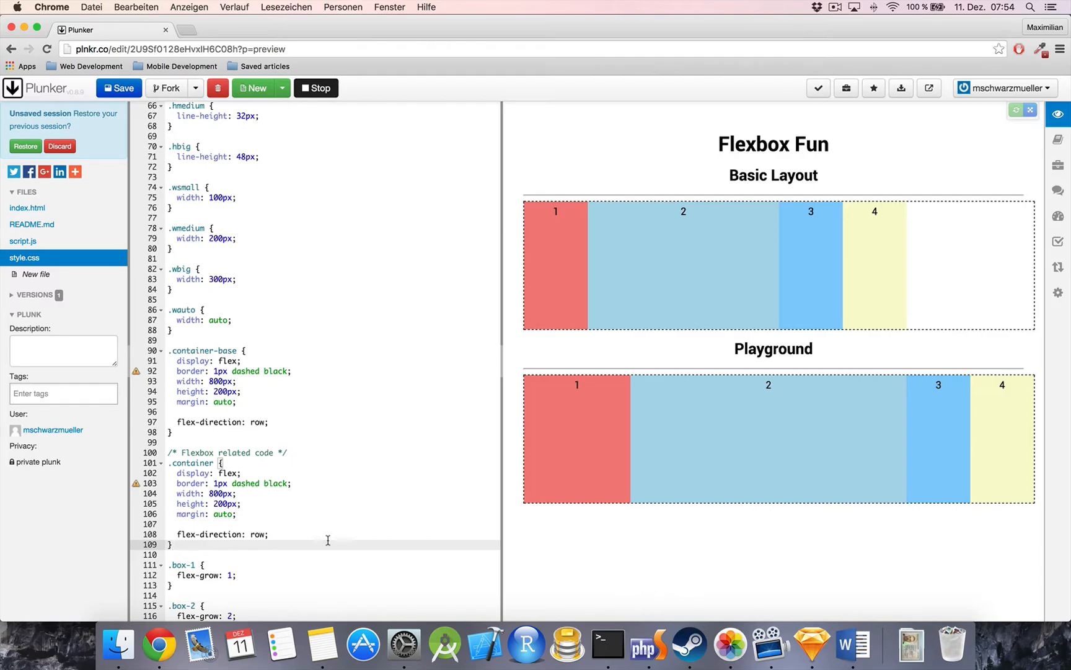
- Change the .box-2 flex-grow value from 2 to 8
{"action": "scroll", "scroll_direction": "down", "scroll_amount": 3}
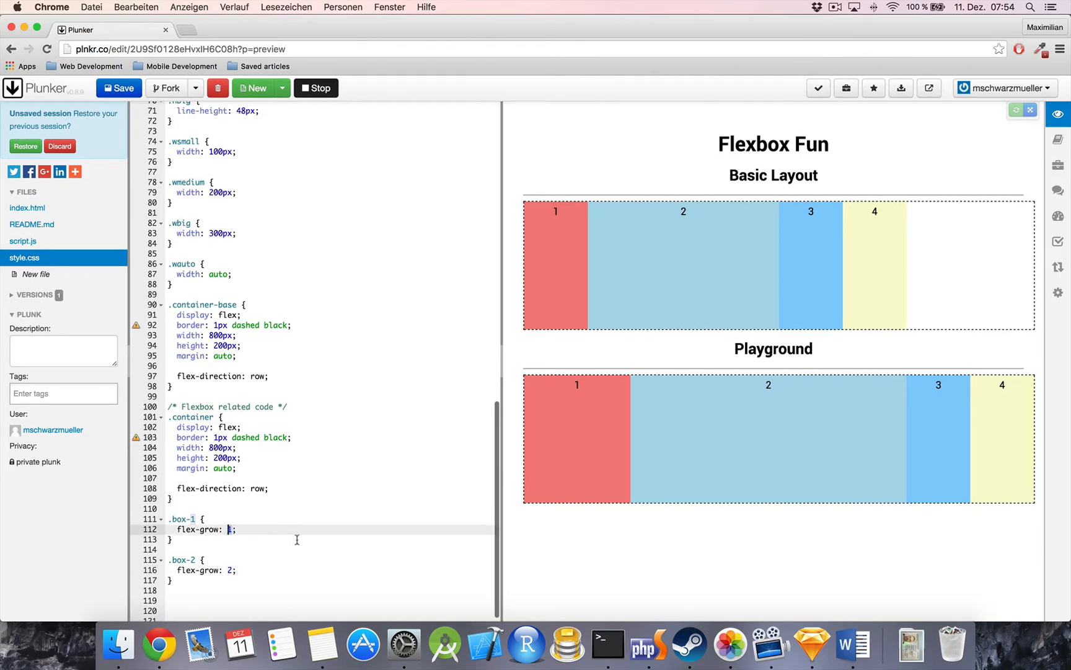
{"action": "mouse_move", "coordinate": [383, 544]}
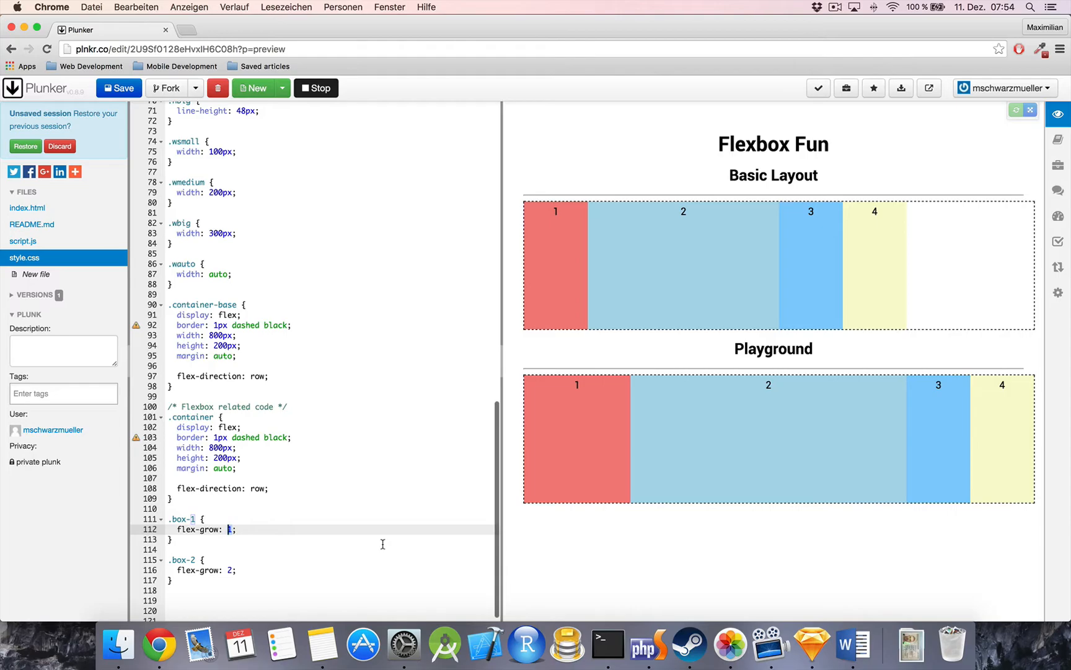
{"action": "mouse_move", "coordinate": [763, 357]}
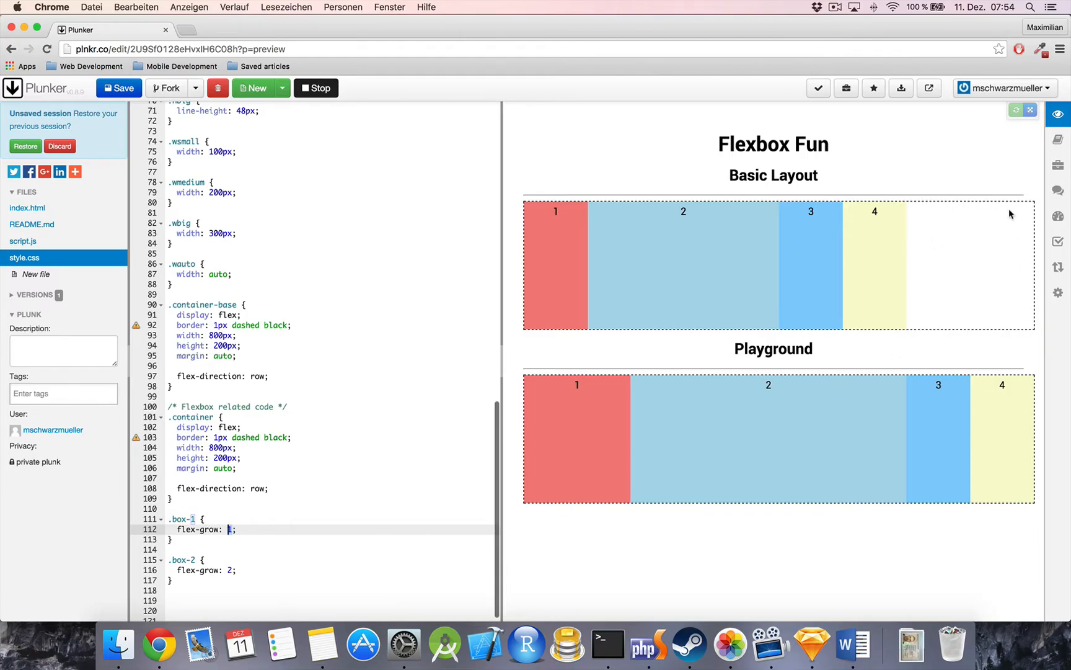
{"action": "mouse_move", "coordinate": [949, 241]}
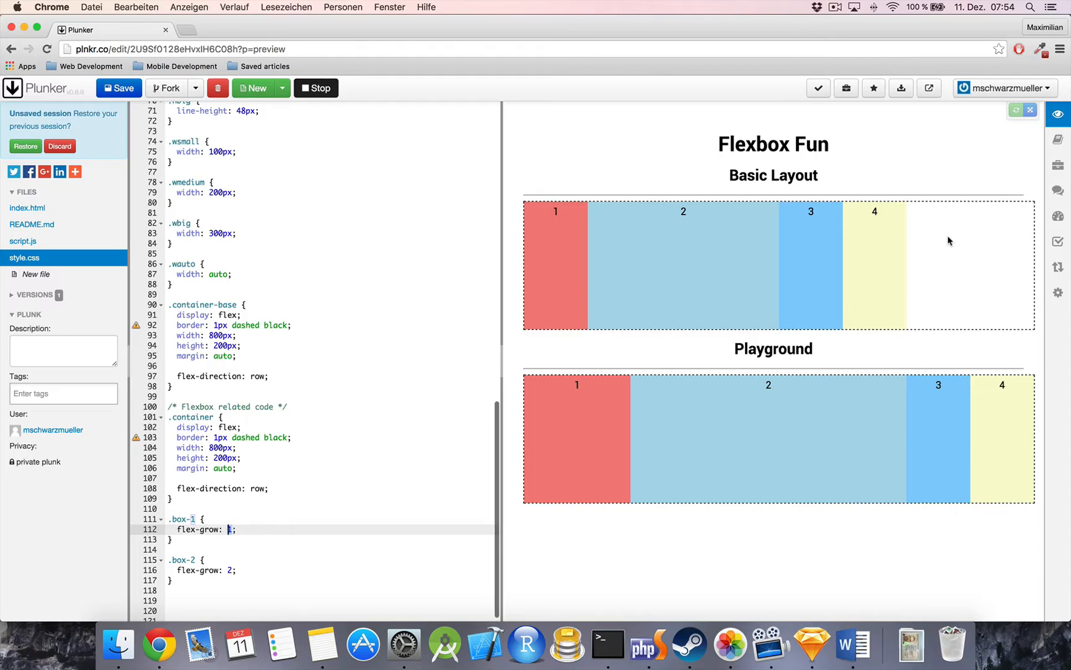
{"action": "mouse_move", "coordinate": [263, 541]}
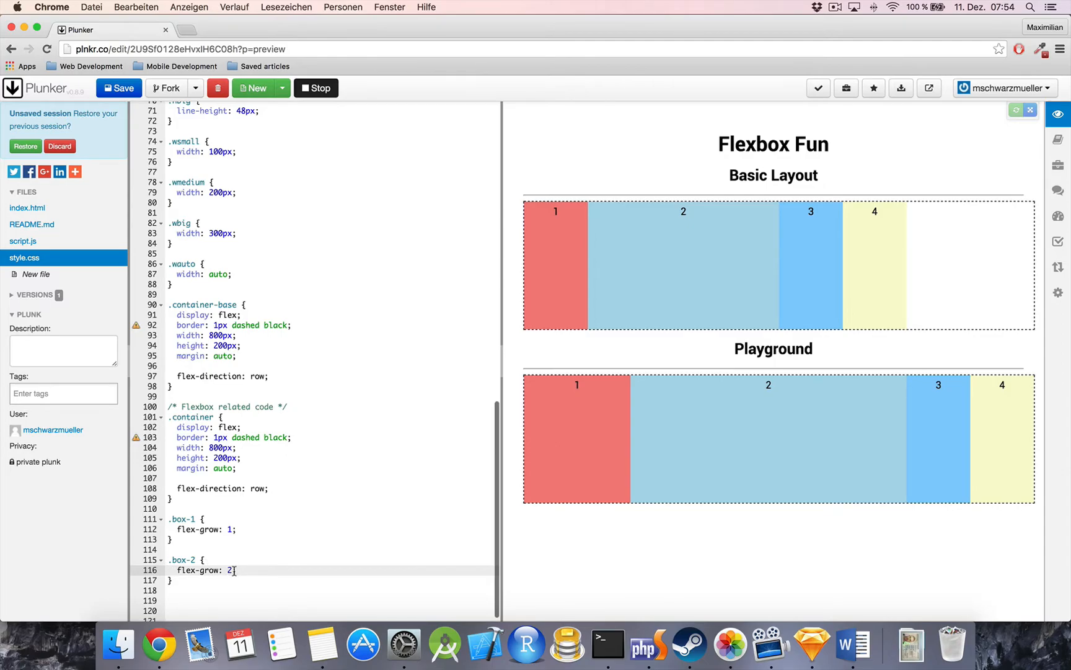
{"action": "mouse_move", "coordinate": [1003, 212]}
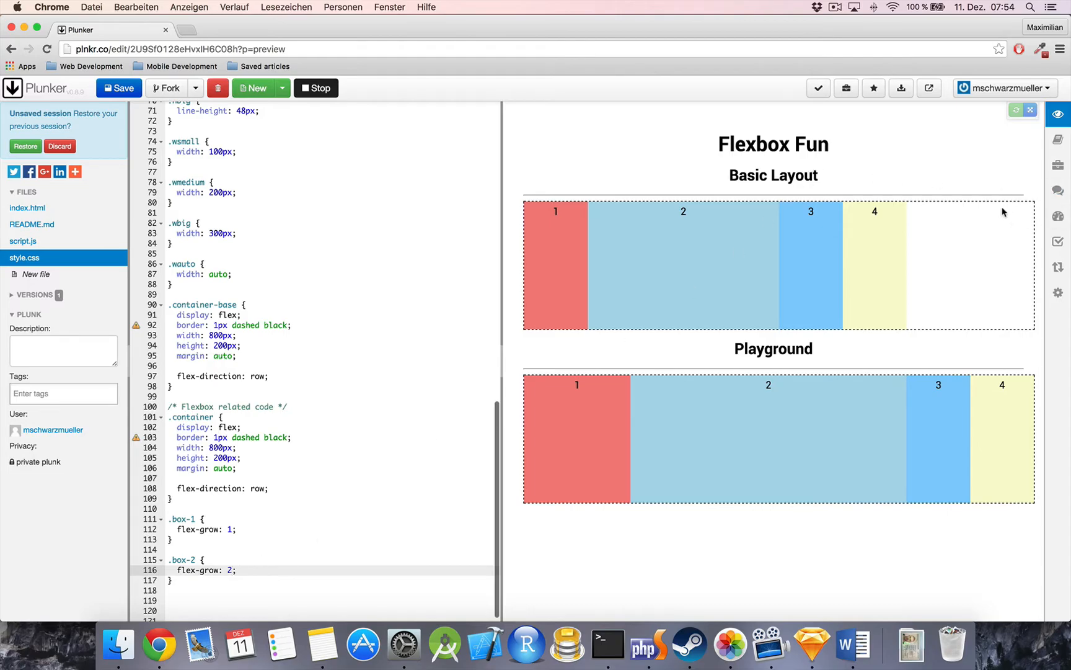
{"action": "mouse_move", "coordinate": [251, 555]}
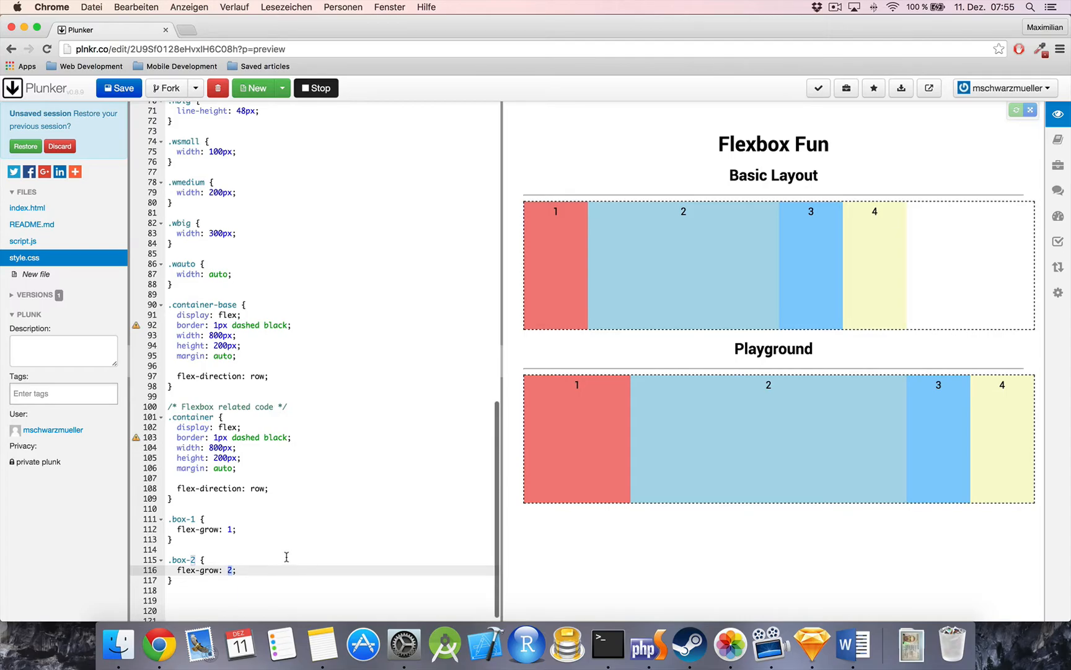
{"action": "type", "text": "8"}
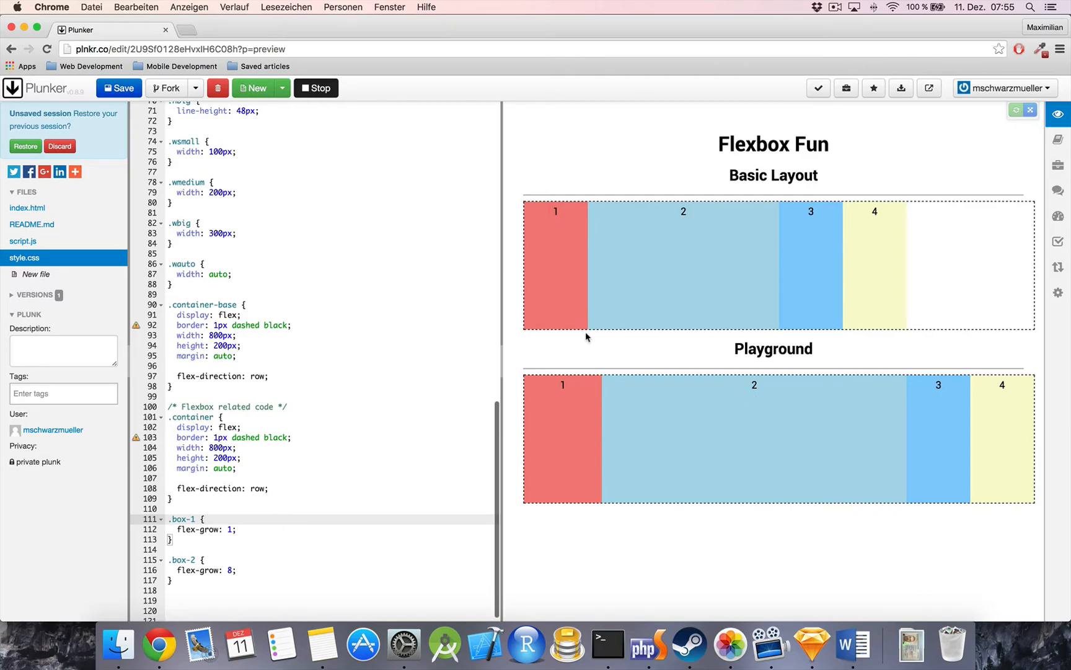
{"action": "mouse_move", "coordinate": [593, 343]}
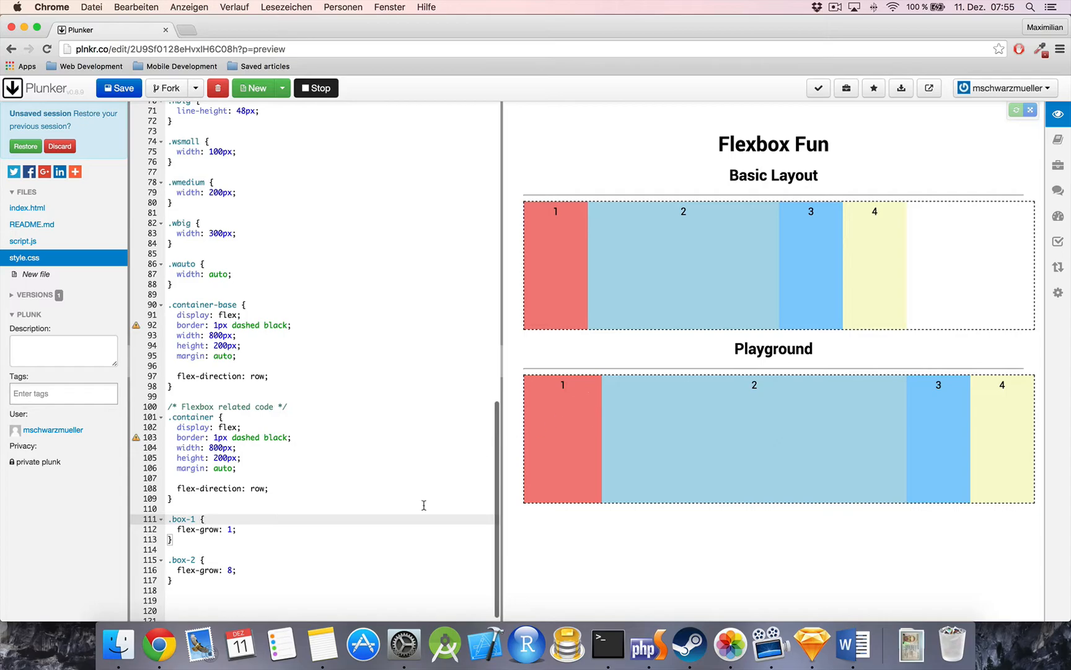
{"action": "mouse_move", "coordinate": [423, 417]}
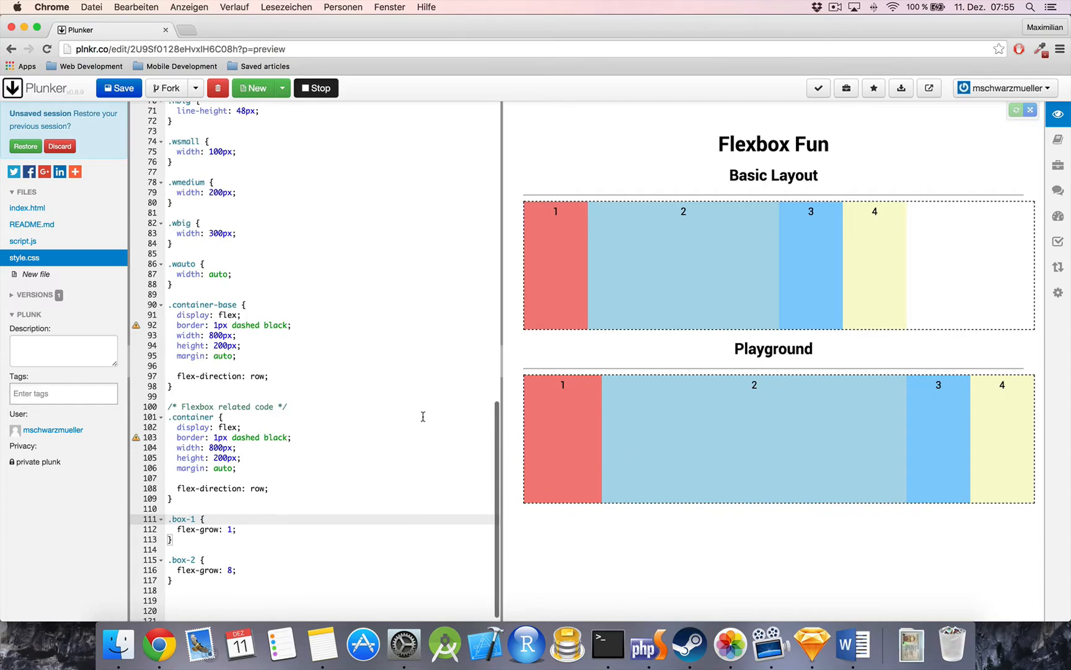
{"action": "mouse_move", "coordinate": [184, 548]}
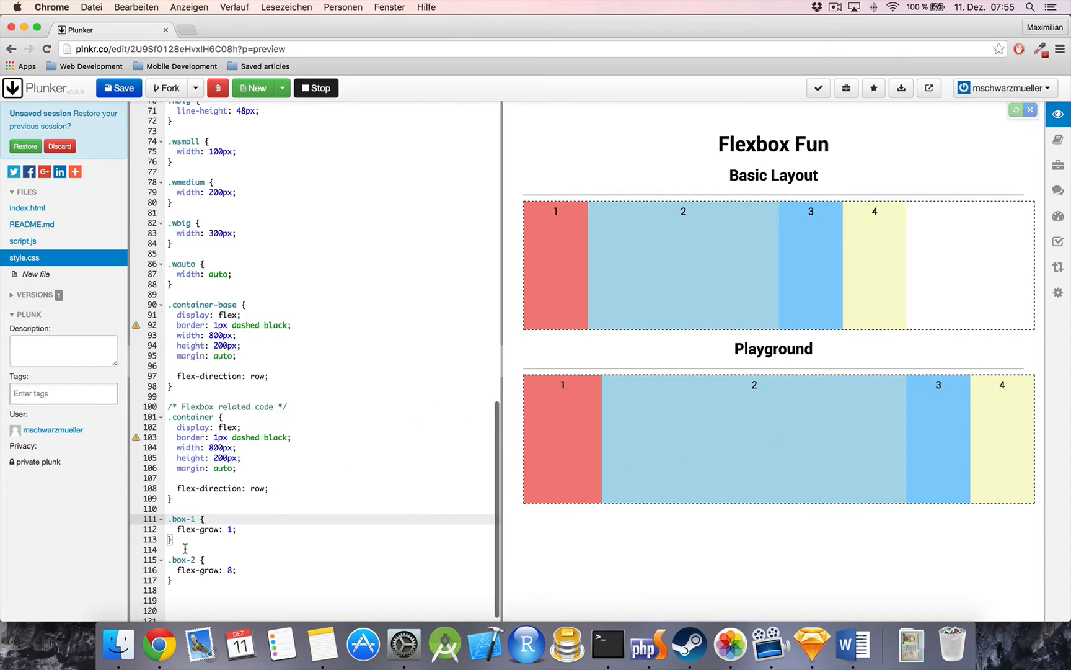
{"action": "mouse_move", "coordinate": [127, 562]}
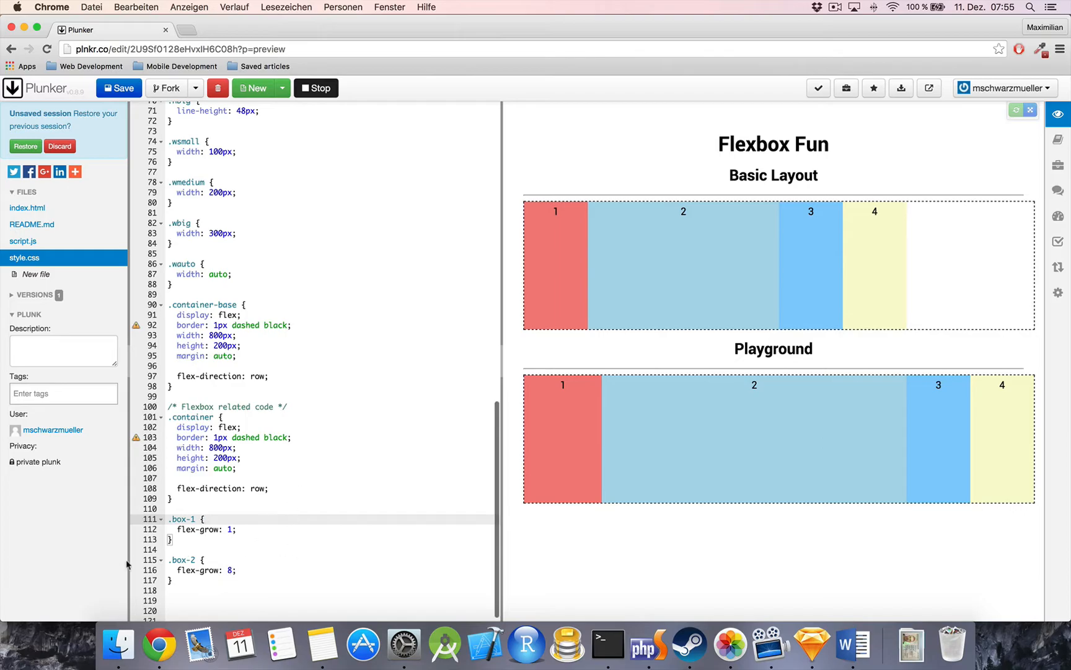
{"action": "mouse_move", "coordinate": [787, 424]}
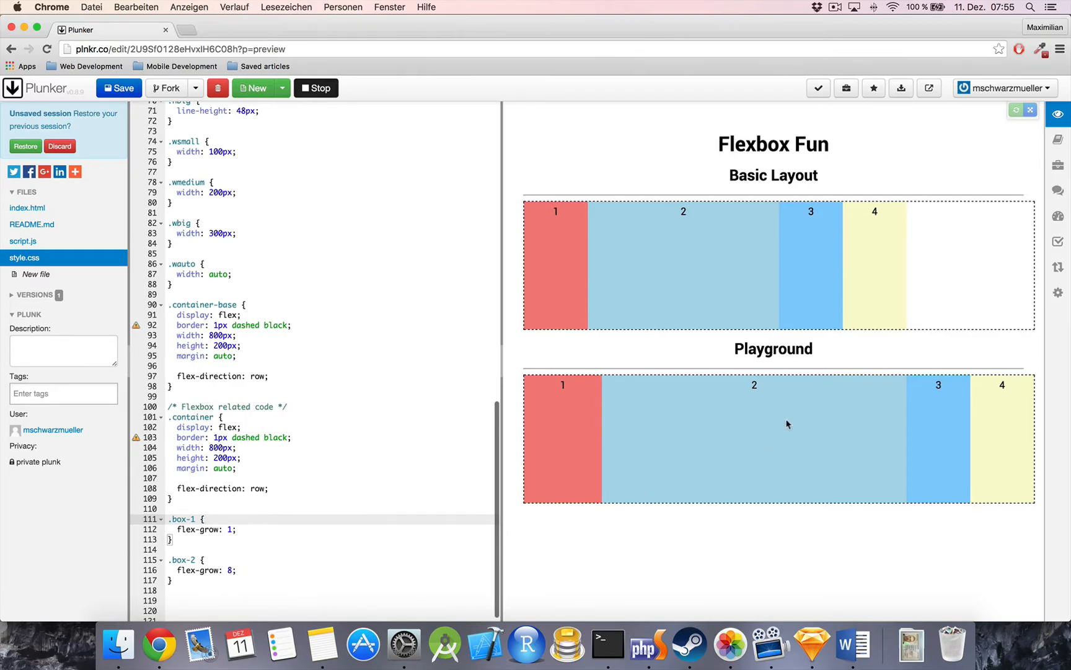
{"action": "mouse_move", "coordinate": [970, 237]}
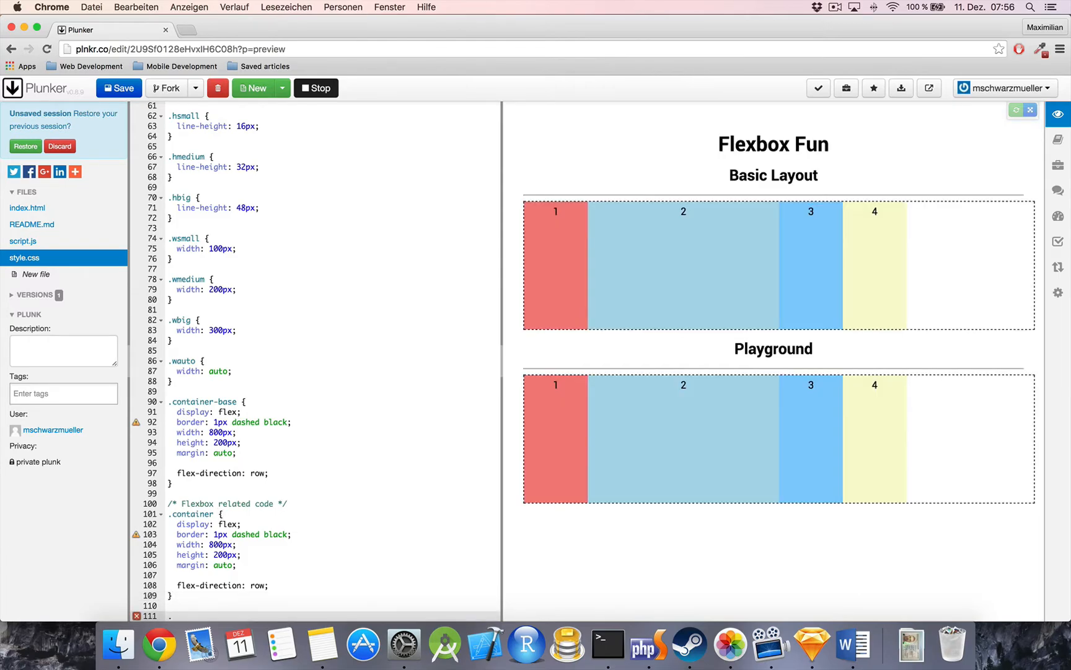
- Remove the flex-grow rules and give .box-2 order: 2 so the row reads 1, 3, 4, 2
{"action": "type", "text": ".box-2 {"}
{"action": "type", "text": "order: 2;"}
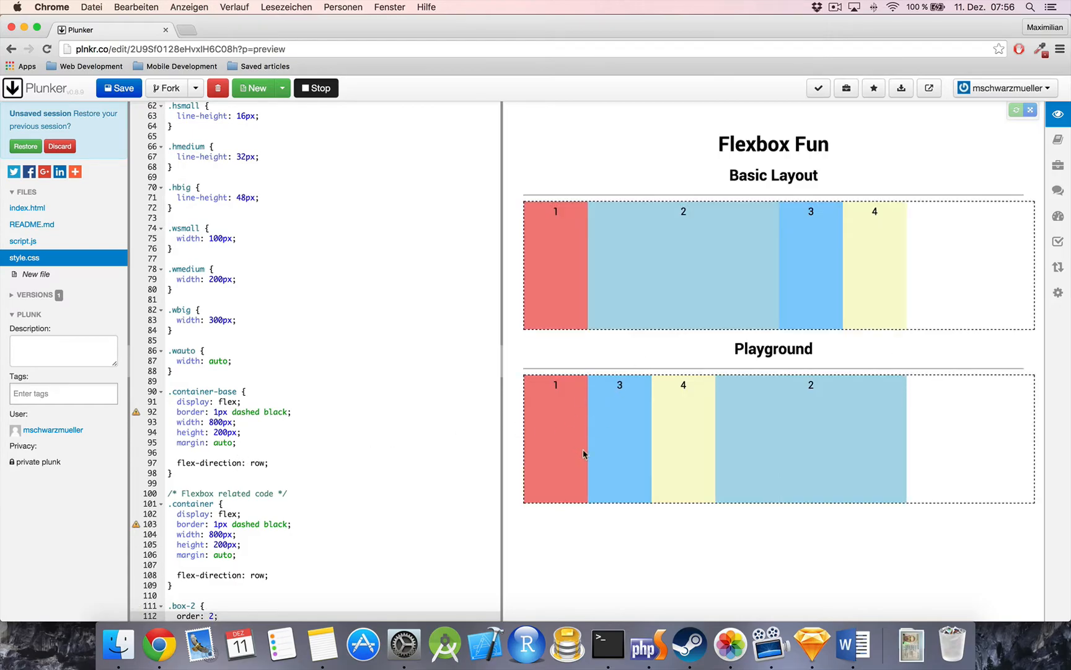
{"action": "mouse_move", "coordinate": [578, 443]}
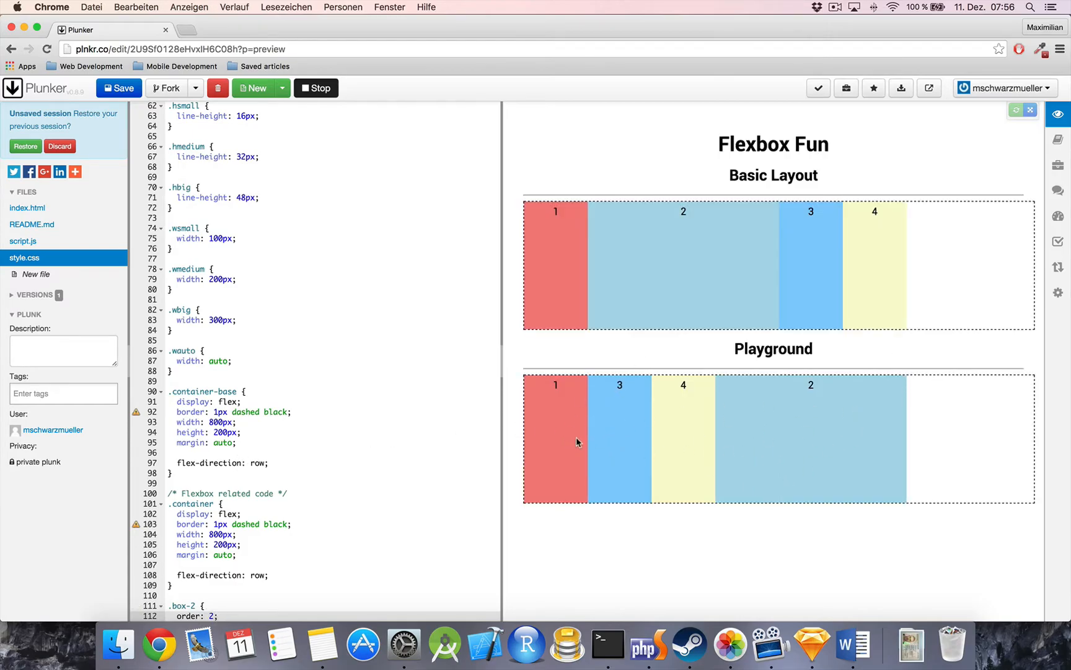
{"action": "mouse_move", "coordinate": [856, 426]}
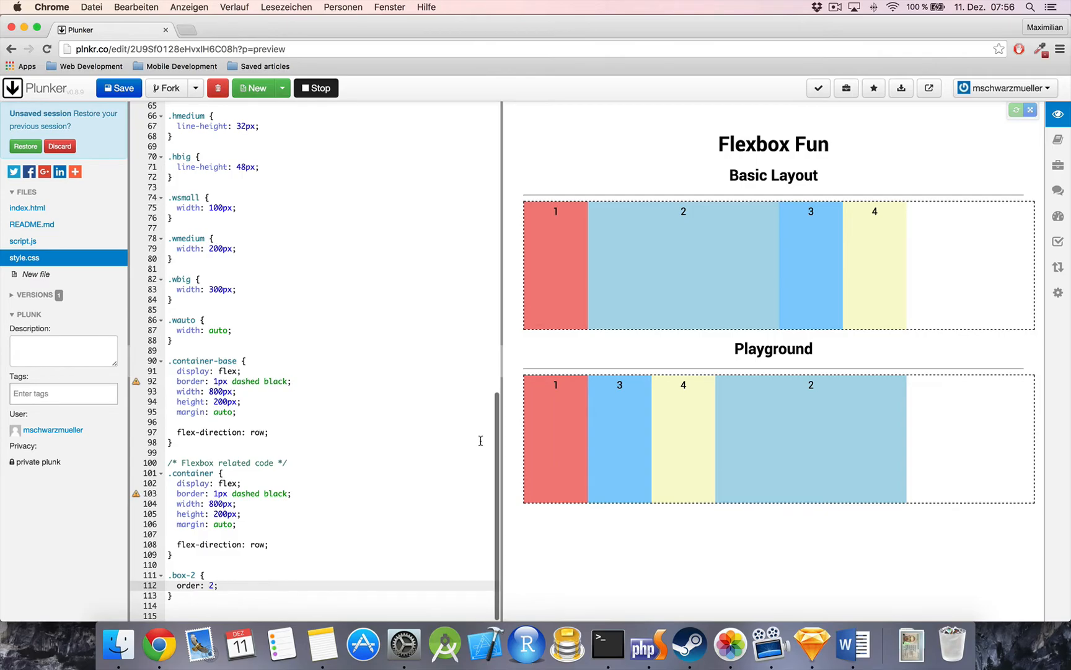
{"action": "mouse_move", "coordinate": [815, 413]}
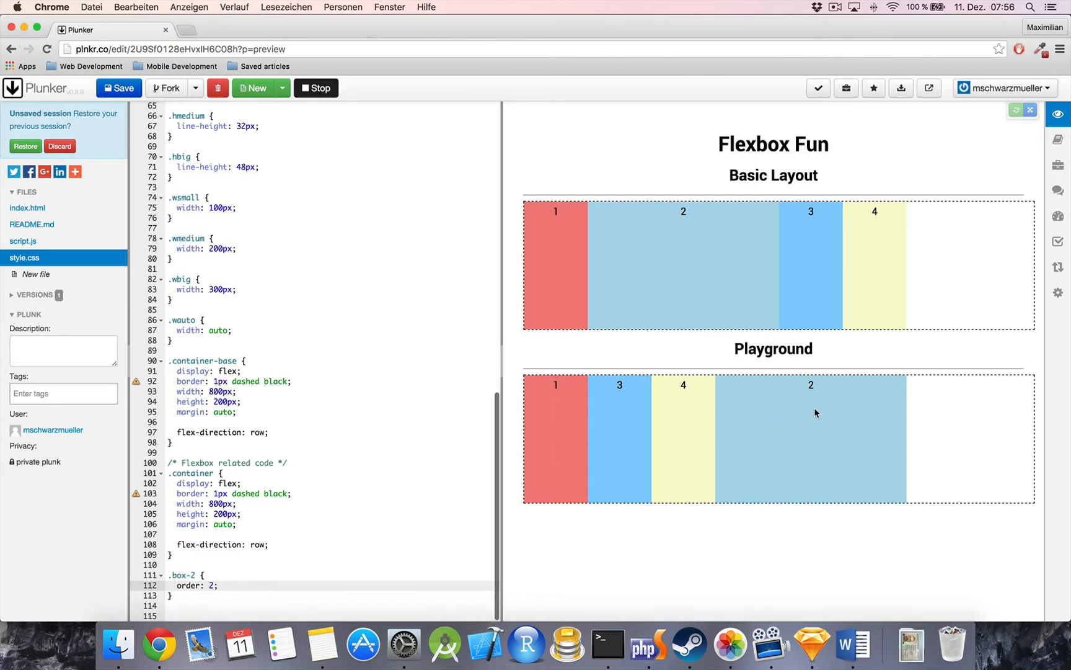
{"action": "mouse_move", "coordinate": [585, 499]}
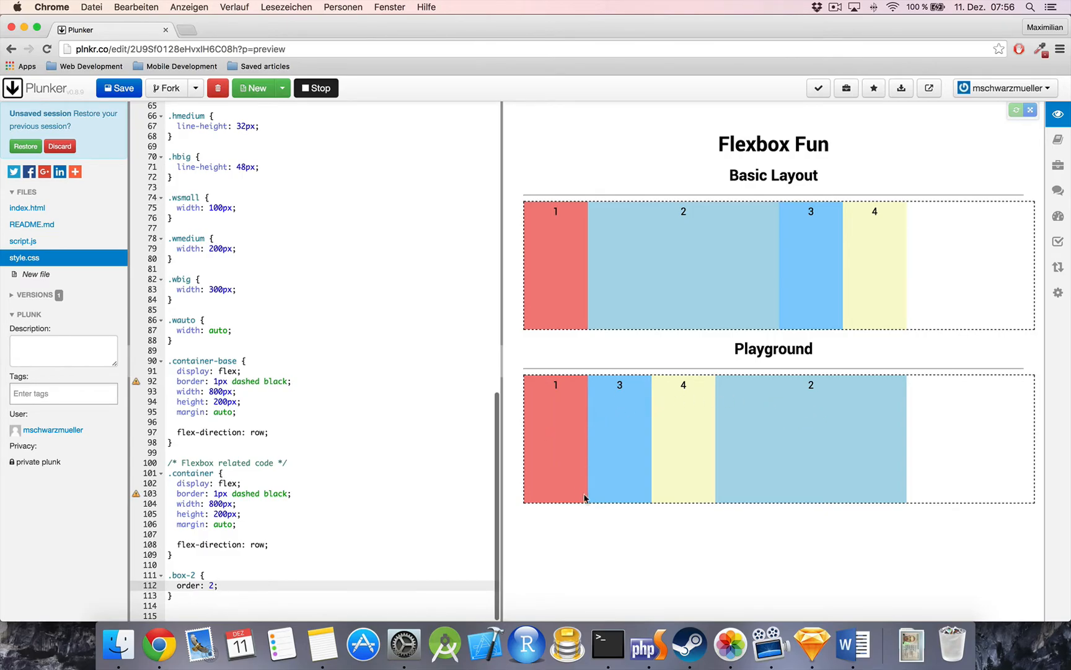
{"action": "mouse_move", "coordinate": [970, 519]}
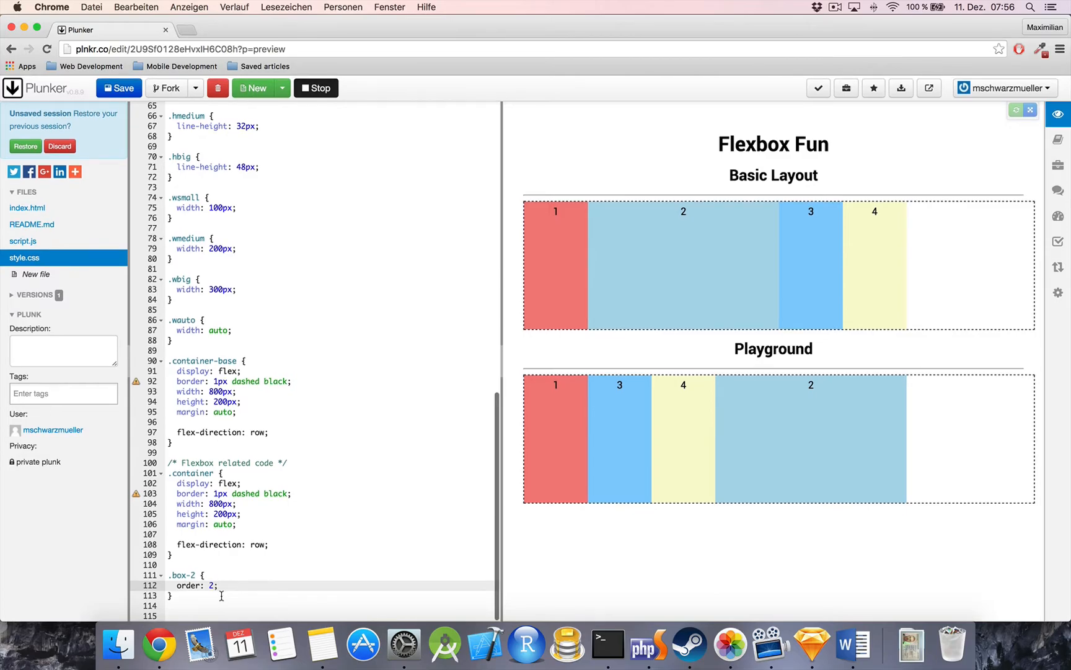
{"action": "mouse_move", "coordinate": [537, 459]}
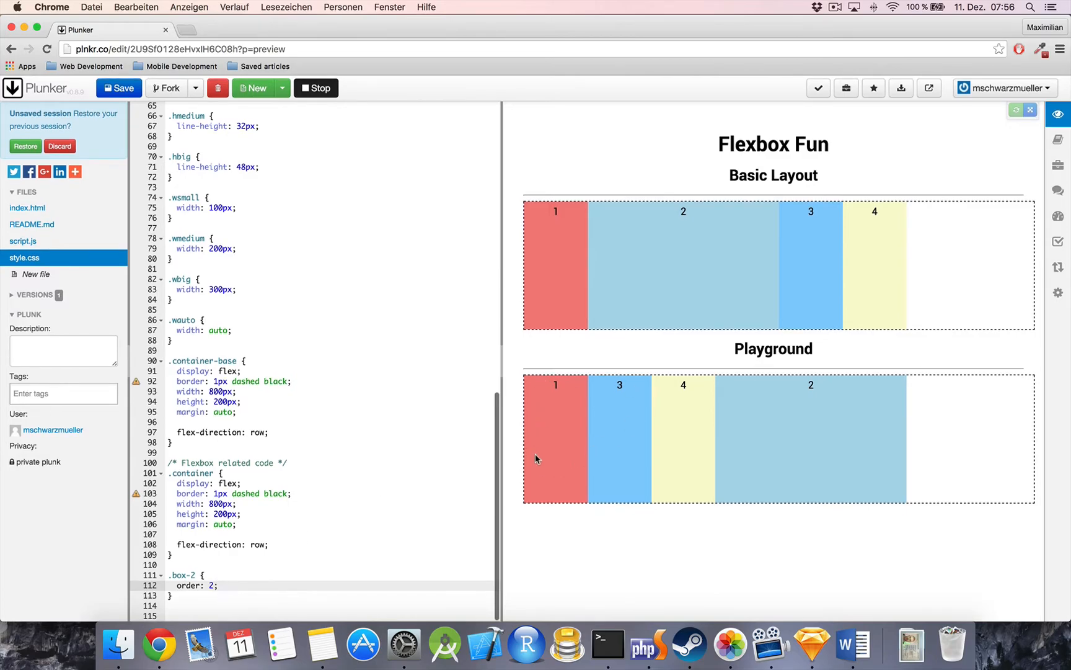
{"action": "mouse_move", "coordinate": [716, 521]}
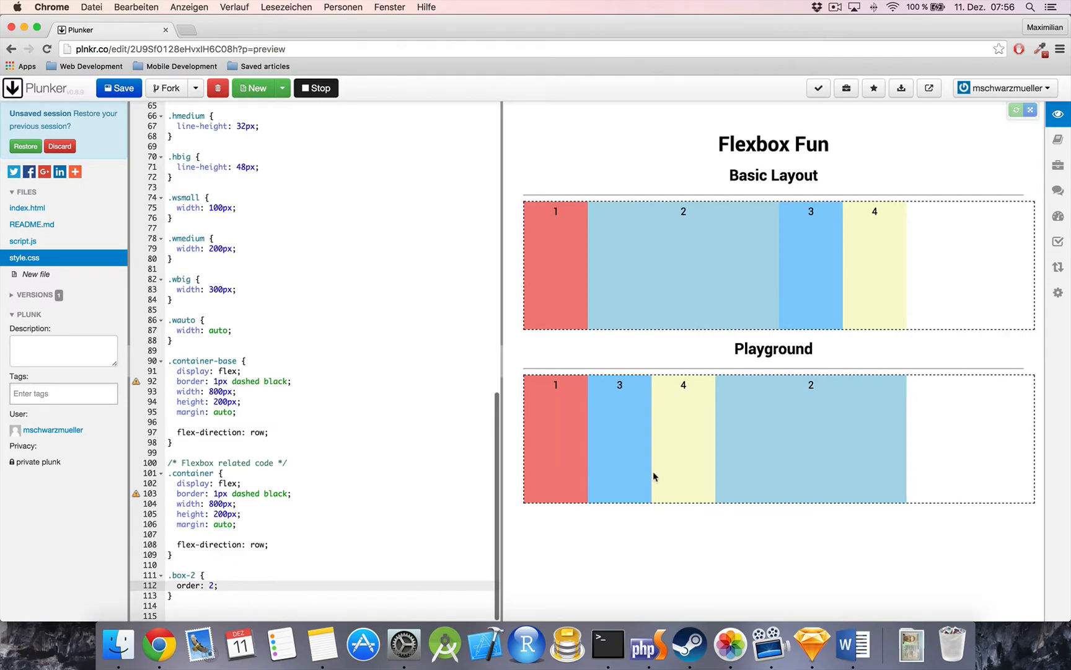
{"action": "mouse_move", "coordinate": [909, 388]}
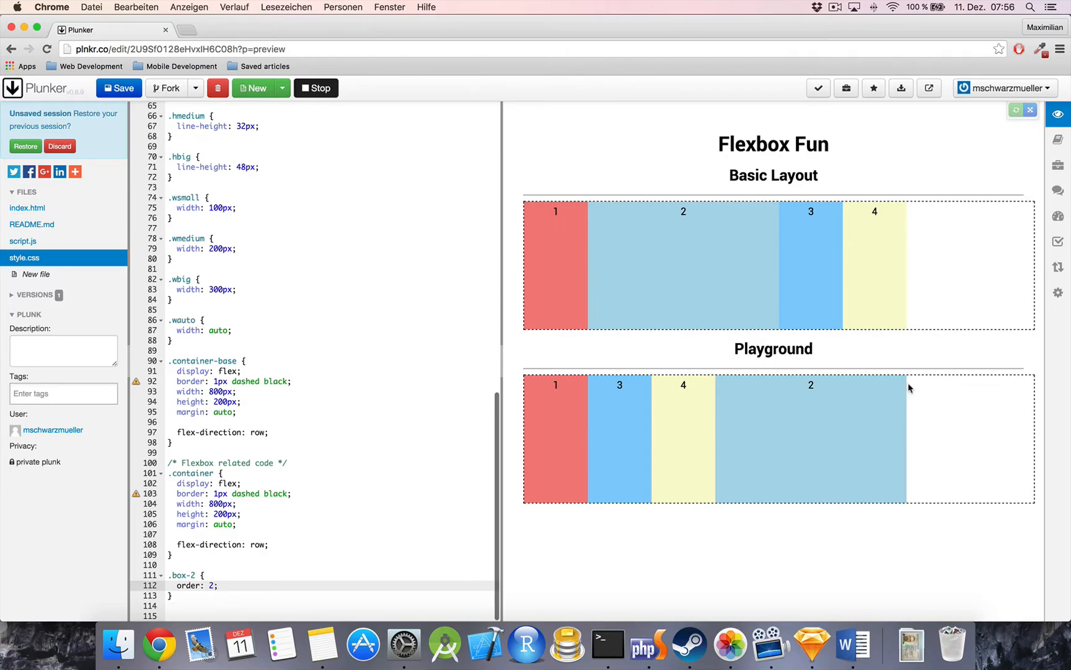
{"action": "mouse_move", "coordinate": [235, 585]}
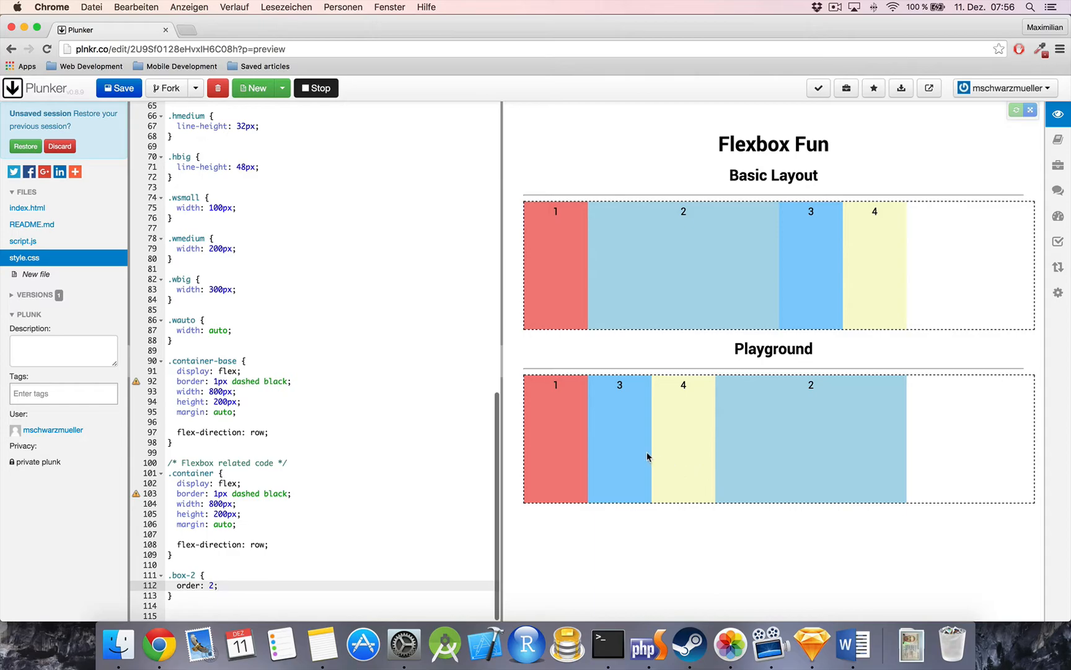
{"action": "mouse_move", "coordinate": [509, 472]}
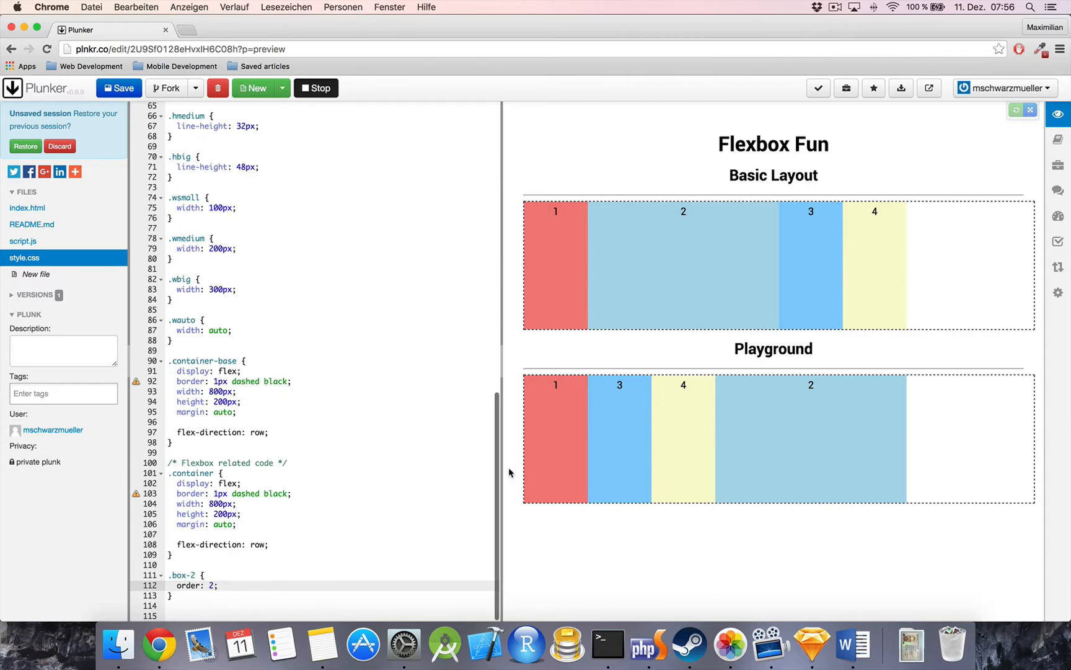
{"action": "mouse_move", "coordinate": [689, 456]}
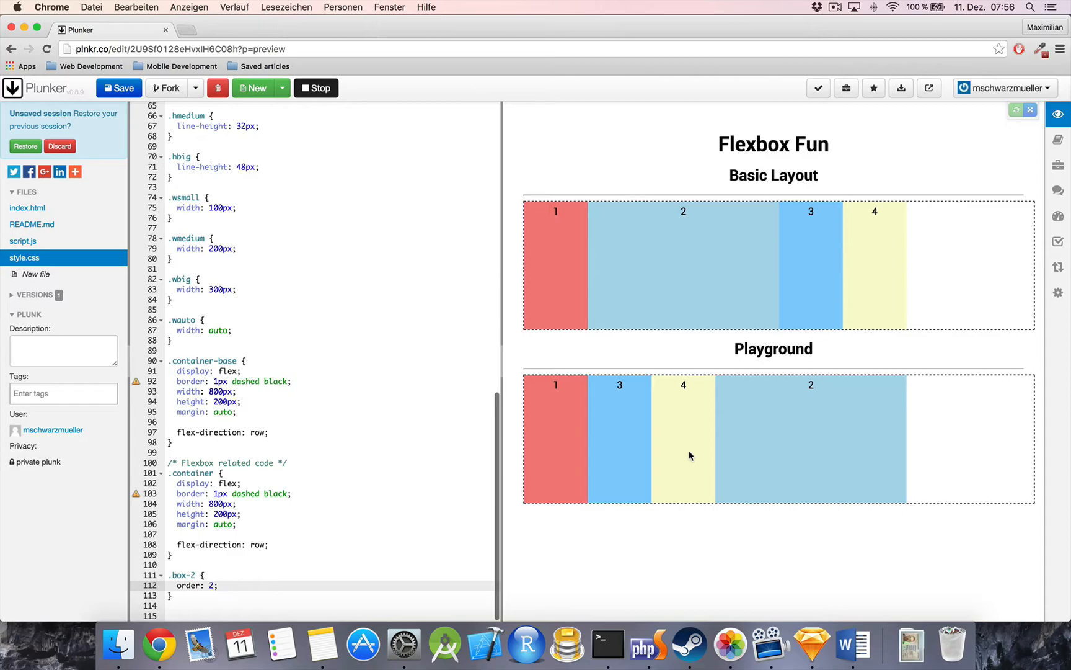
{"action": "mouse_move", "coordinate": [906, 415]}
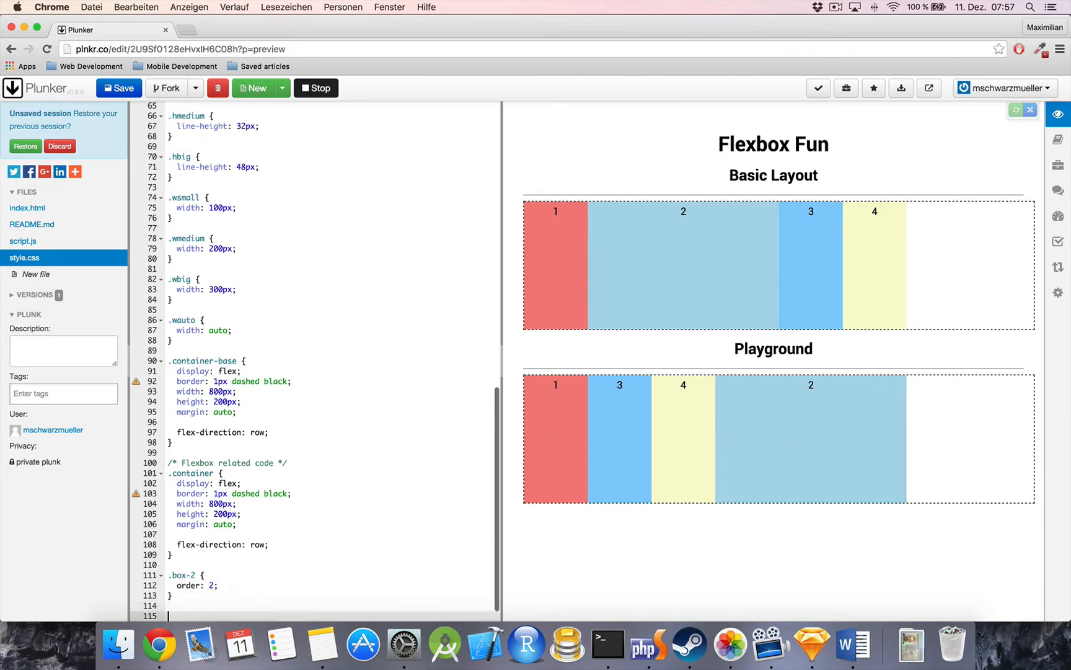
- Add a .box-1 rule with order: 3 so the row reads 3, 4, 2, 1
{"action": "type", "text": ".box-1 {"}
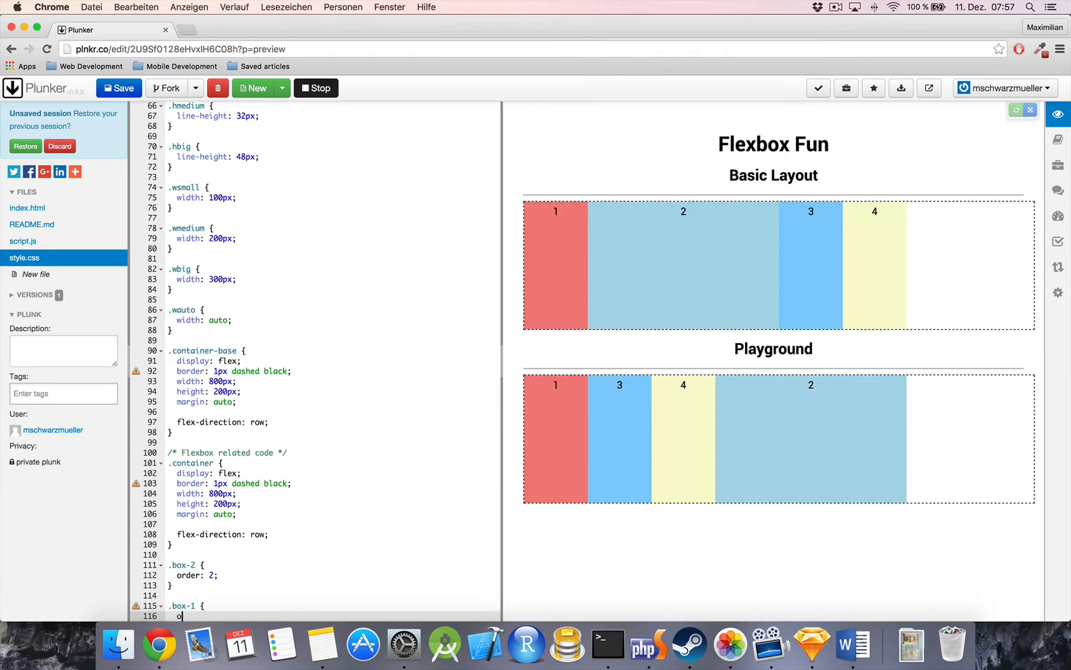
{"action": "type", "text": "rder: 3;"}
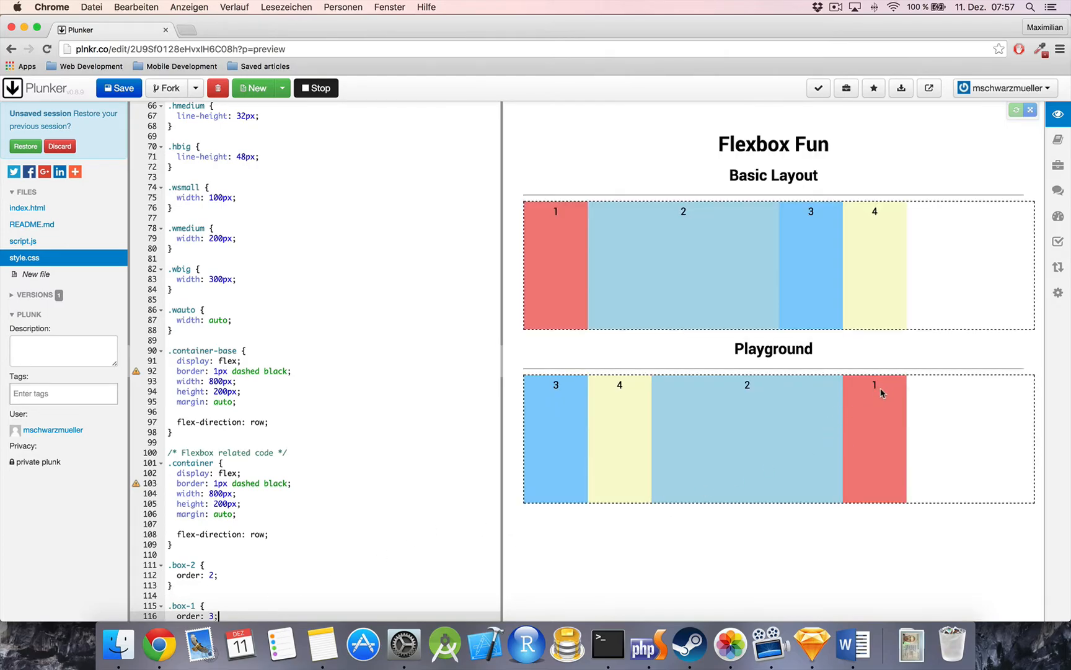
{"action": "scroll", "scroll_direction": "down", "scroll_amount": 3}
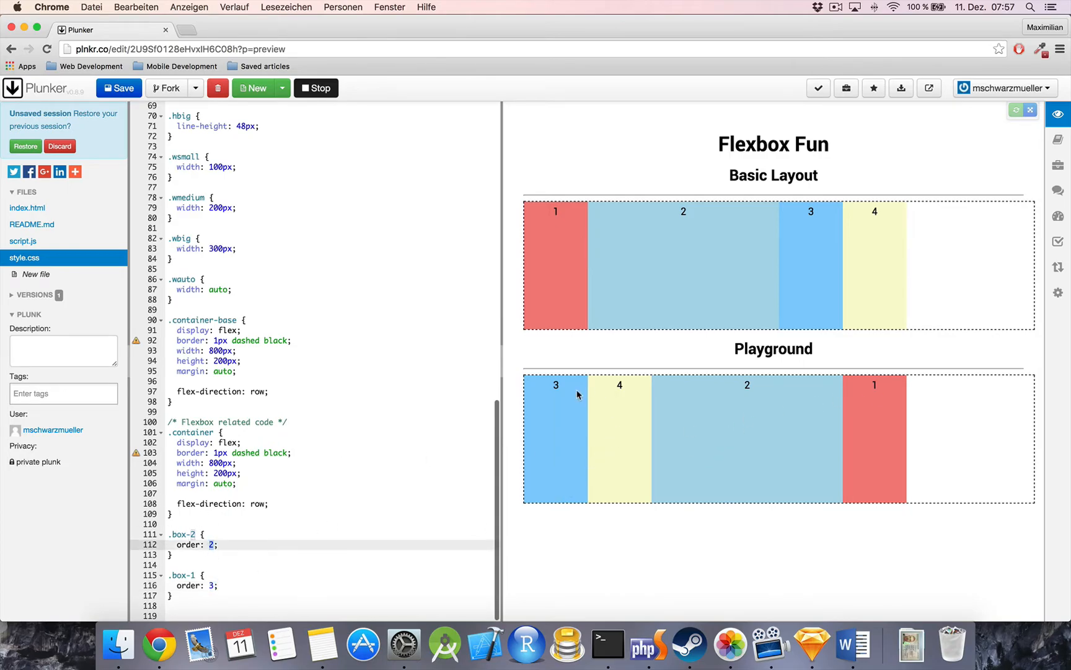
{"action": "mouse_move", "coordinate": [552, 457]}
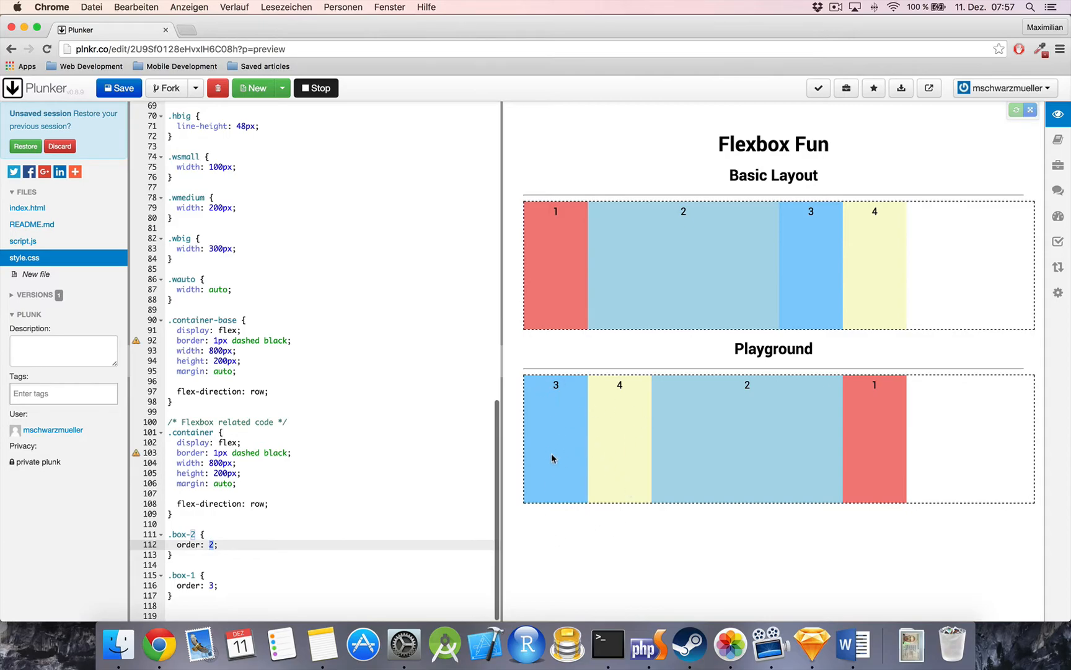
{"action": "mouse_move", "coordinate": [859, 334]}
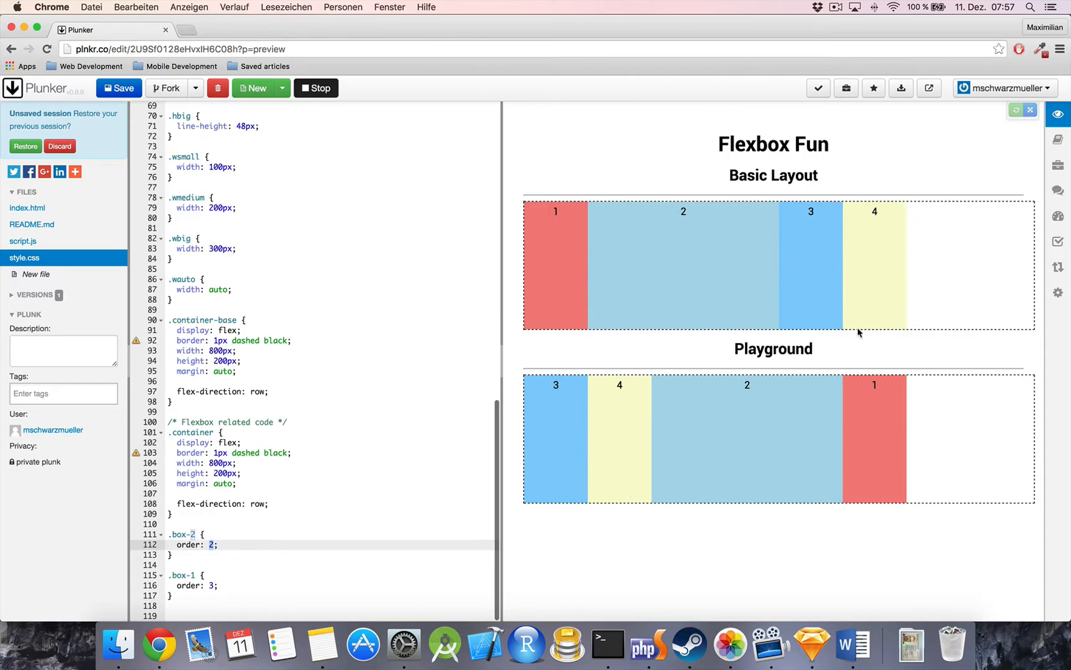
{"action": "mouse_move", "coordinate": [761, 323]}
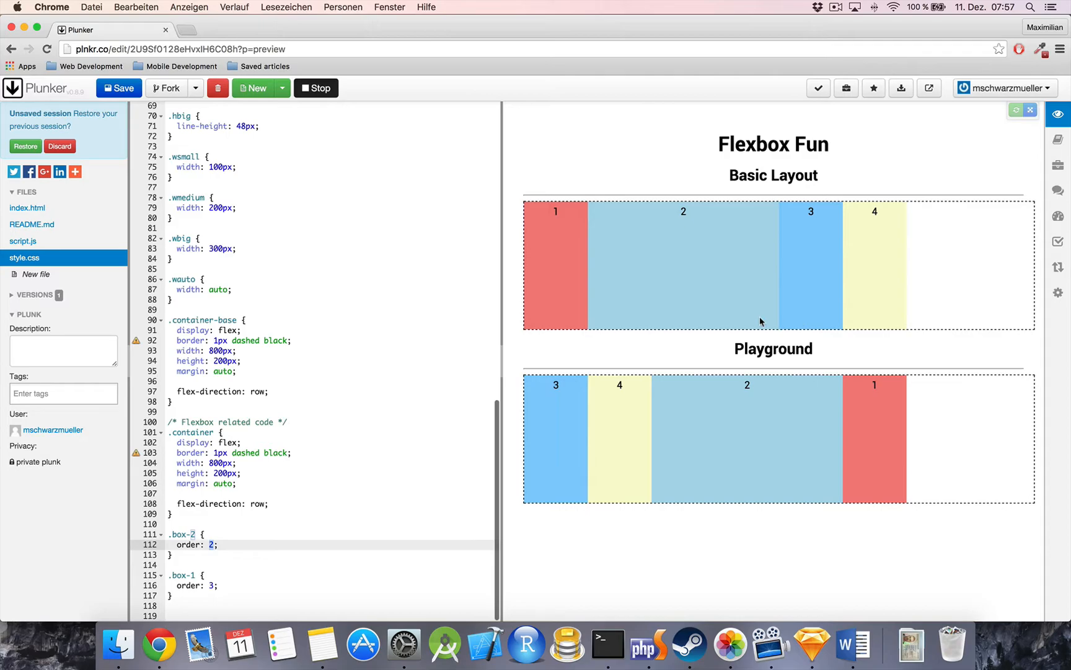
{"action": "mouse_move", "coordinate": [160, 556]}
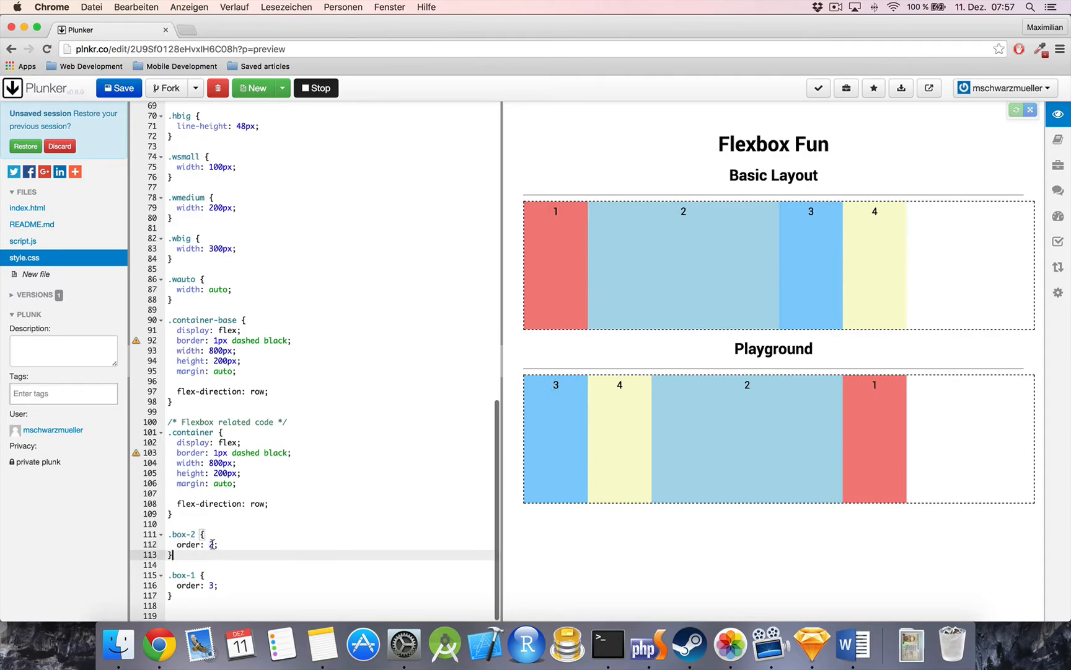
- Set .box-2 order to -1 and .box-1 order to -3 so the row reads 1, 2, 3, 4
{"action": "type", "text": "-1"}
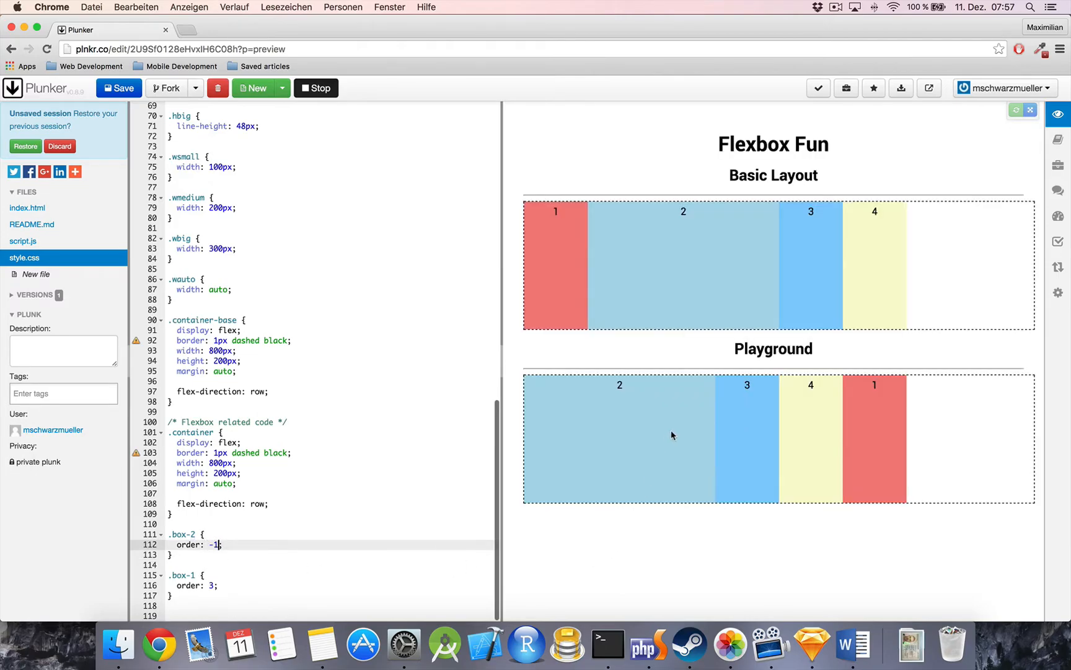
{"action": "mouse_move", "coordinate": [573, 470]}
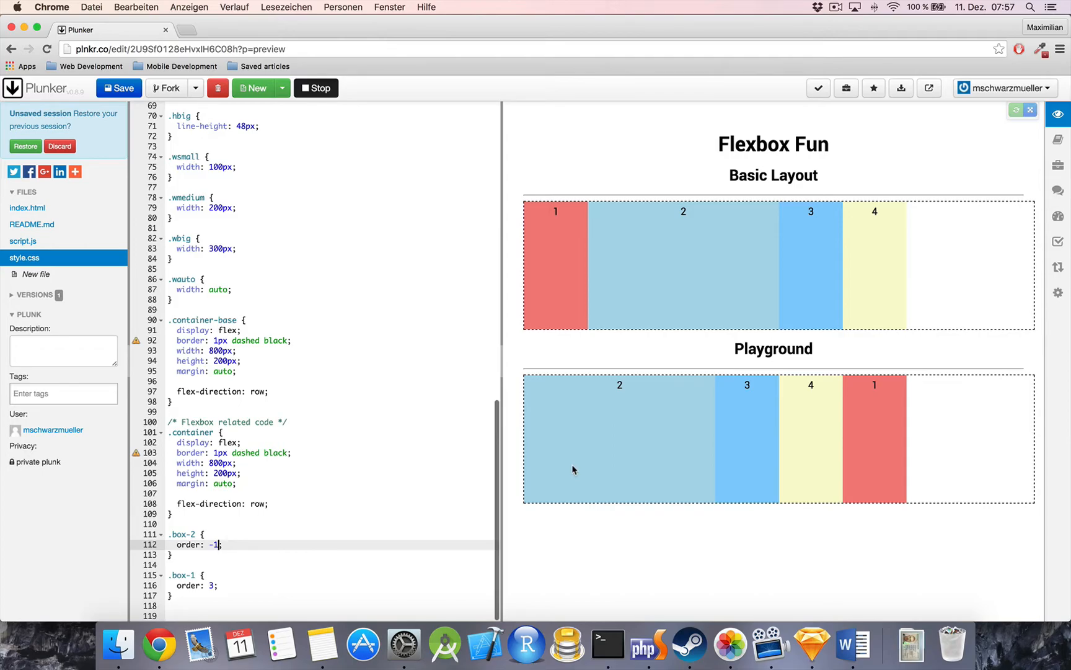
{"action": "mouse_move", "coordinate": [813, 377]}
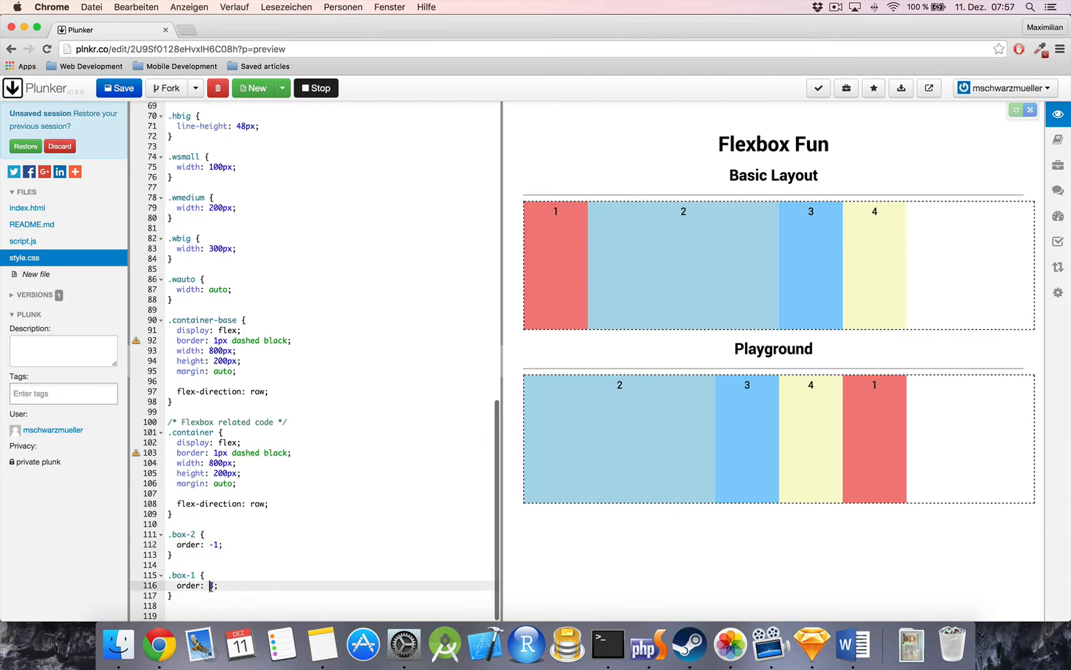
{"action": "type", "text": "-"}
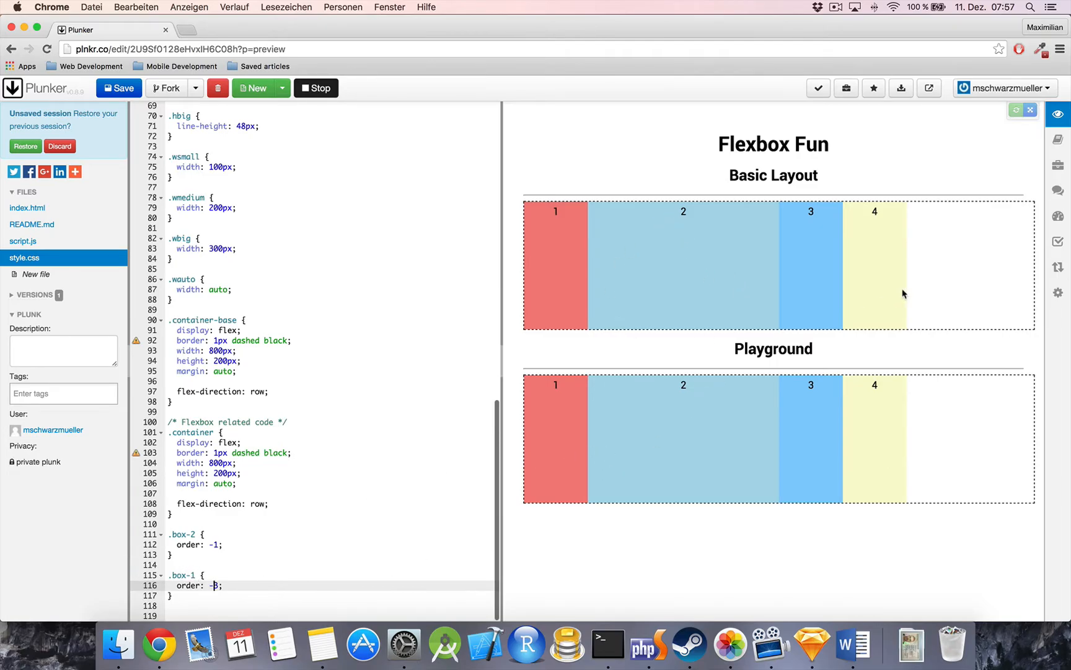
{"action": "mouse_move", "coordinate": [545, 497]}
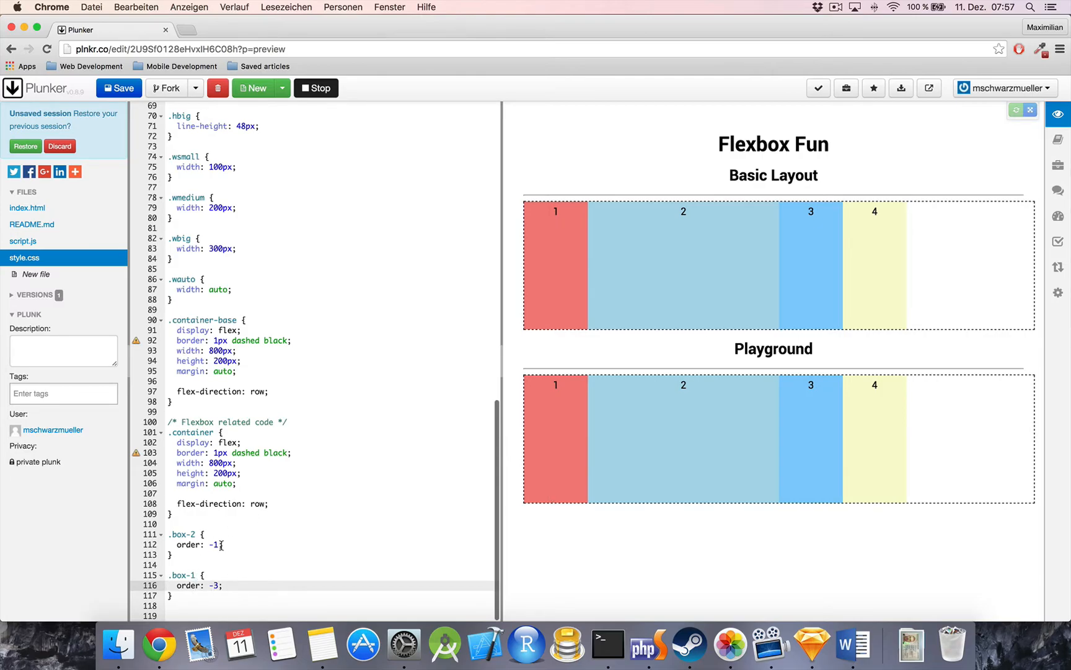
{"action": "mouse_move", "coordinate": [227, 560]}
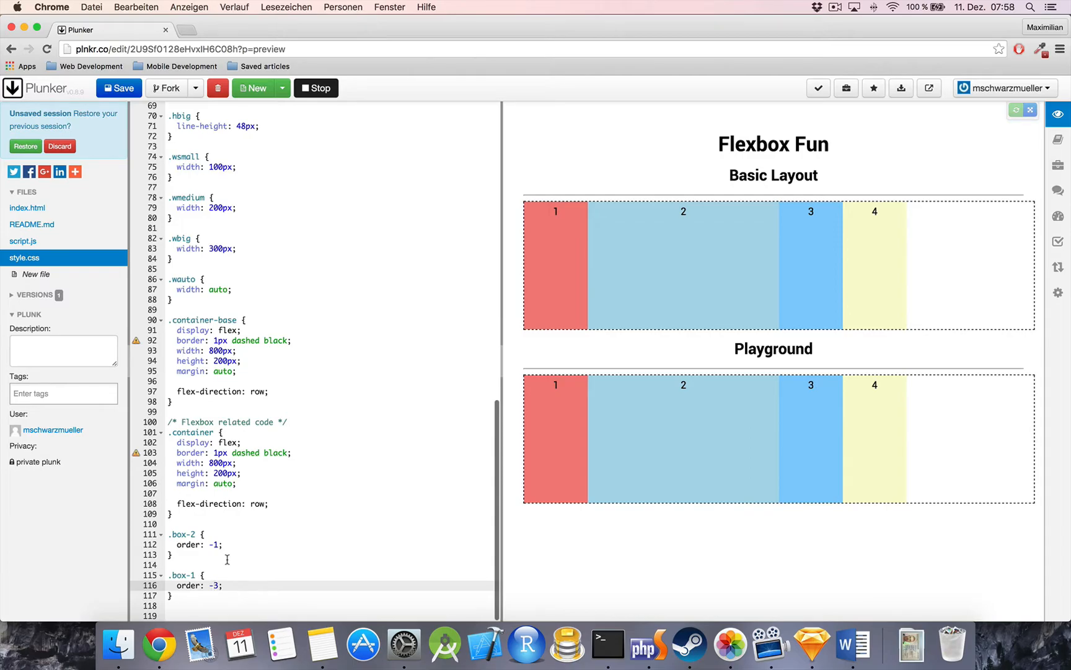
{"action": "left_click", "coordinate": [222, 545]}
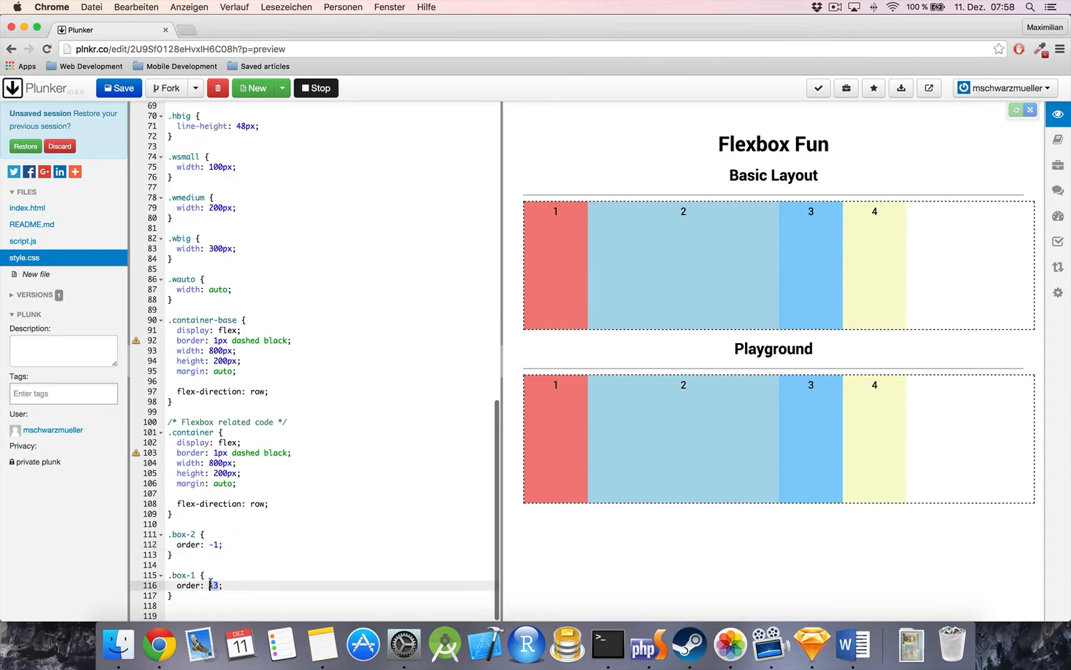
{"action": "mouse_move", "coordinate": [543, 412]}
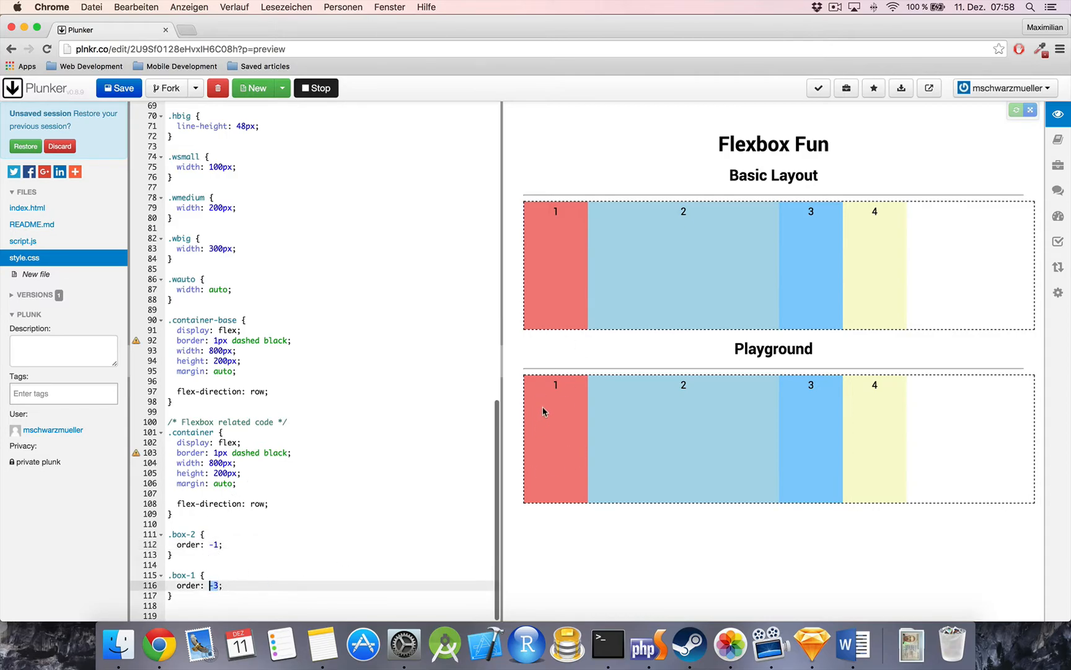
{"action": "mouse_move", "coordinate": [749, 421]}
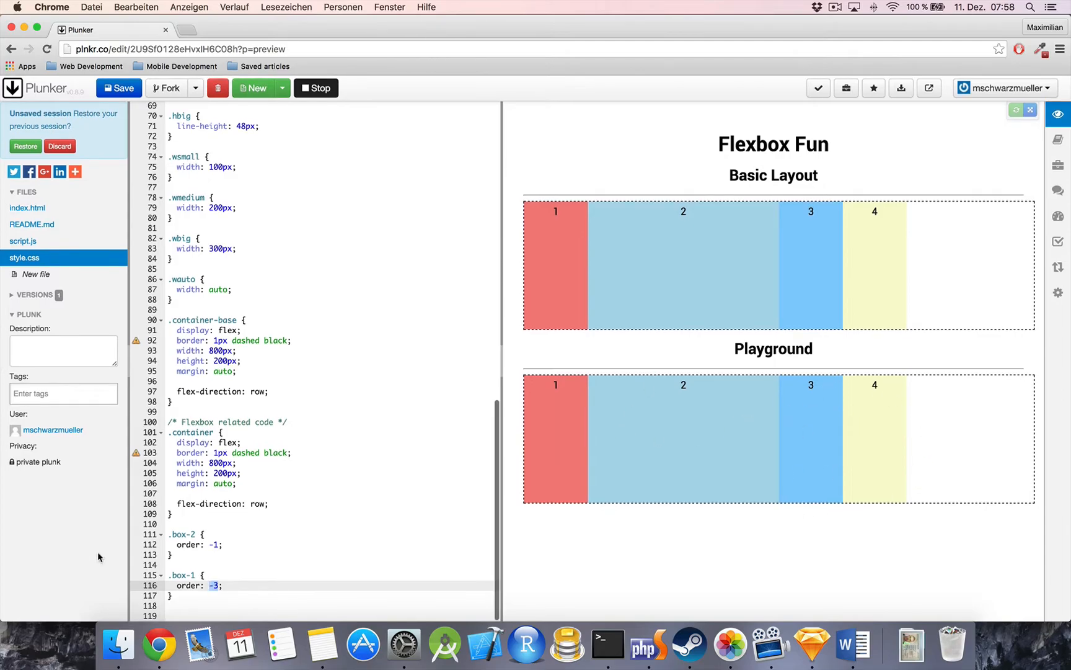
{"action": "mouse_move", "coordinate": [81, 557]}
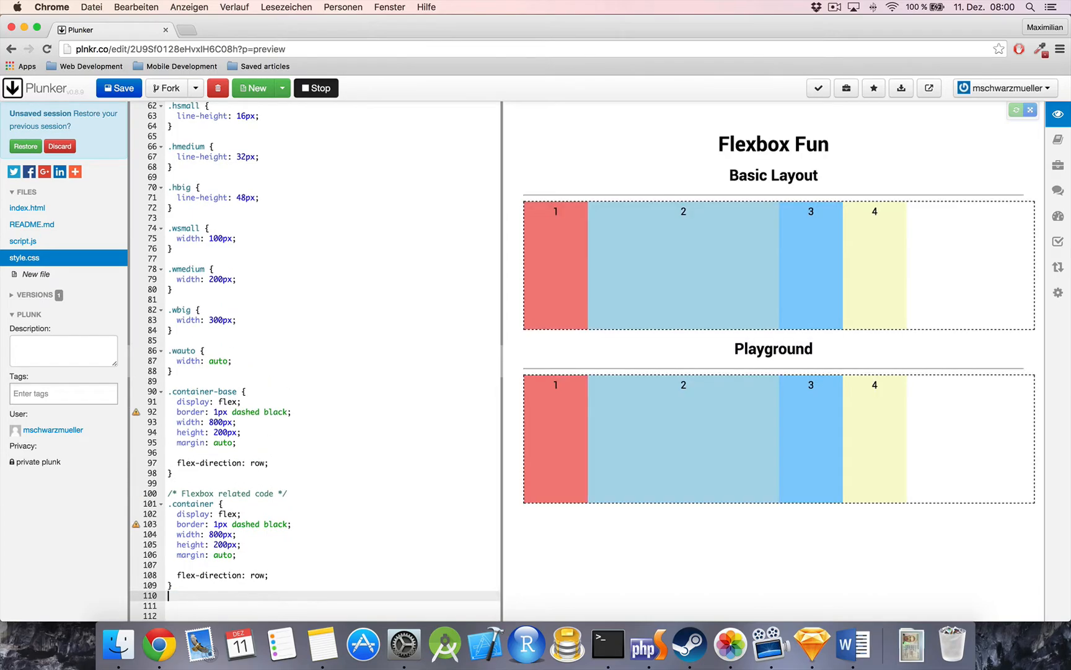
- Add a .box rule reading flex-basis: auto; then select the auto value for replacement
{"action": "type", "text": ".box {"}
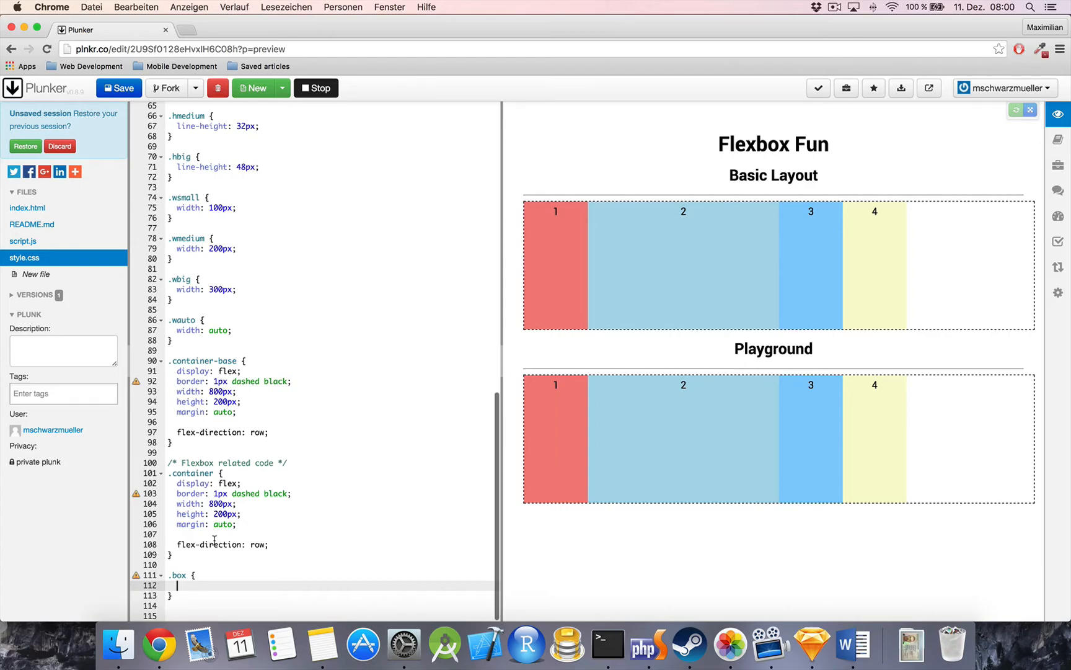
{"action": "type", "text": "f"}
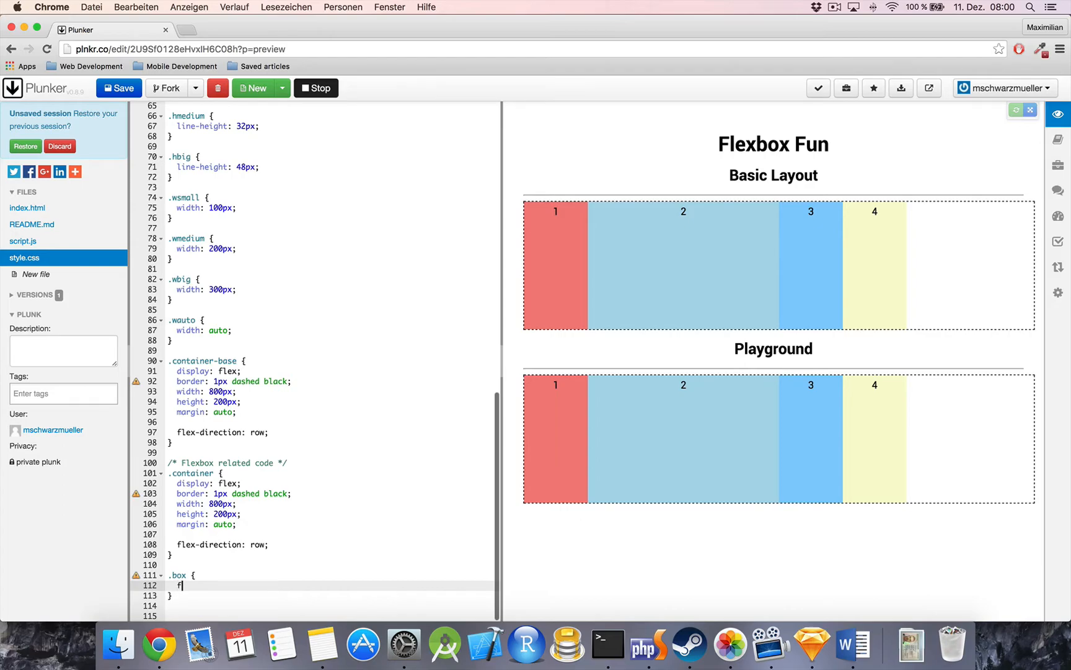
{"action": "type", "text": "lex-basis:"}
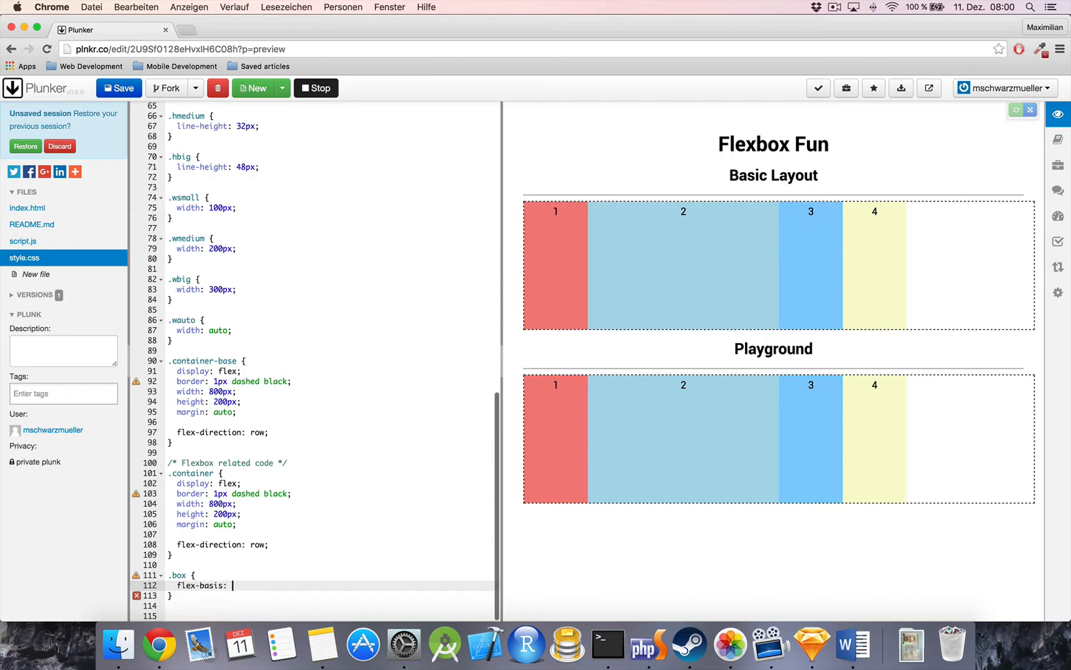
{"action": "mouse_move", "coordinate": [614, 527]}
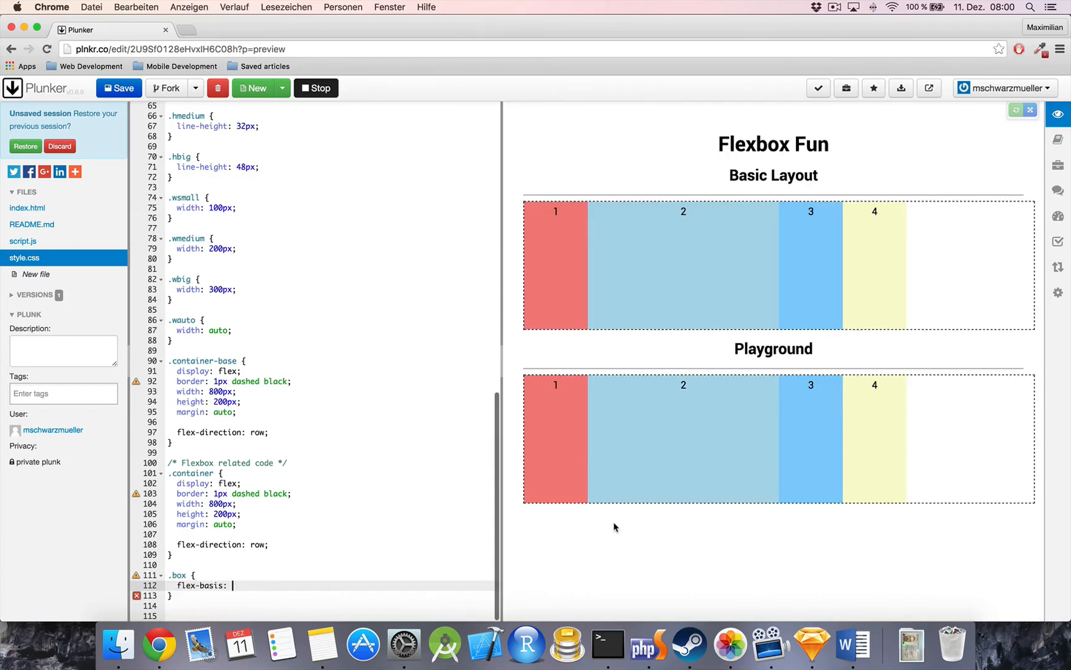
{"action": "mouse_move", "coordinate": [762, 526]}
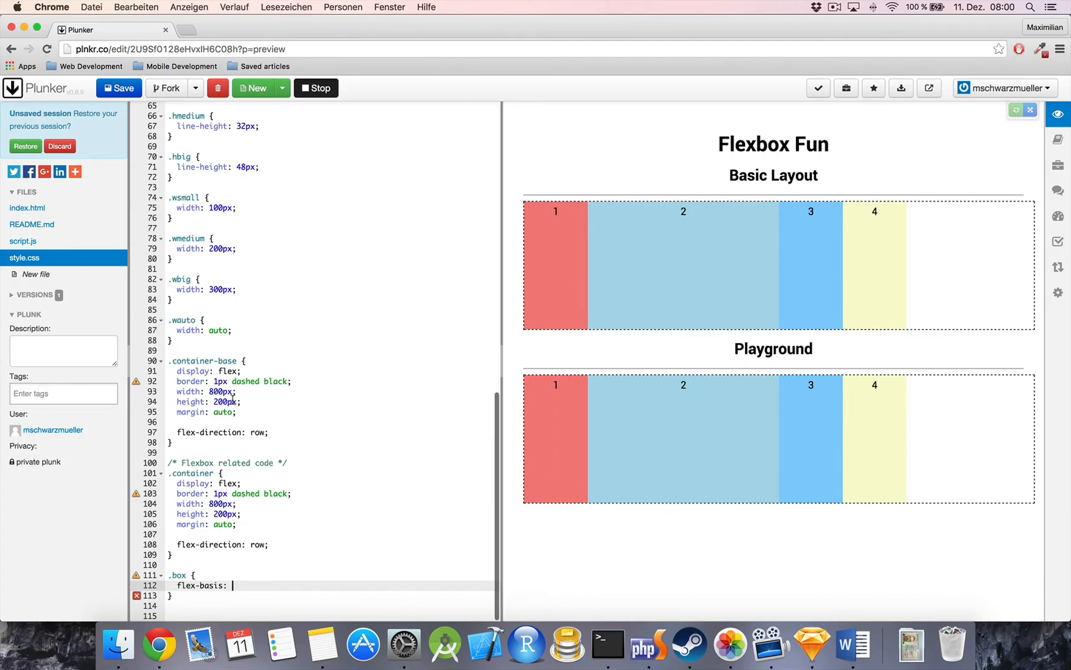
{"action": "mouse_move", "coordinate": [404, 345]}
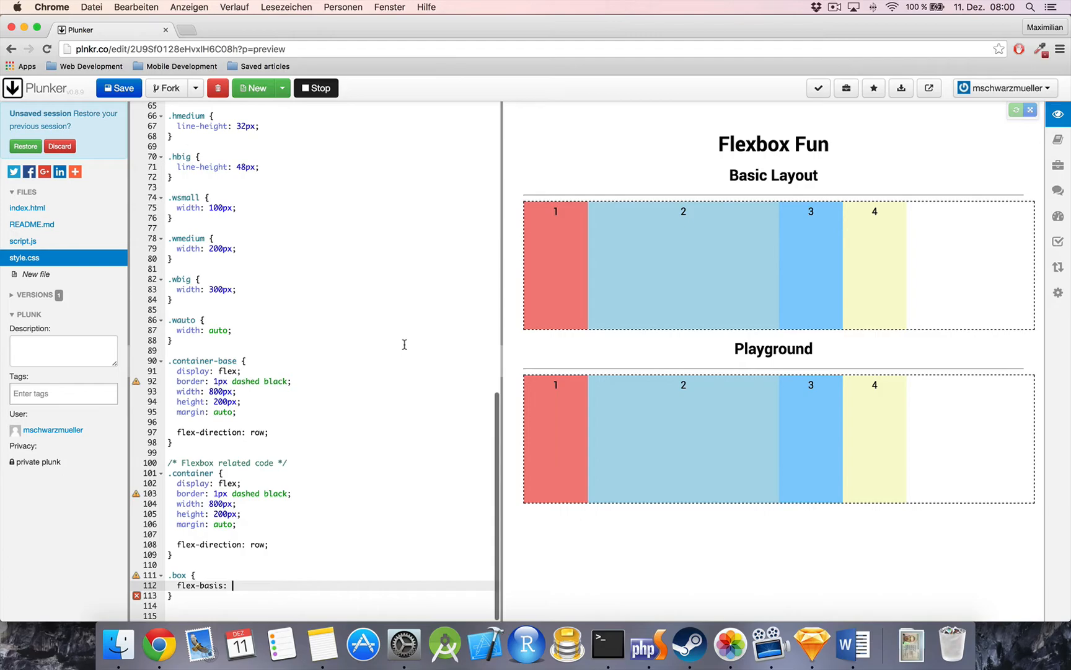
{"action": "type", "text": "auto;"}
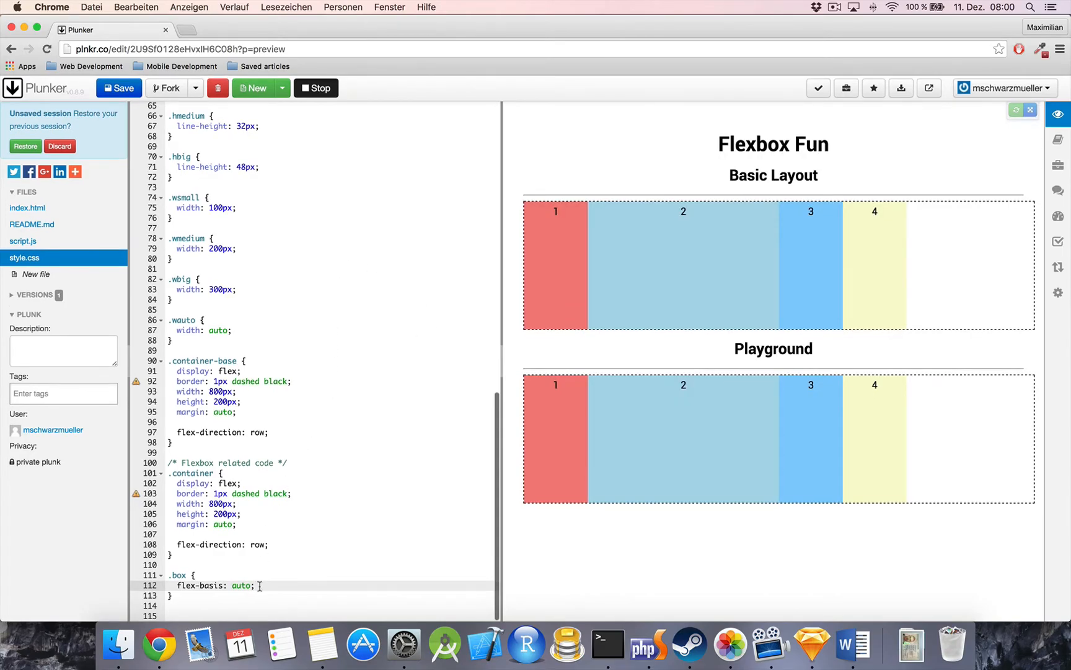
{"action": "double_click", "coordinate": [239, 585]}
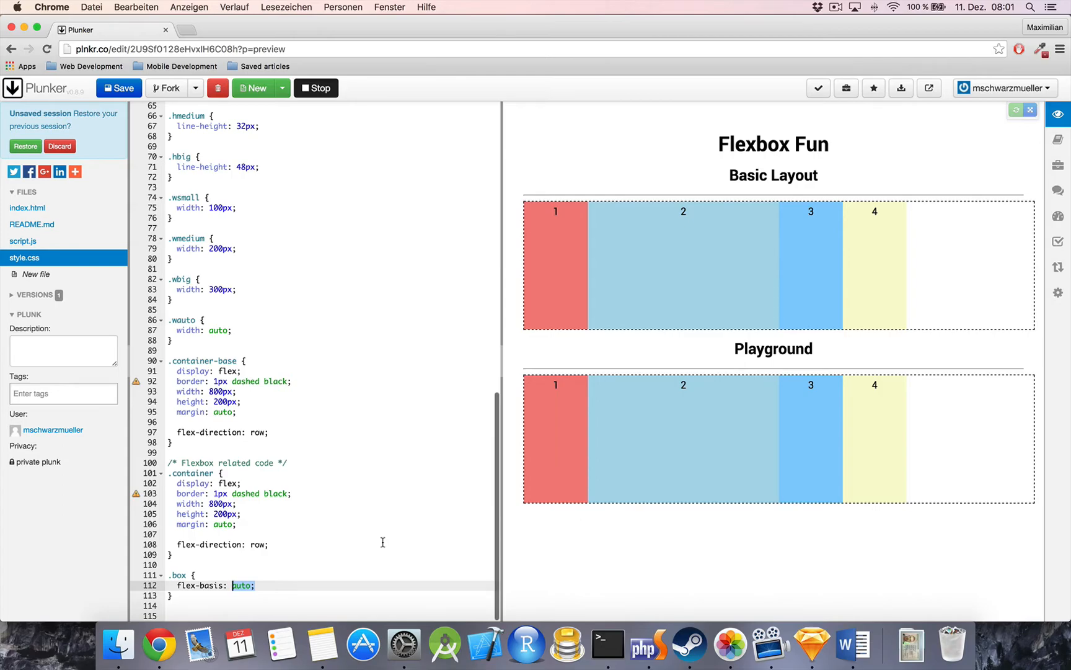
- Change flex-basis to 100px and the container's flex-direction from row to column, then clear it
{"action": "type", "text": "1"}
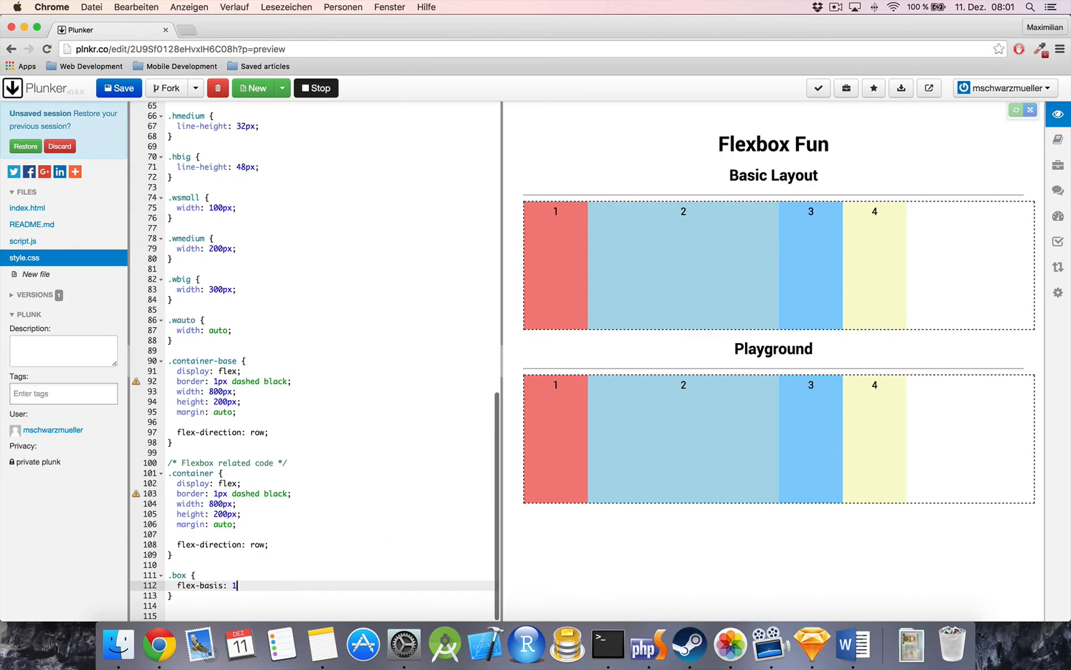
{"action": "type", "text": "00px;"}
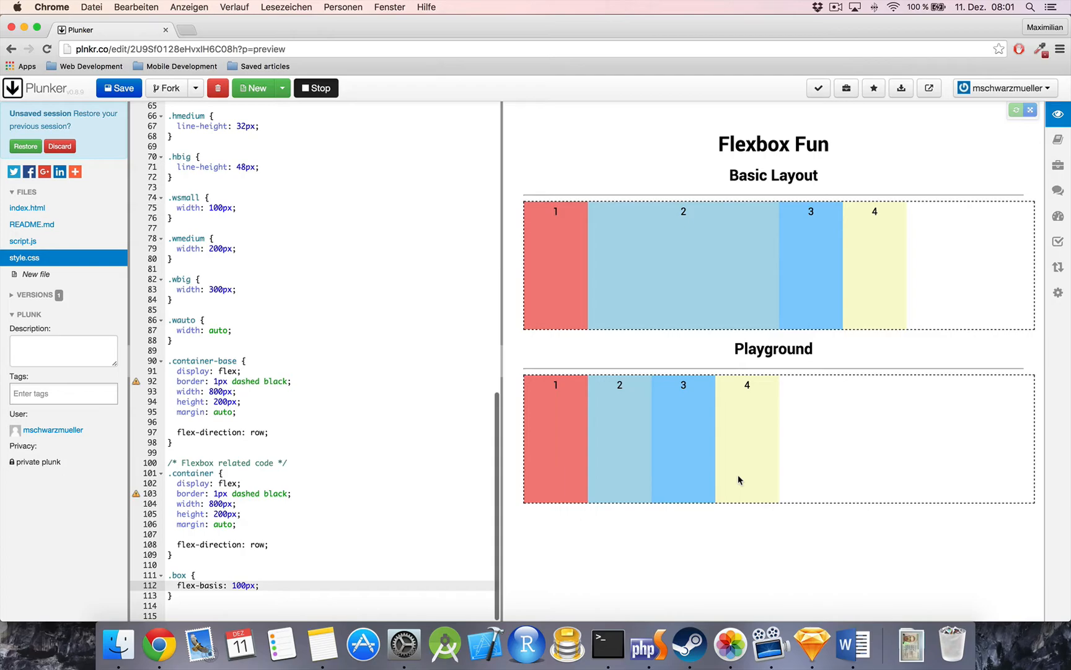
{"action": "mouse_move", "coordinate": [494, 532]}
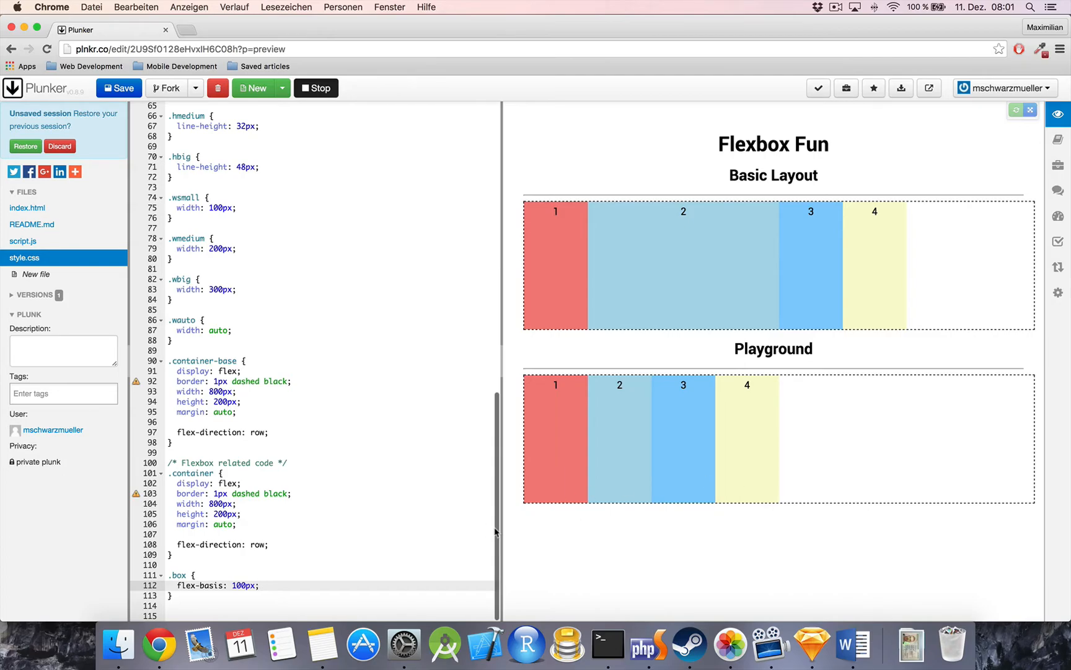
{"action": "mouse_move", "coordinate": [495, 532]}
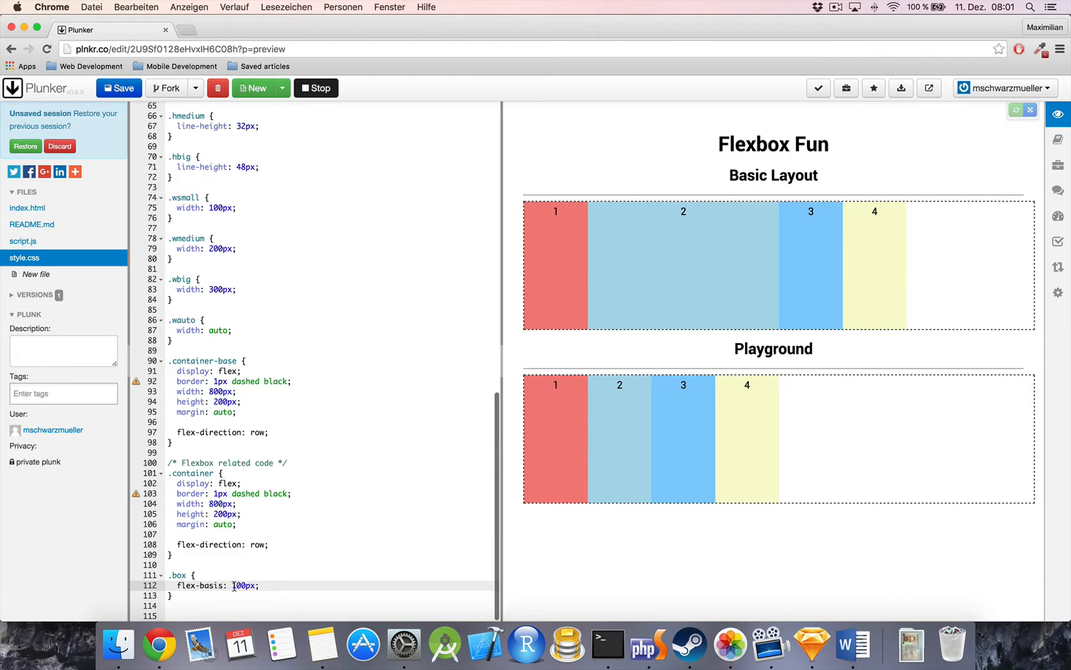
{"action": "double_click", "coordinate": [243, 585]}
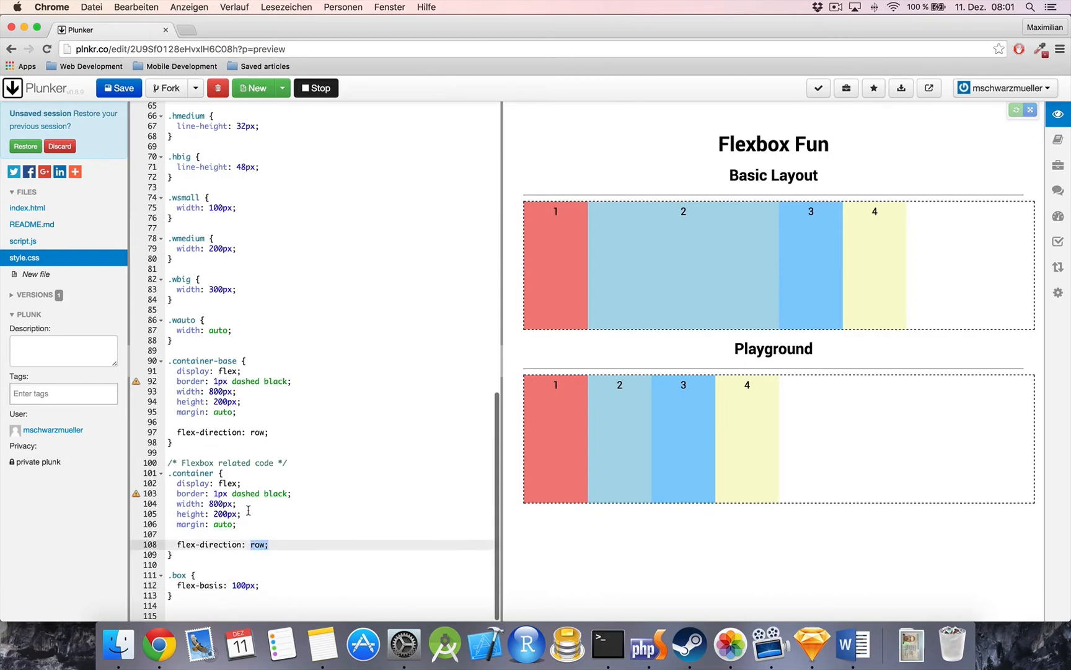
{"action": "mouse_move", "coordinate": [564, 478]}
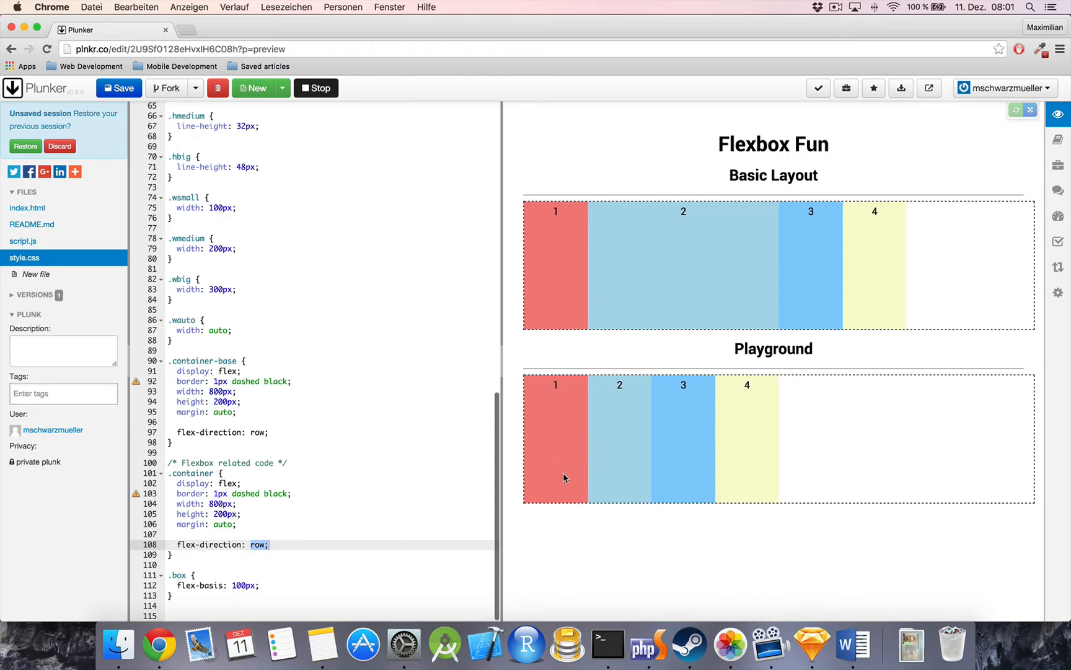
{"action": "mouse_move", "coordinate": [566, 451]}
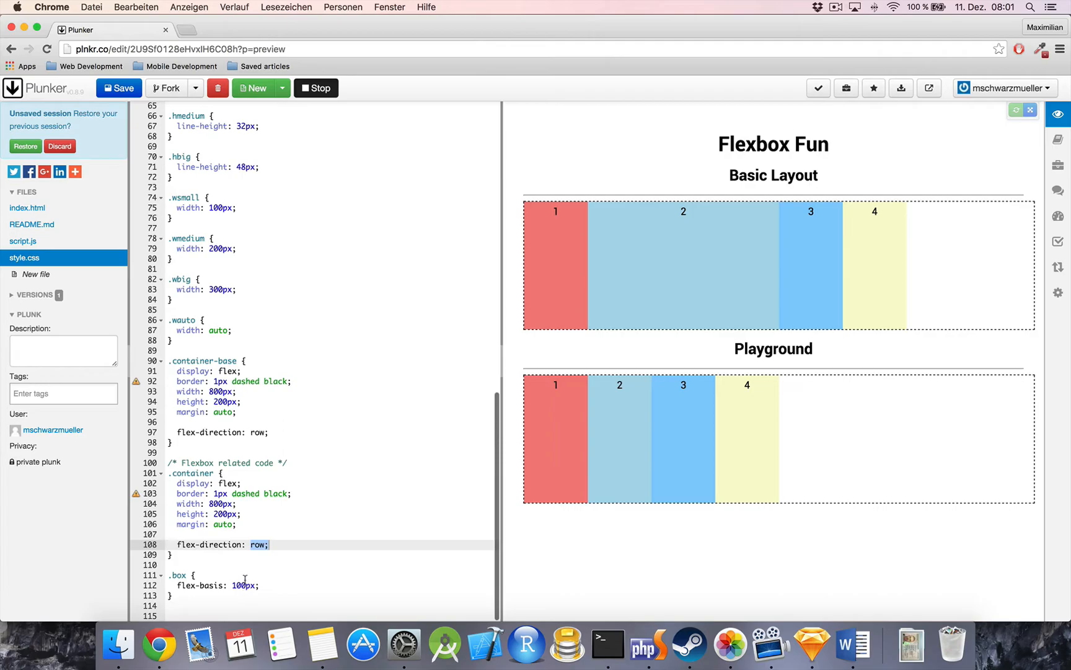
{"action": "type", "text": "col"}
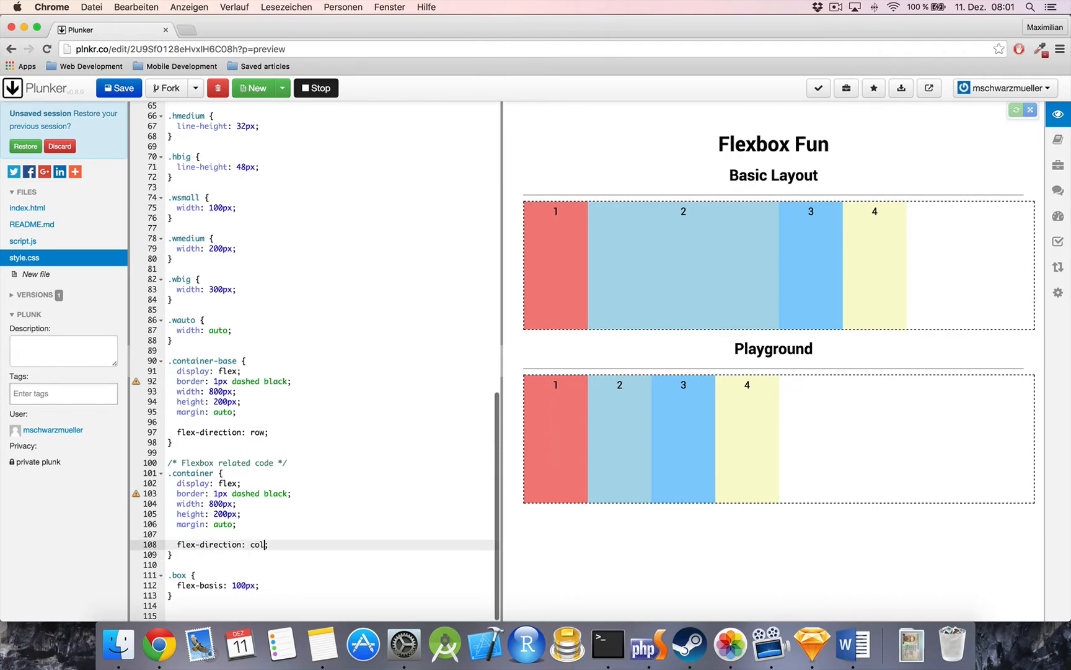
{"action": "type", "text": "umn"}
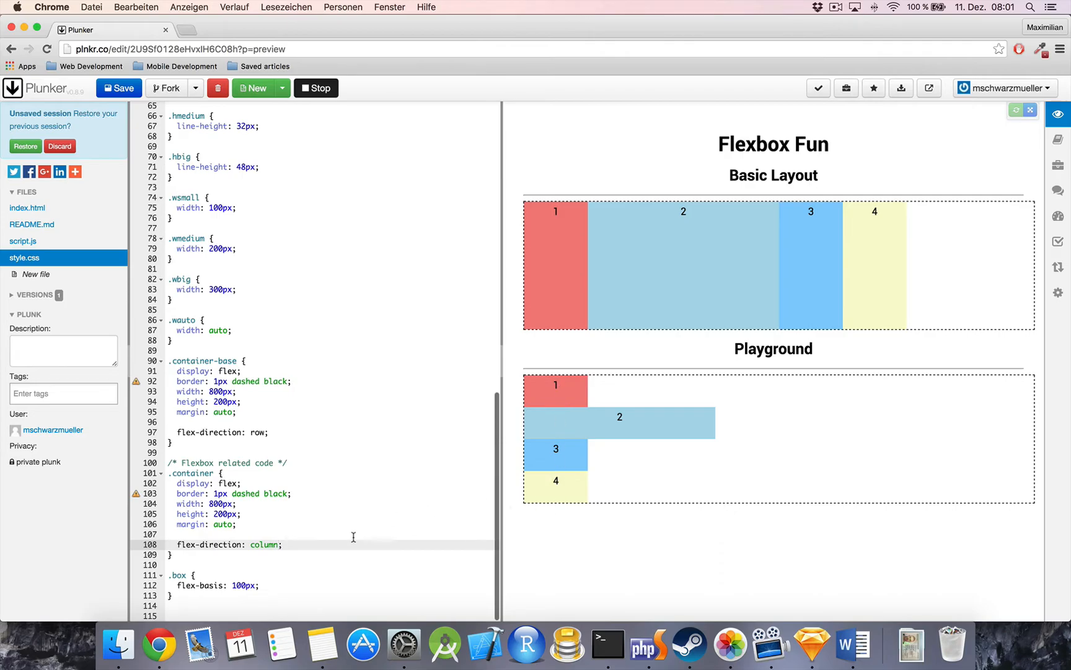
{"action": "key", "text": "Backspace"}
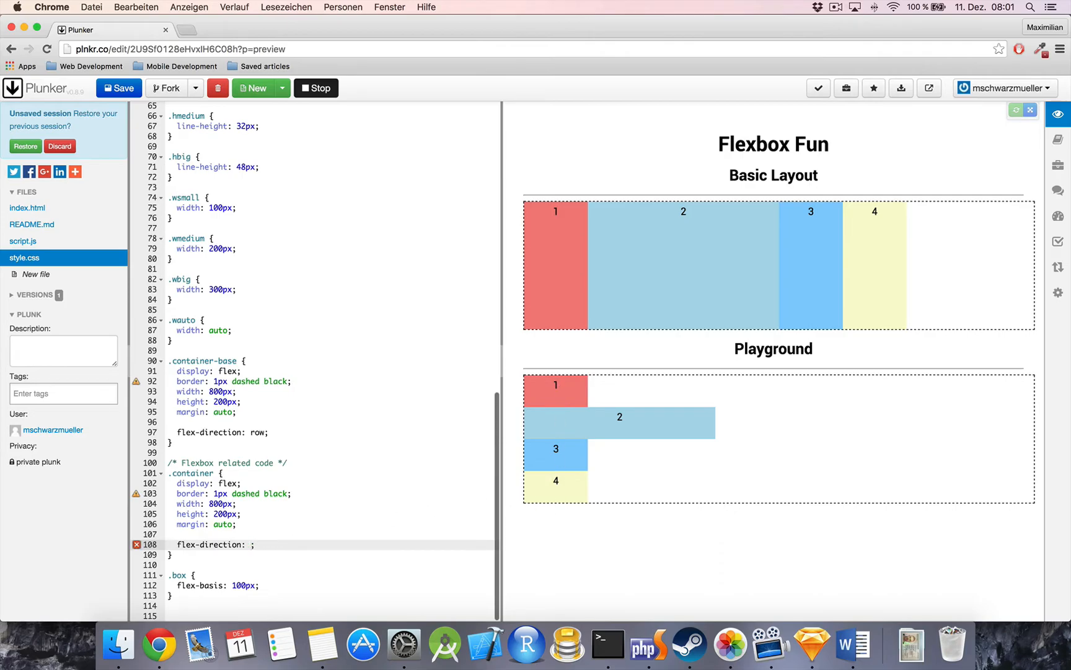
- Restore flex-direction row, then try flex-basis 10%, content and 100px before settling on auto
{"action": "type", "text": "row"}
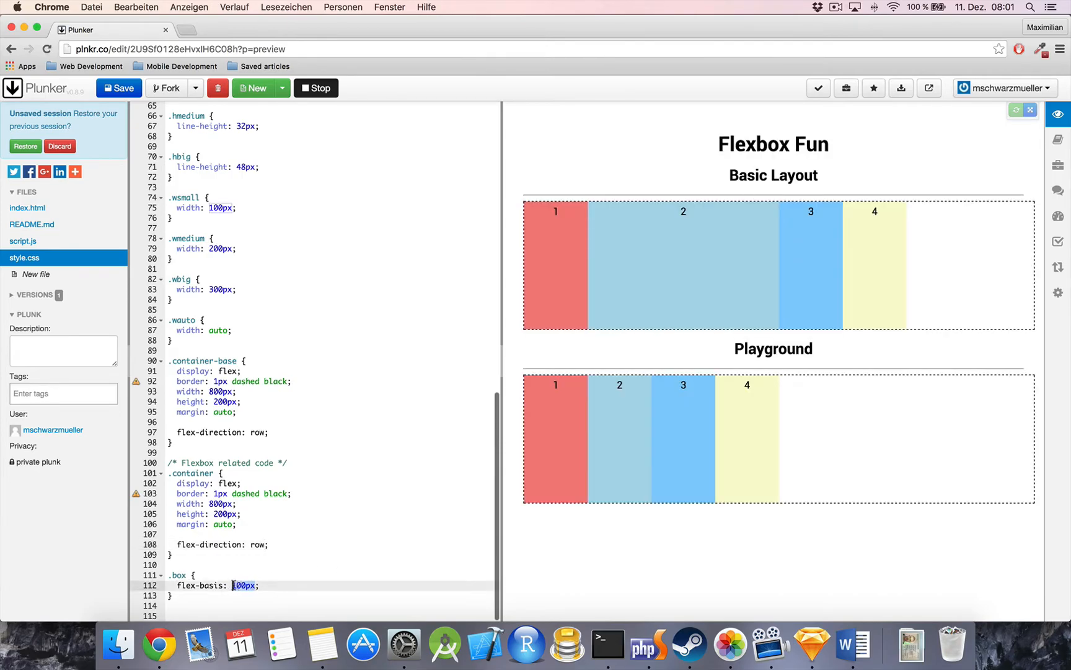
{"action": "type", "text": "10%"}
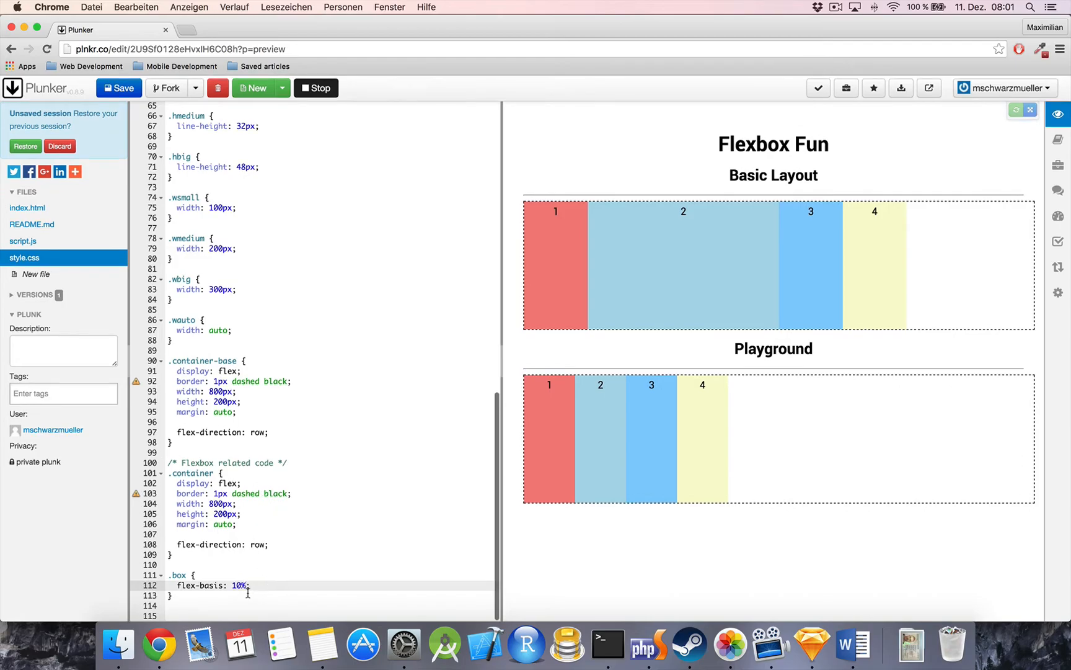
{"action": "double_click", "coordinate": [240, 586]}
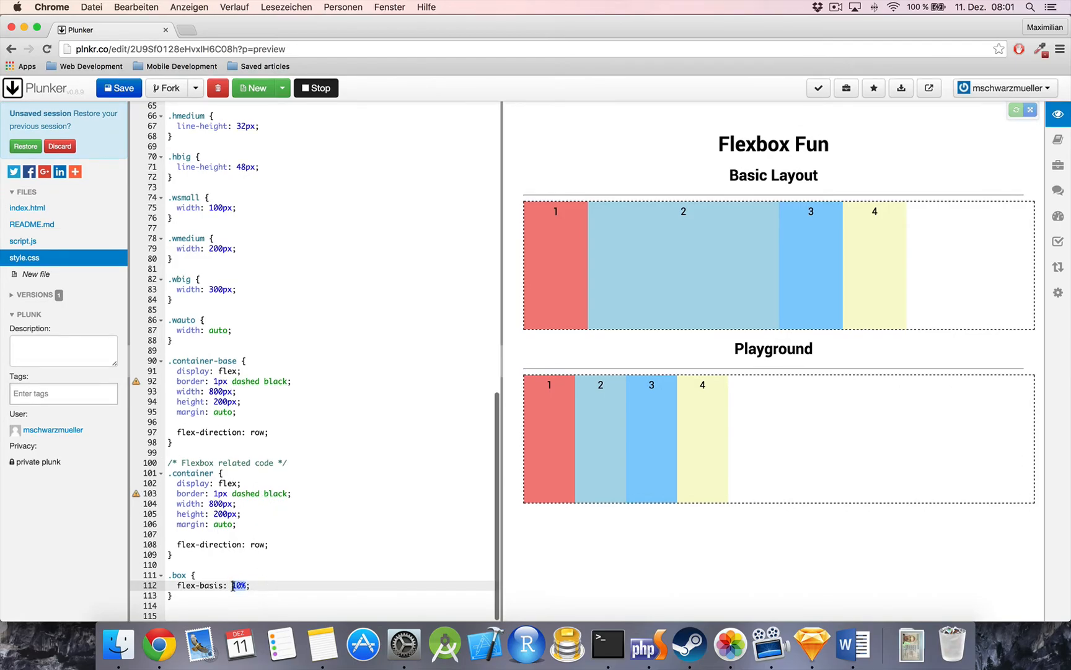
{"action": "type", "text": "content"}
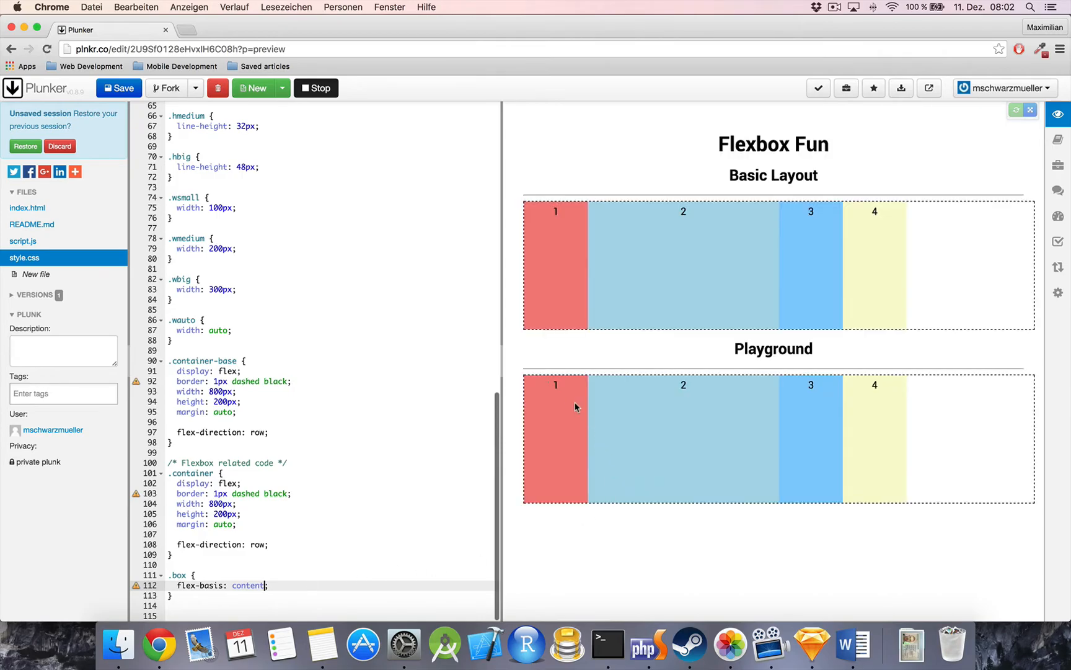
{"action": "mouse_move", "coordinate": [859, 457]}
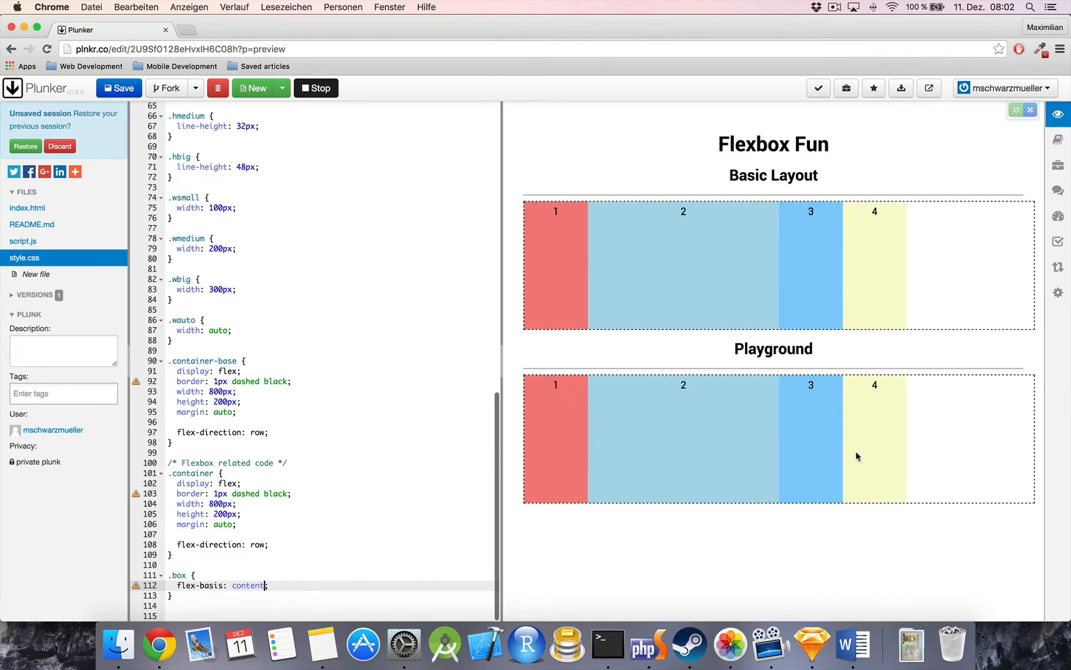
{"action": "mouse_move", "coordinate": [661, 448]}
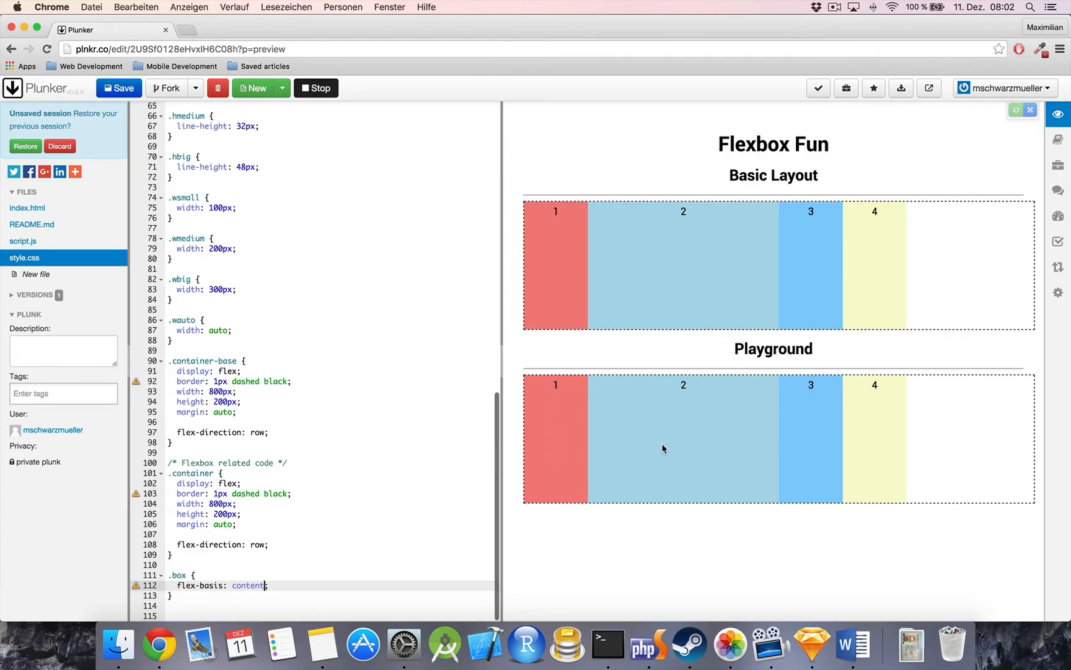
{"action": "mouse_move", "coordinate": [631, 423]}
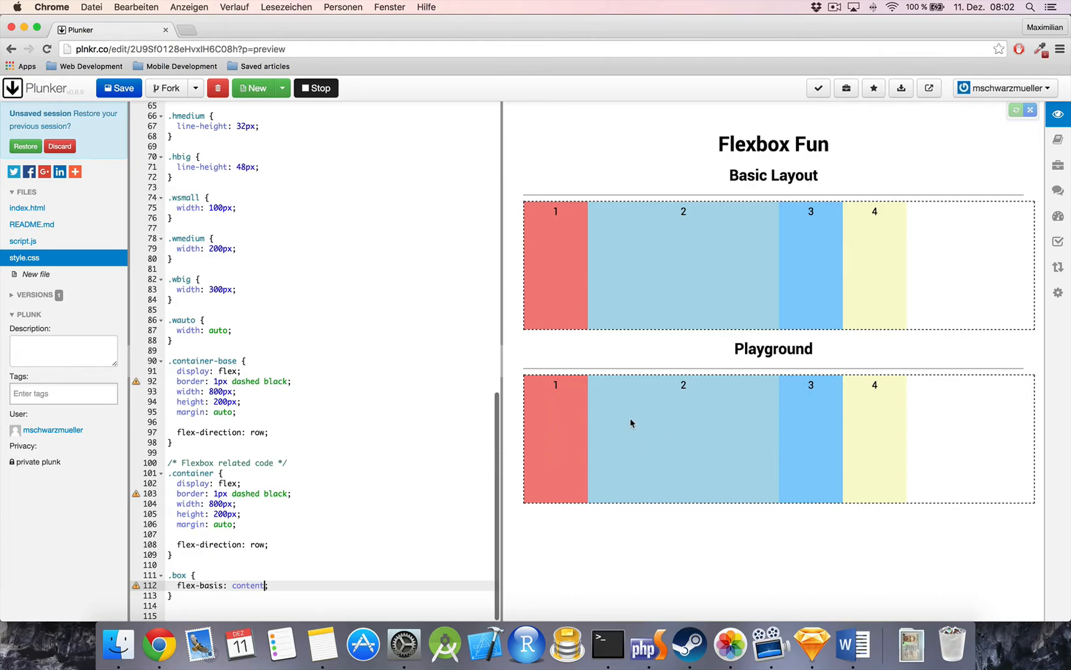
{"action": "mouse_move", "coordinate": [609, 424]}
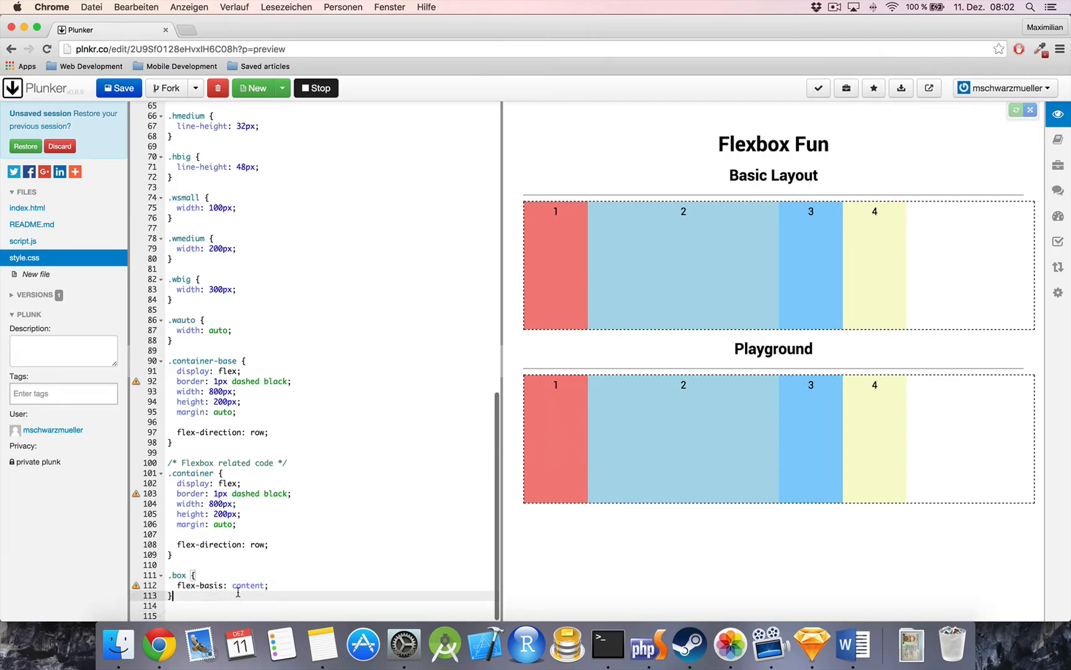
{"action": "type", "text": "100"}
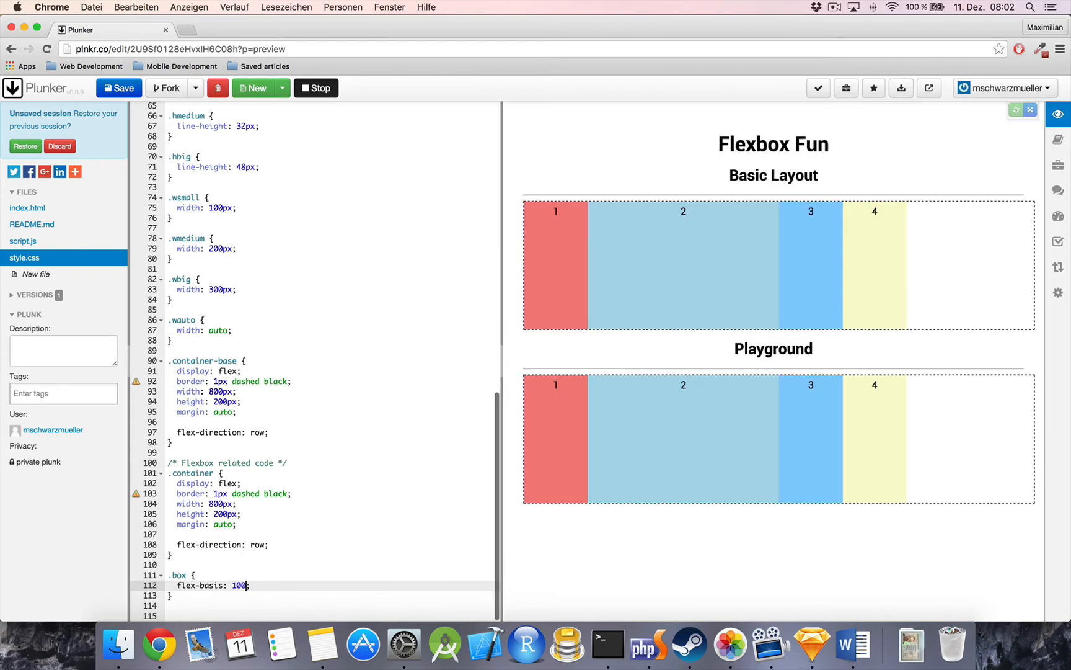
{"action": "type", "text": "px;"}
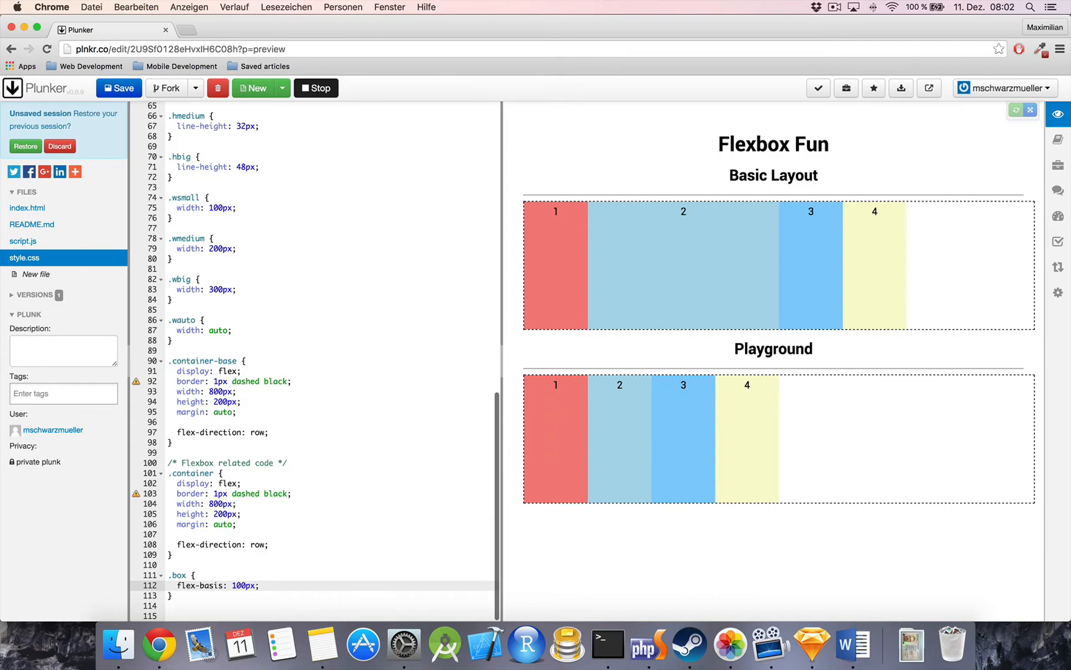
{"action": "type", "text": "auto"}
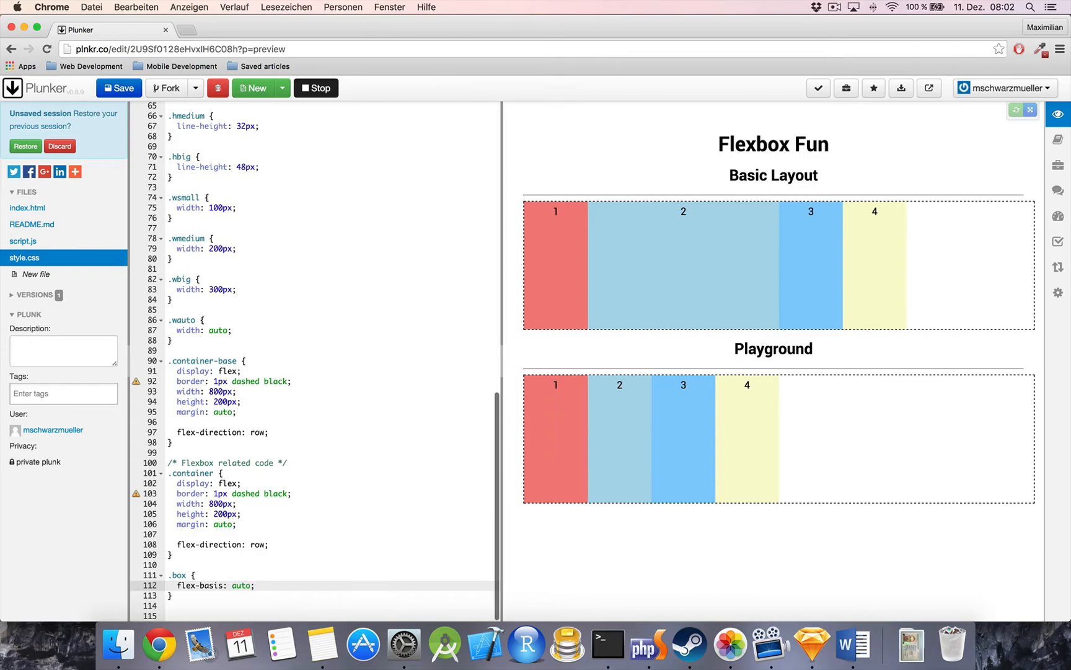
- Rewrite the .box rule as shorthand flex: 1 0 auto, then change the basis to 100px
{"action": "double_click", "coordinate": [213, 585]}
{"action": "type", "text": "flex:"}
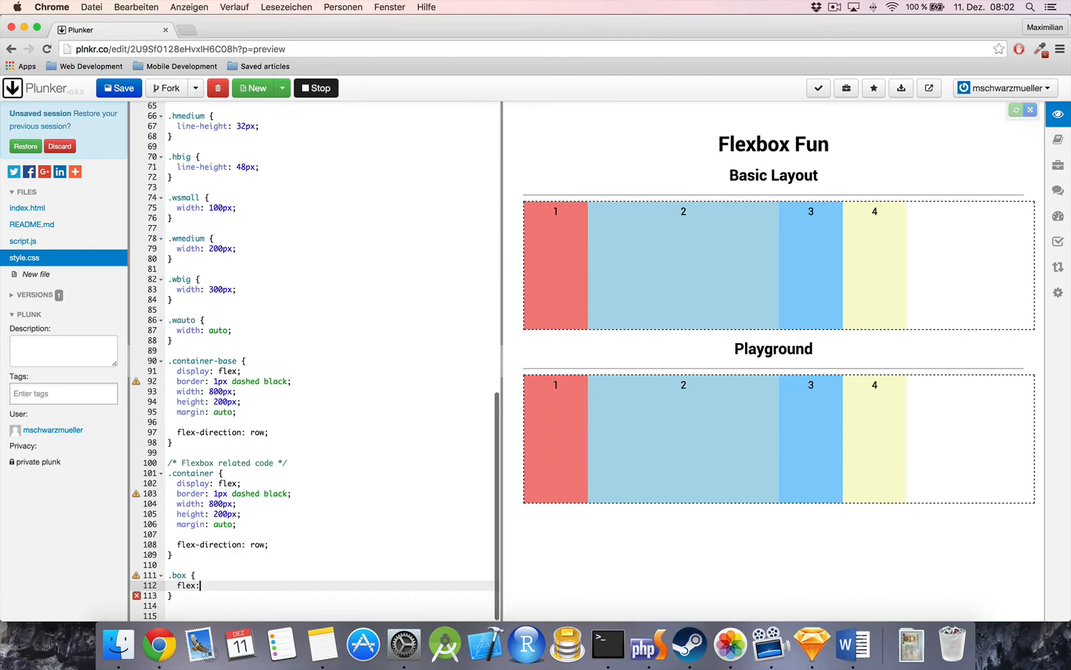
{"action": "mouse_move", "coordinate": [209, 585]}
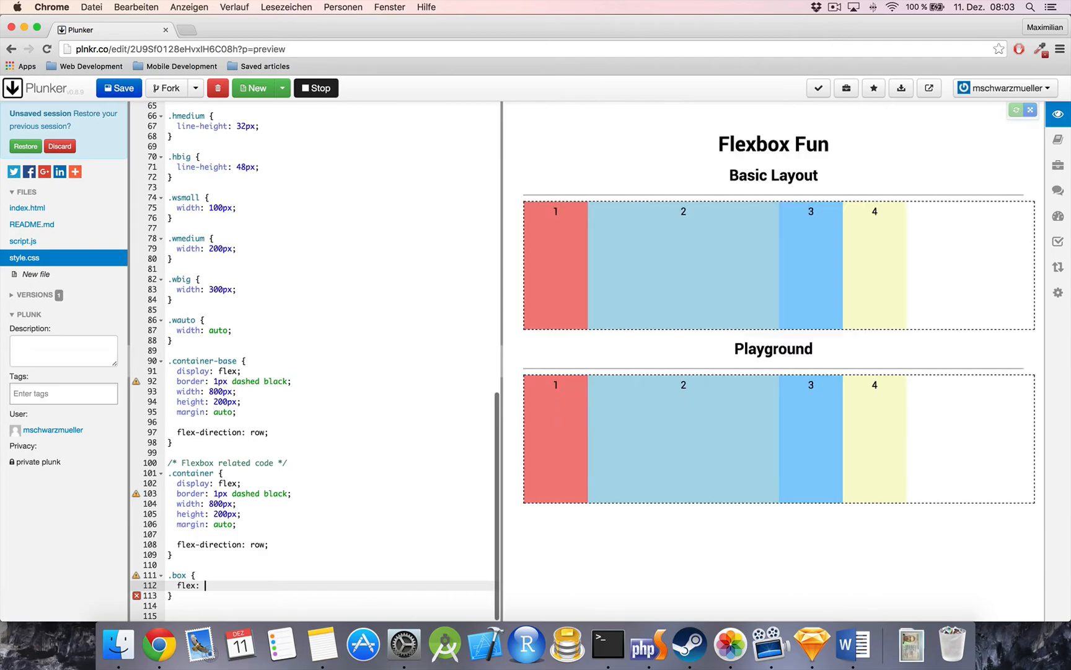
{"action": "type", "text": "1"}
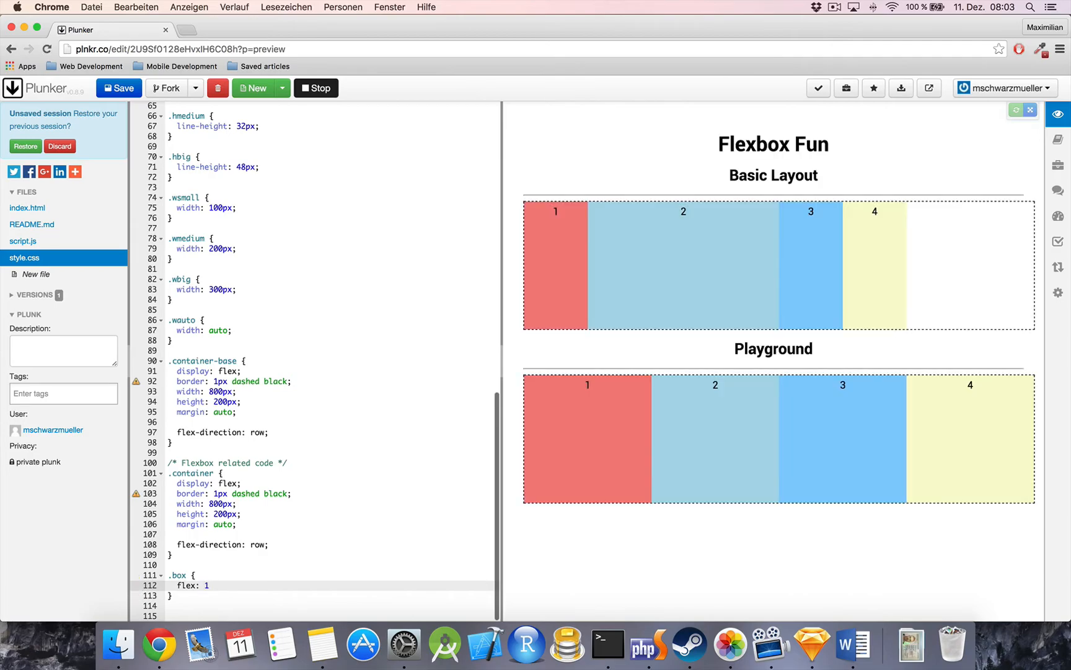
{"action": "type", "text": "0"}
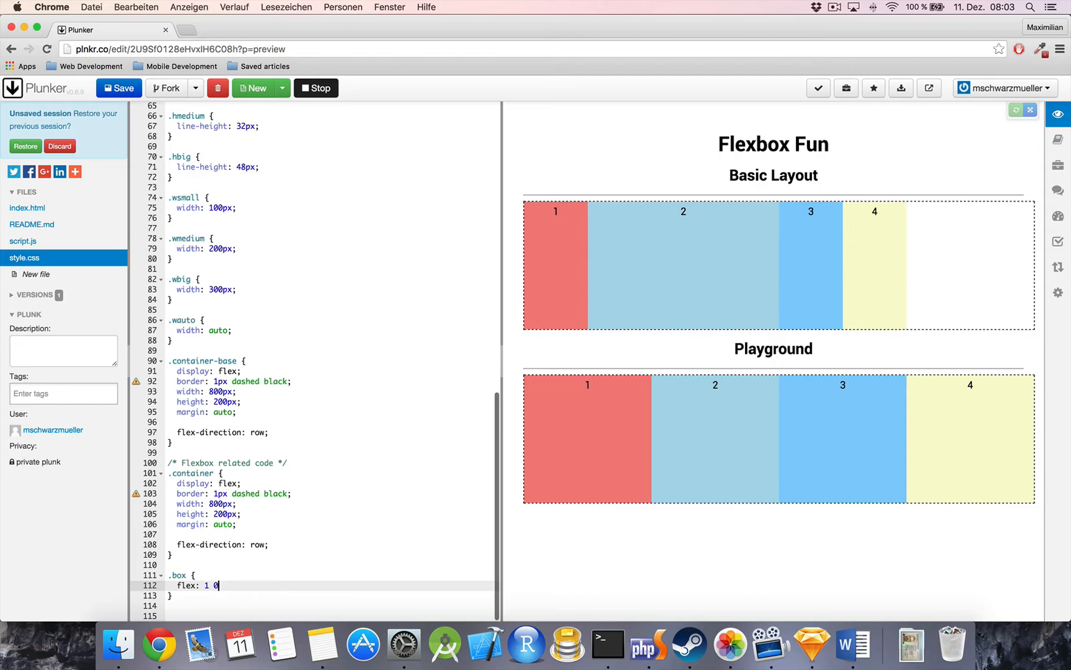
{"action": "type", "text": "auto;"}
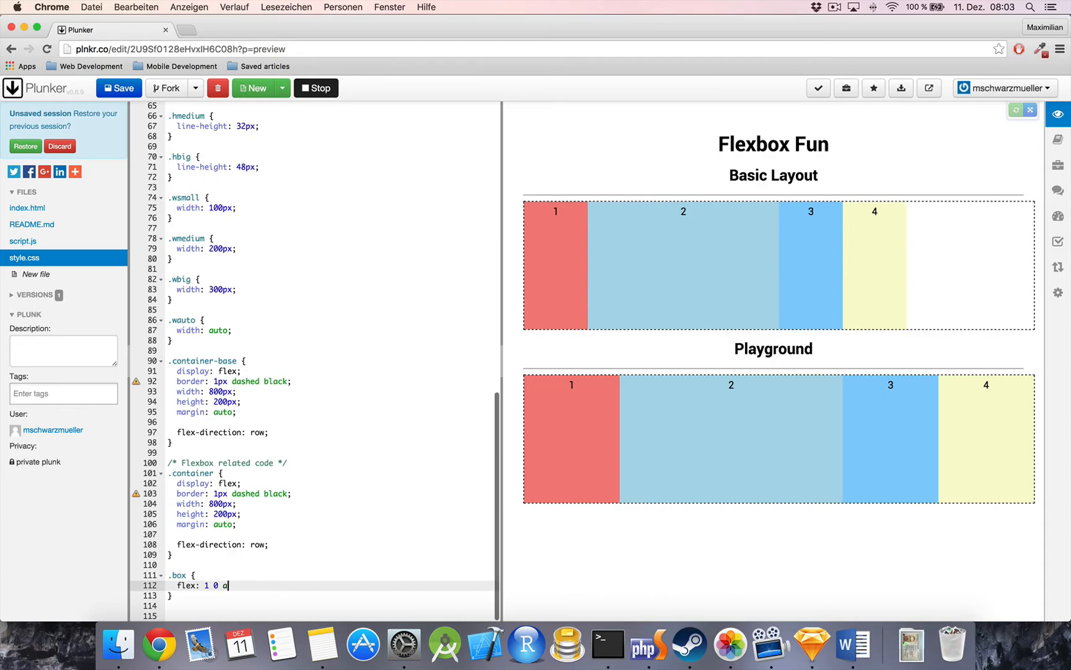
{"action": "type", "text": "100px;"}
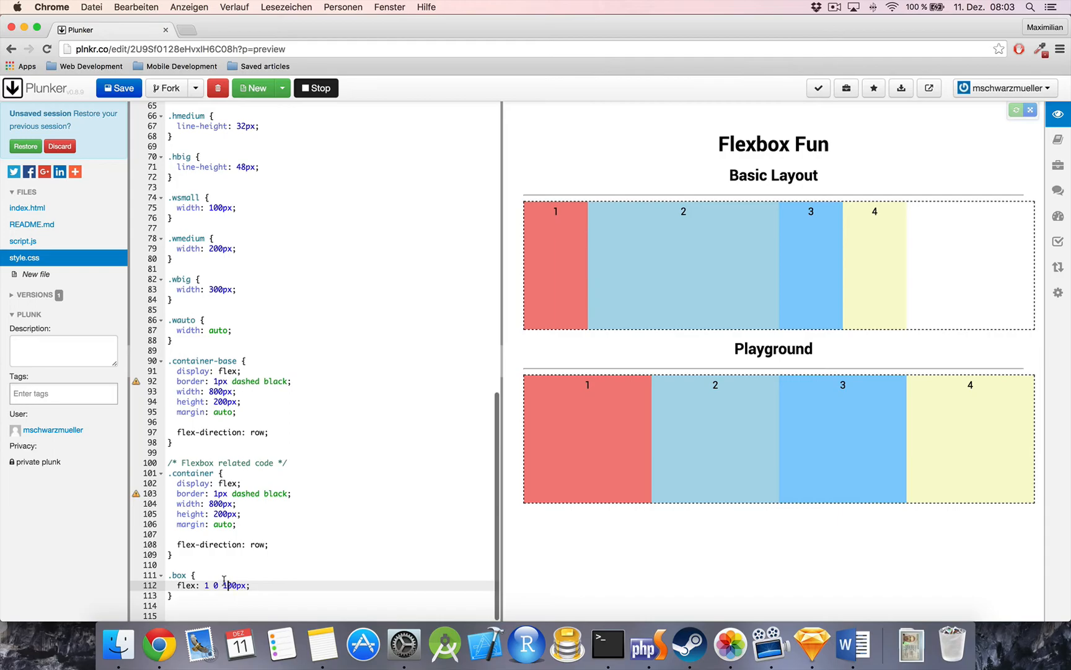
{"action": "mouse_move", "coordinate": [251, 580]}
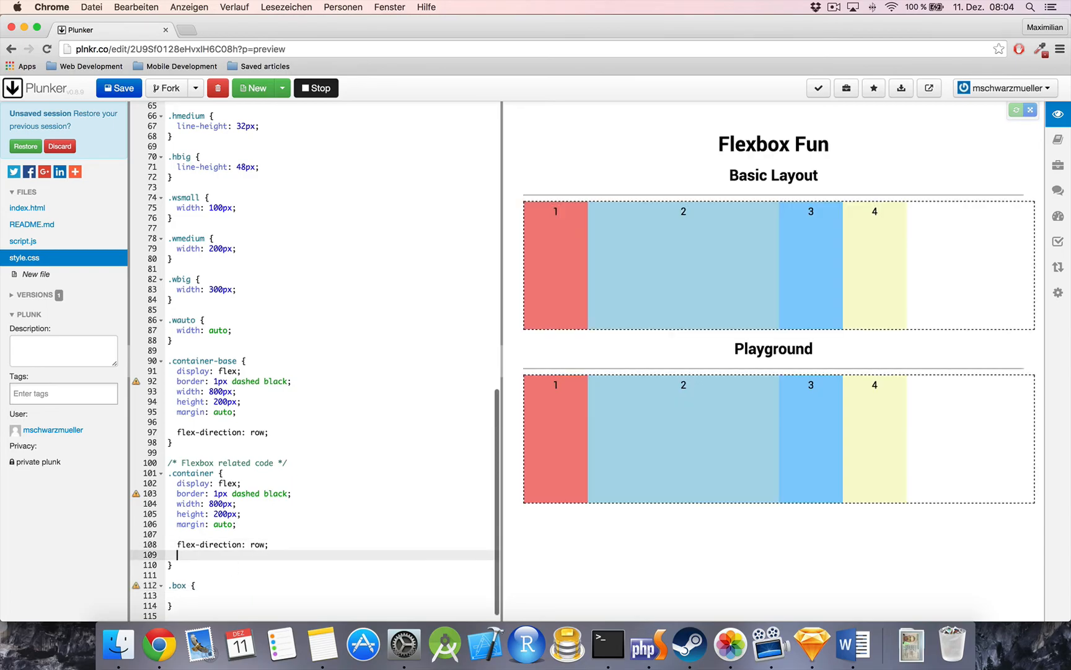
- Add align-items: flex-start; to the .container rule
{"action": "type", "text": "align-items"}
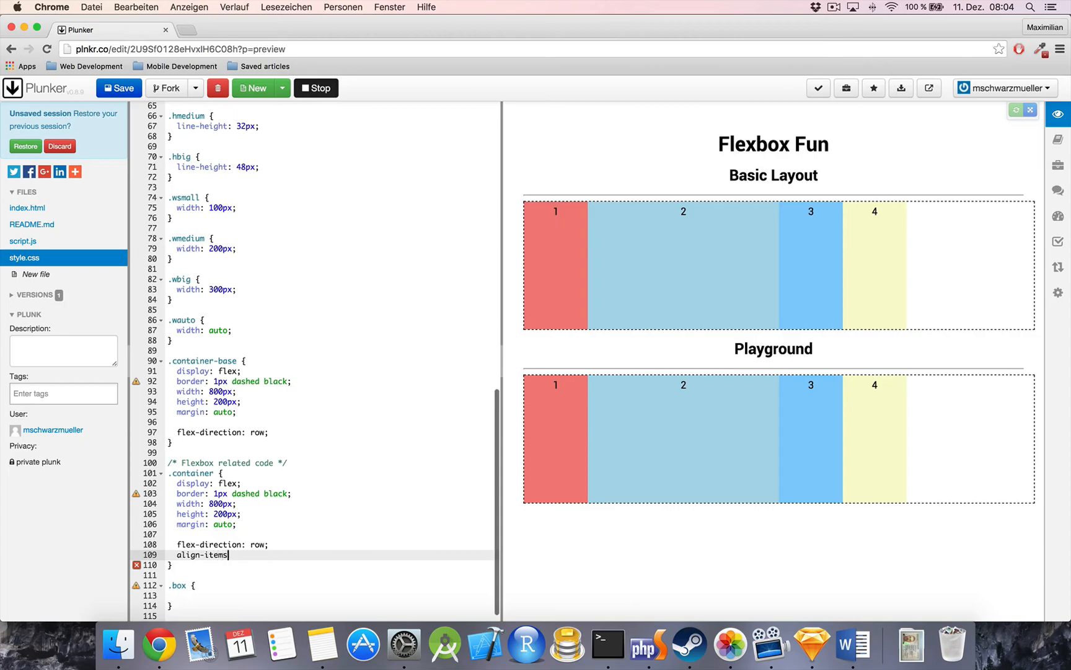
{"action": "type", "text": ":"}
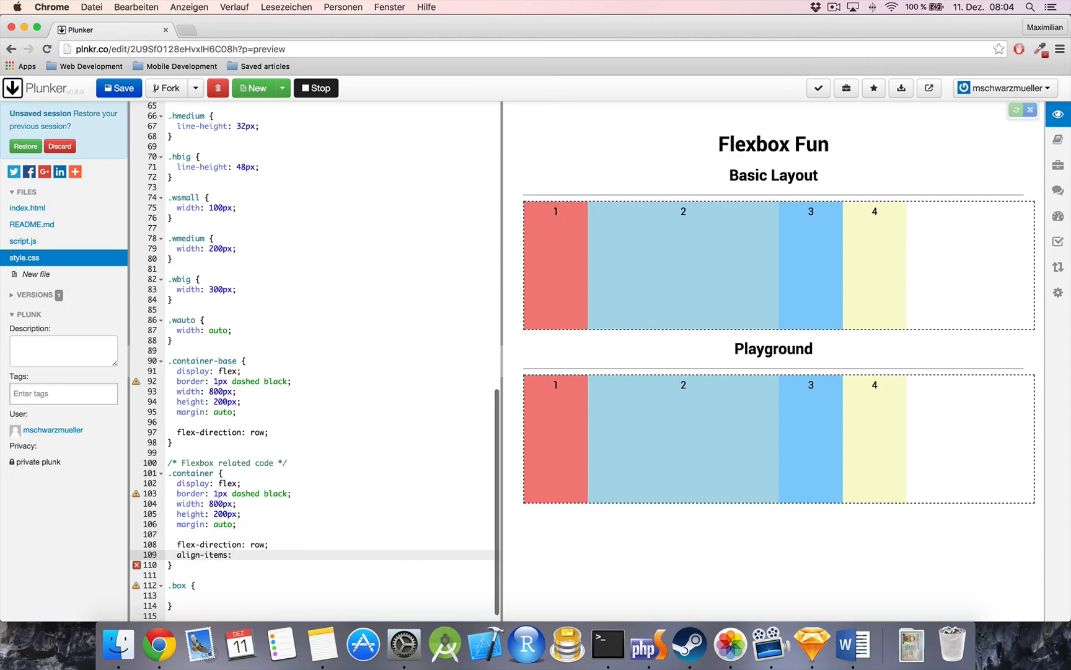
{"action": "type", "text": "flex-"}
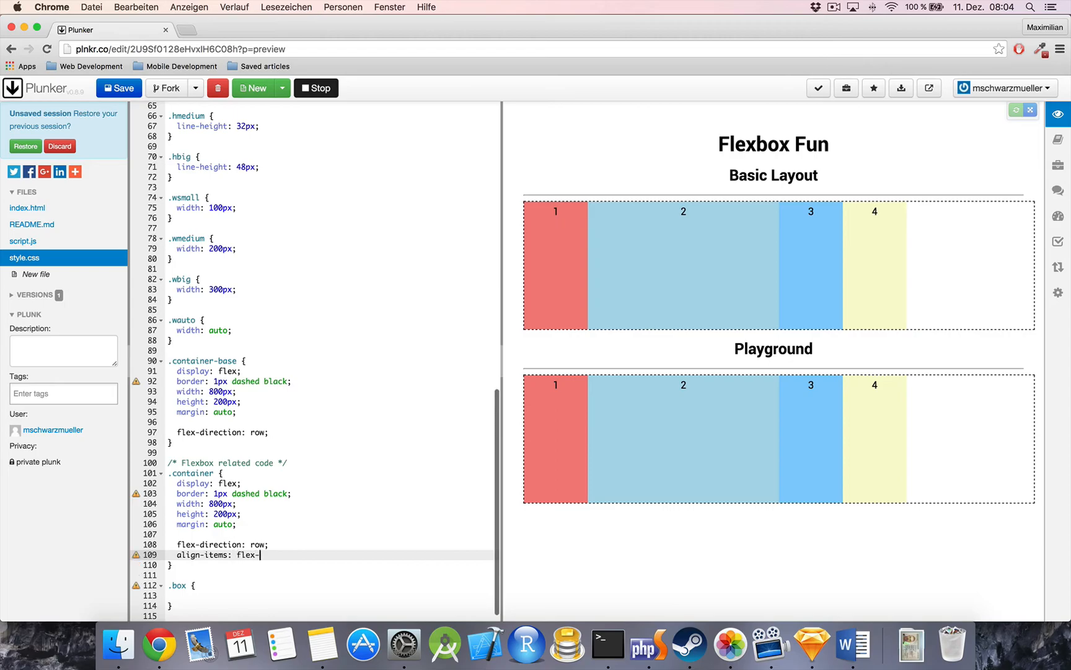
{"action": "type", "text": "start;"}
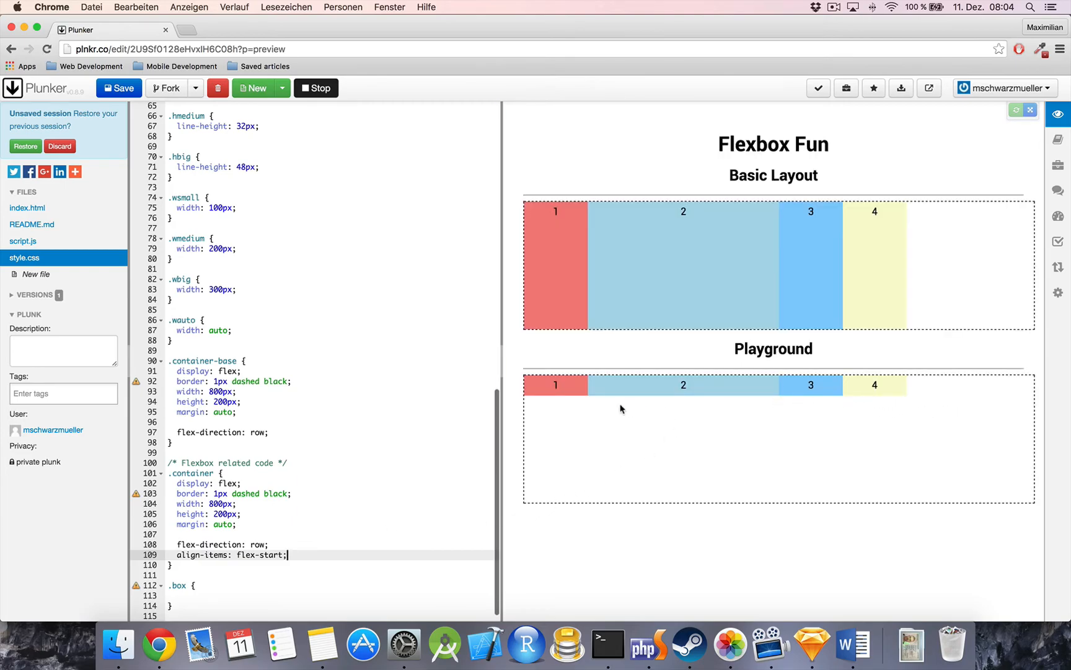
{"action": "mouse_move", "coordinate": [217, 591]}
{"action": "type", "text": "-3"}
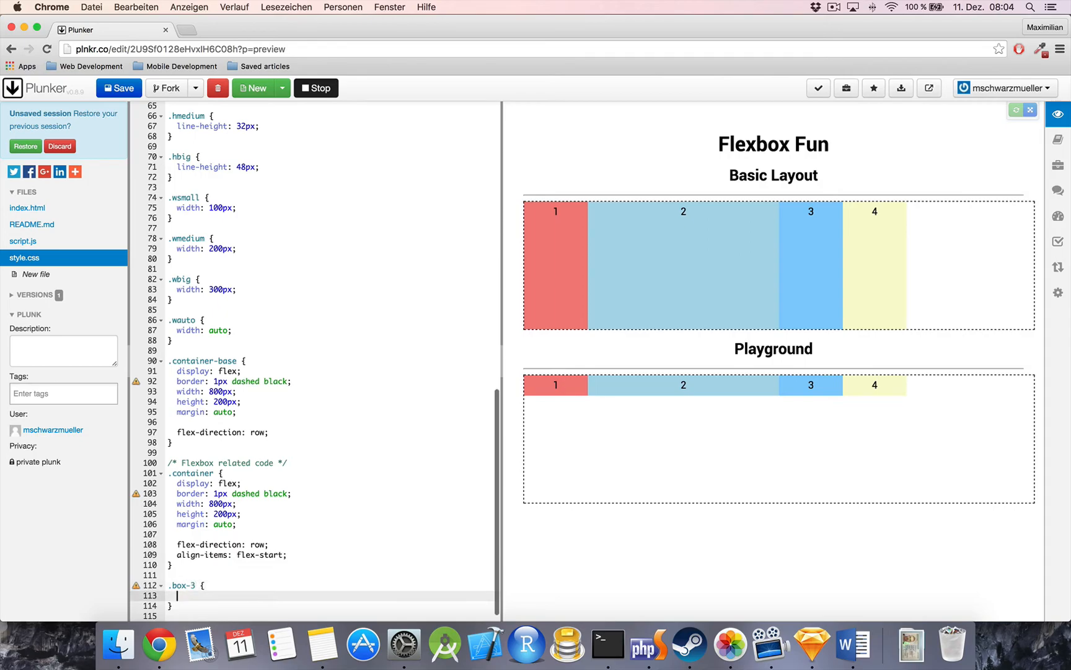
- Add align-self: flex-end; inside the .box-3 rule so box 3 drops to the bottom
{"action": "type", "text": "align-self:"}
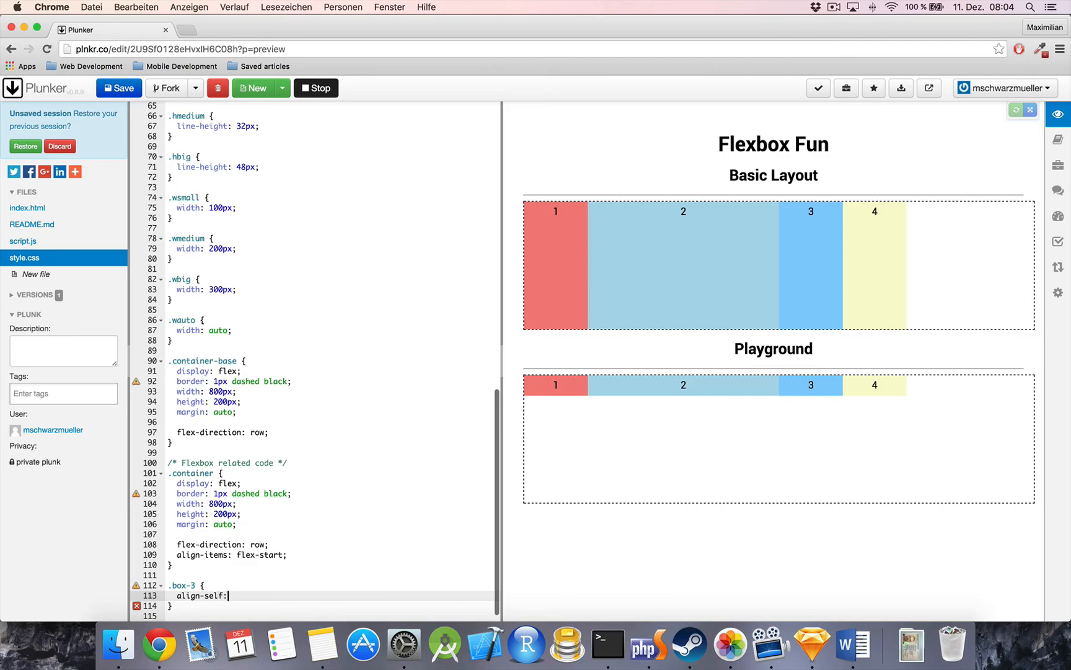
{"action": "type", "text": "flex-end;"}
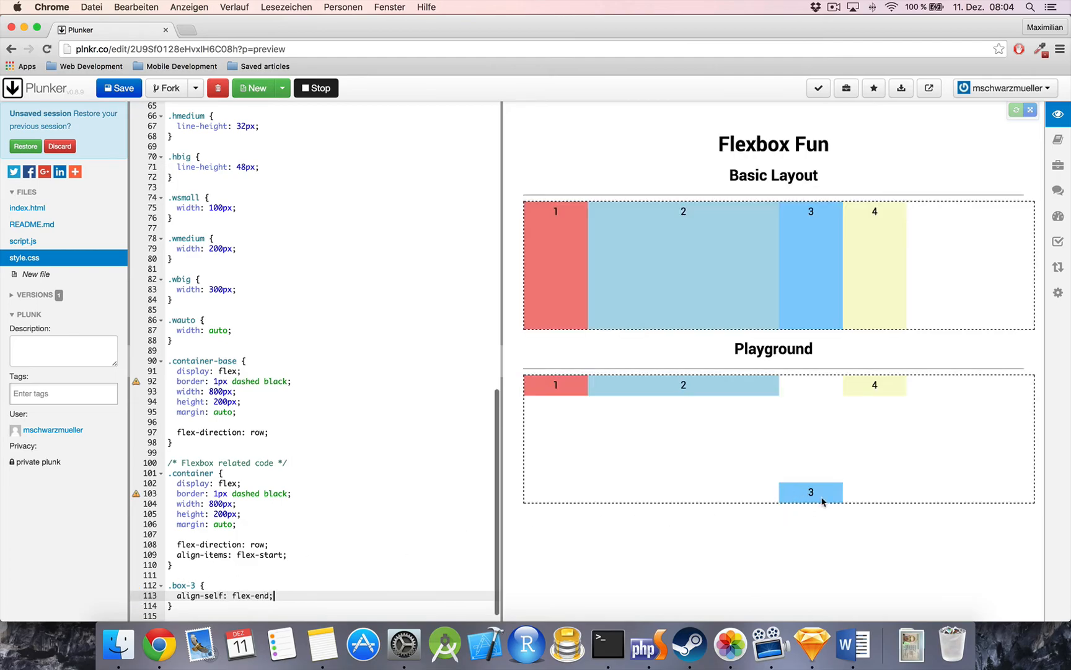
{"action": "mouse_move", "coordinate": [826, 521]}
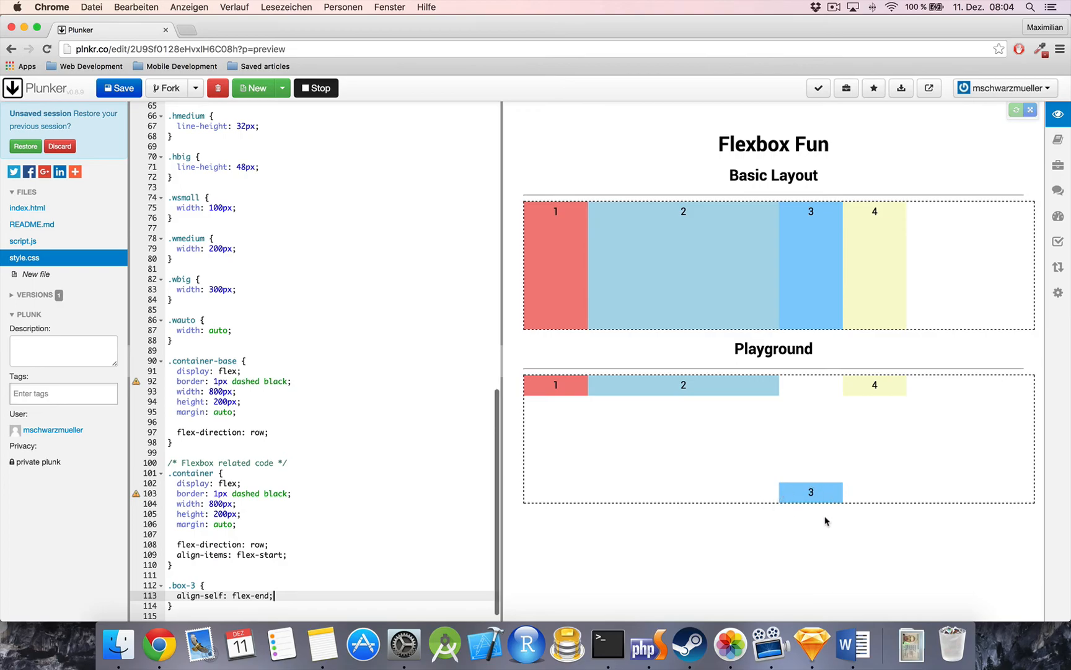
{"action": "mouse_move", "coordinate": [906, 393]}
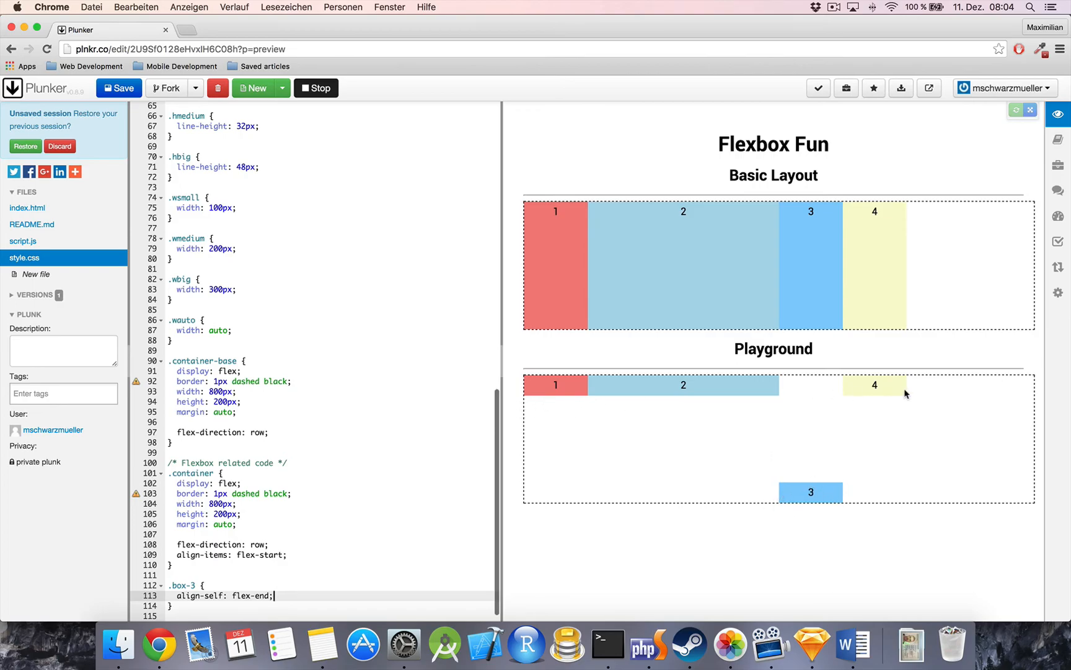
{"action": "mouse_move", "coordinate": [749, 388]}
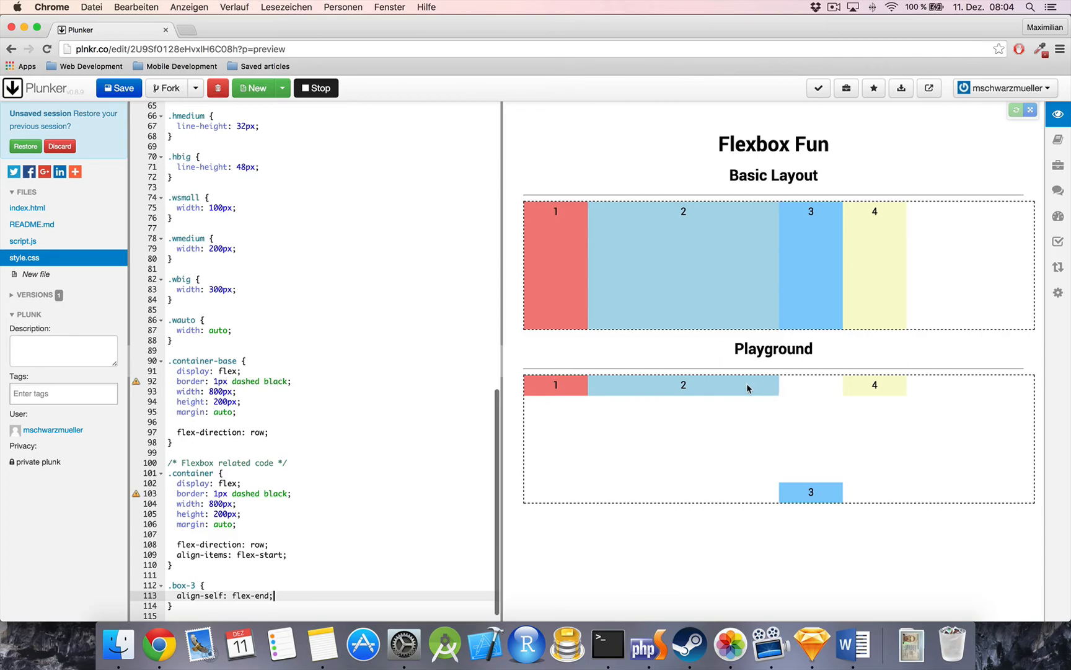
{"action": "mouse_move", "coordinate": [346, 564]}
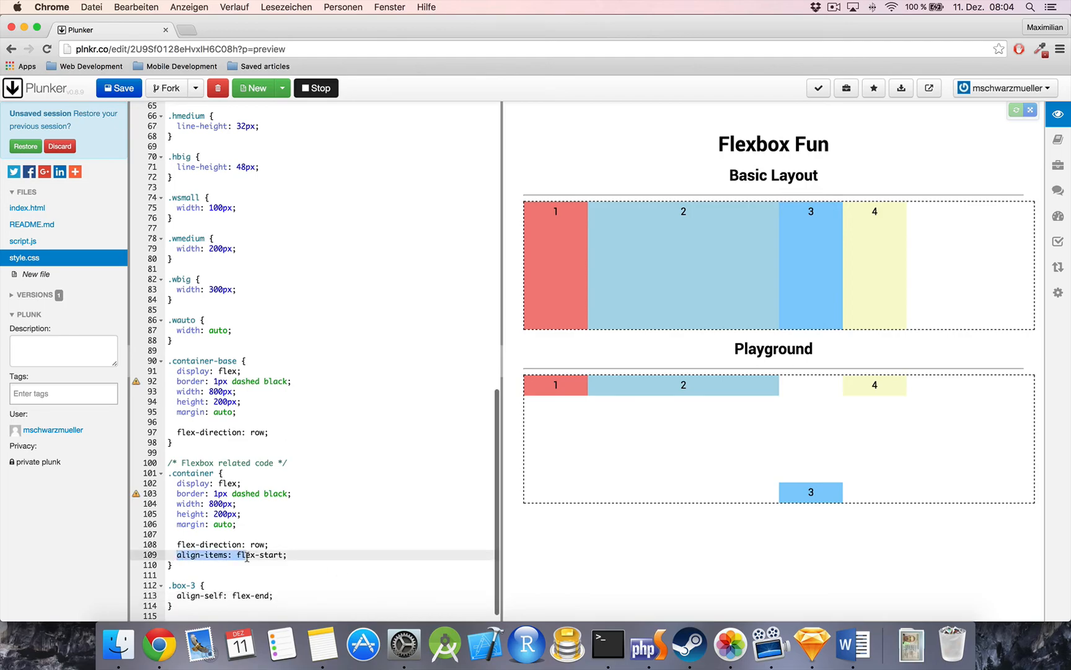
{"action": "mouse_move", "coordinate": [594, 409]}
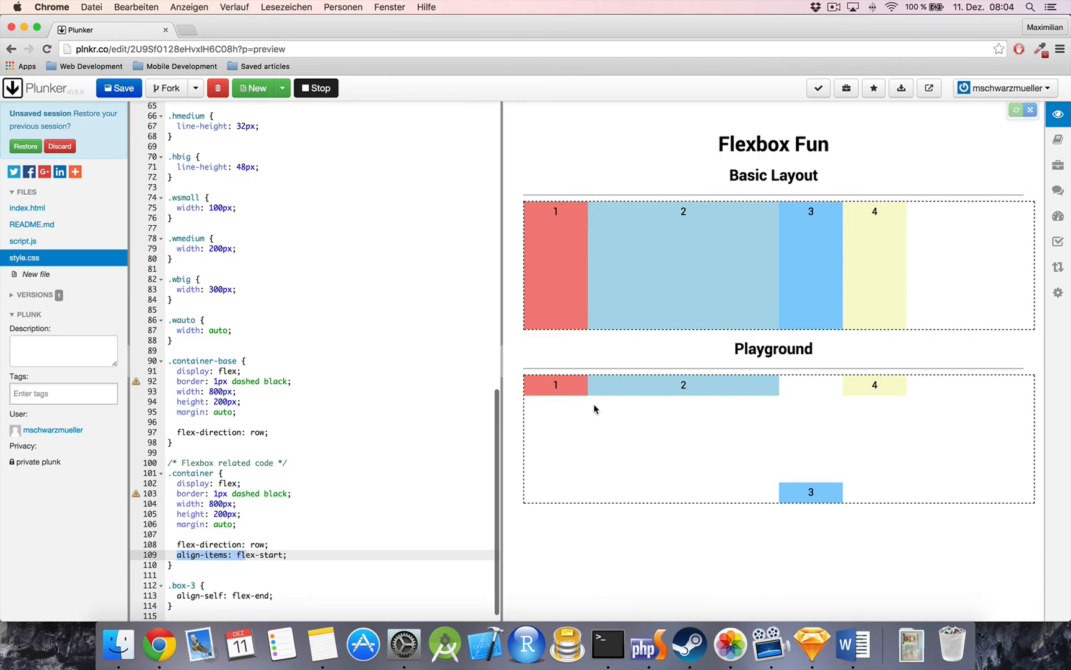